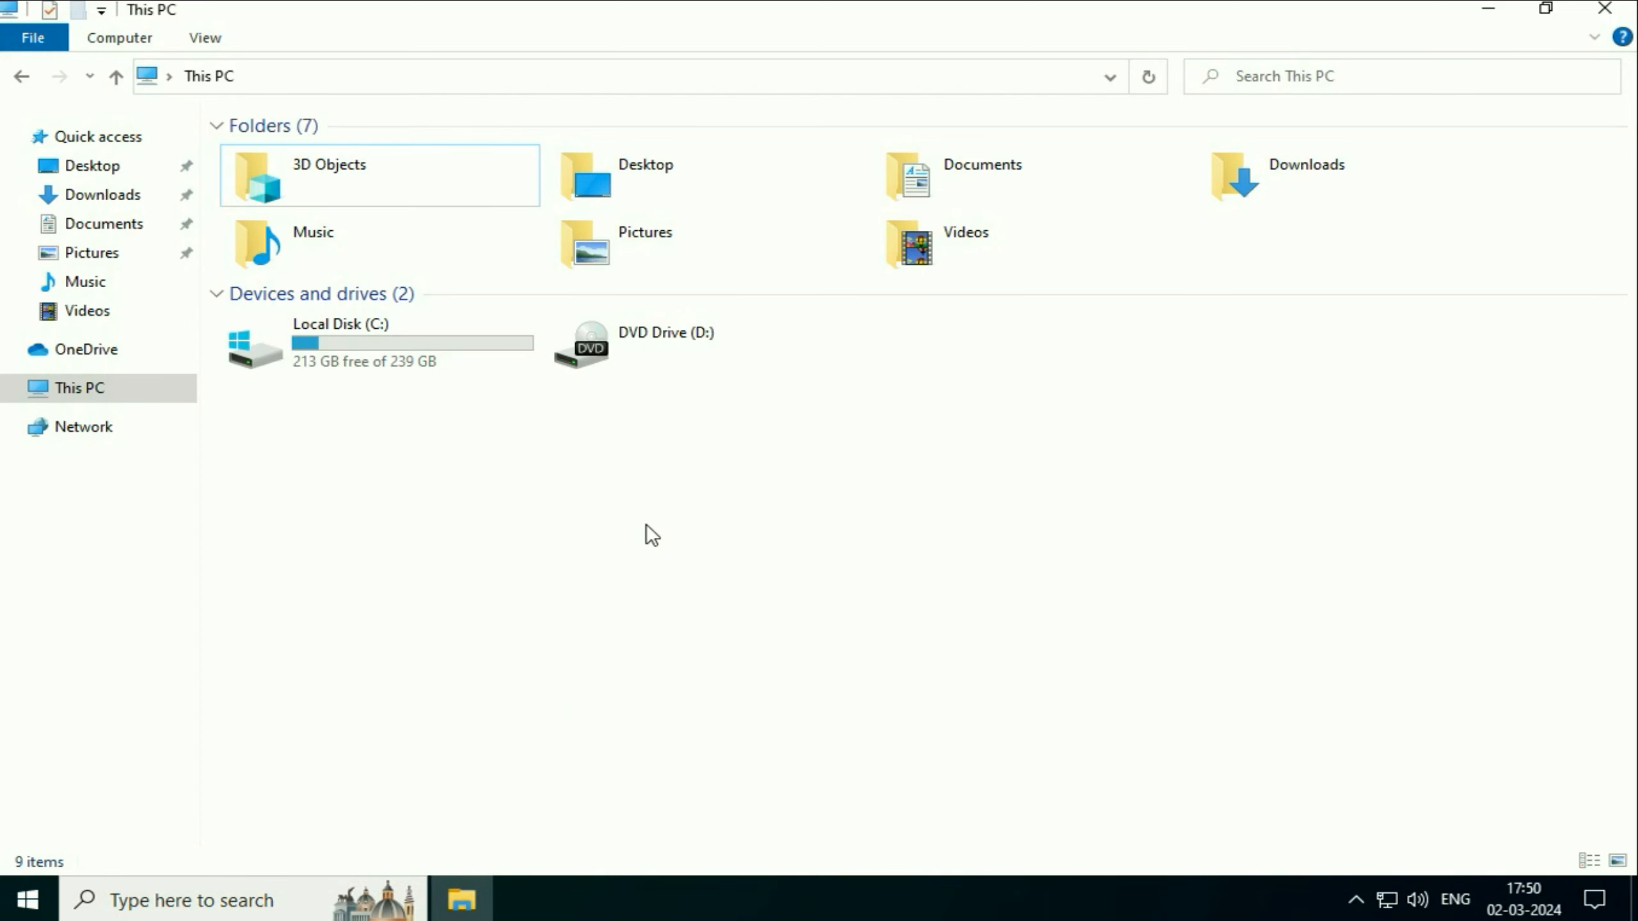
{"action": "mouse_move", "coordinate": [645, 499]}
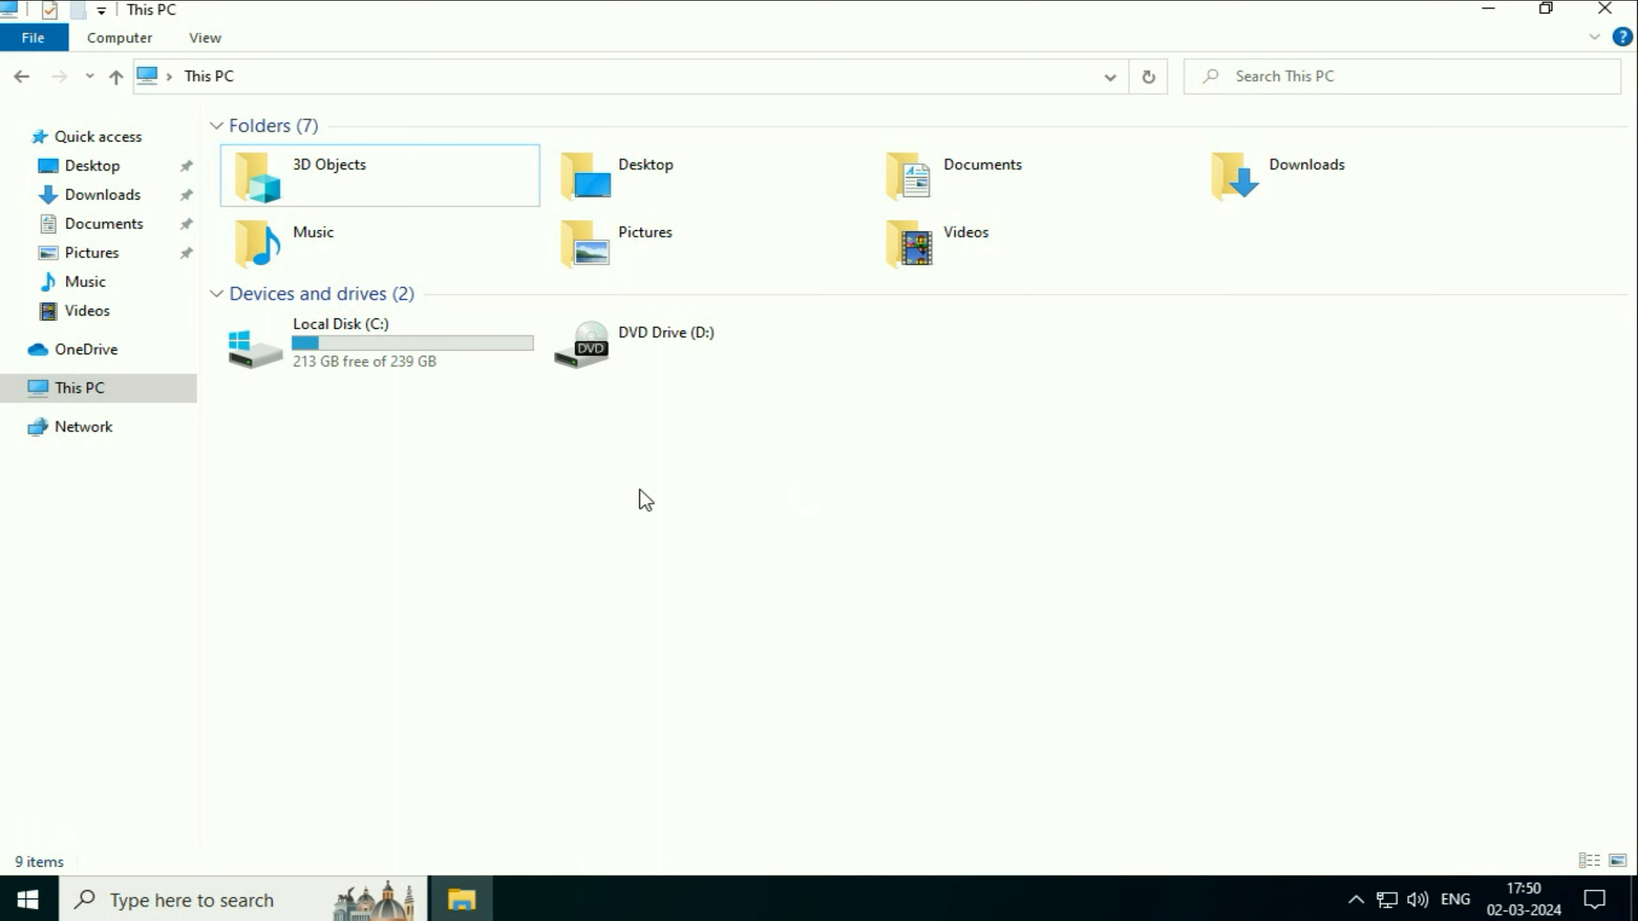
{"action": "mouse_move", "coordinate": [799, 526]}
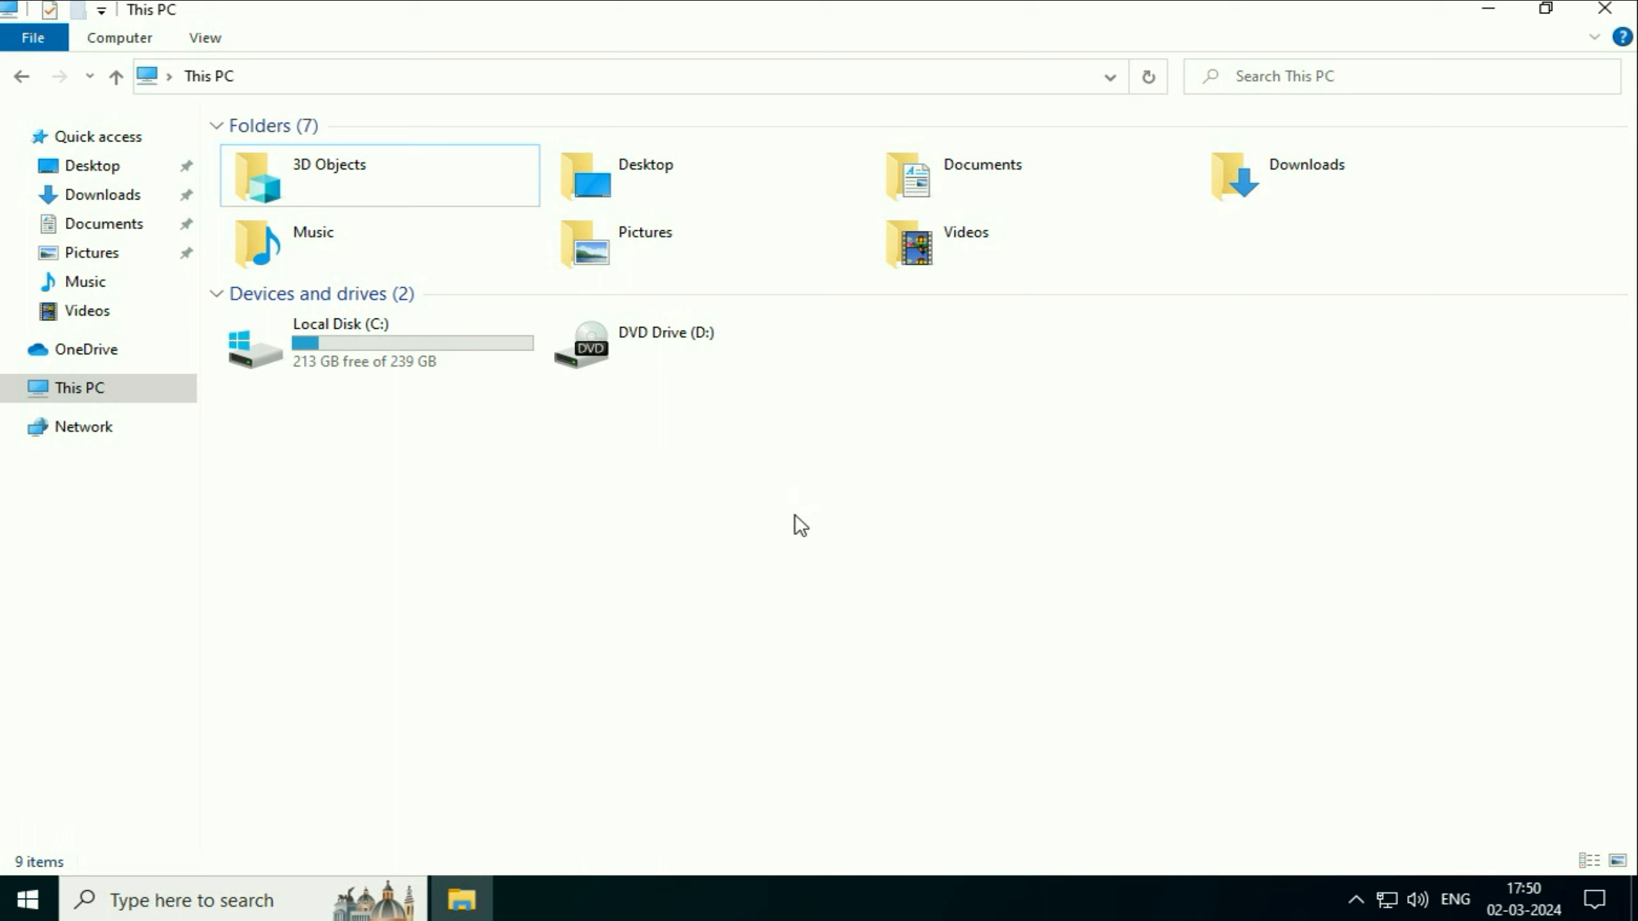
{"action": "mouse_move", "coordinate": [721, 531]}
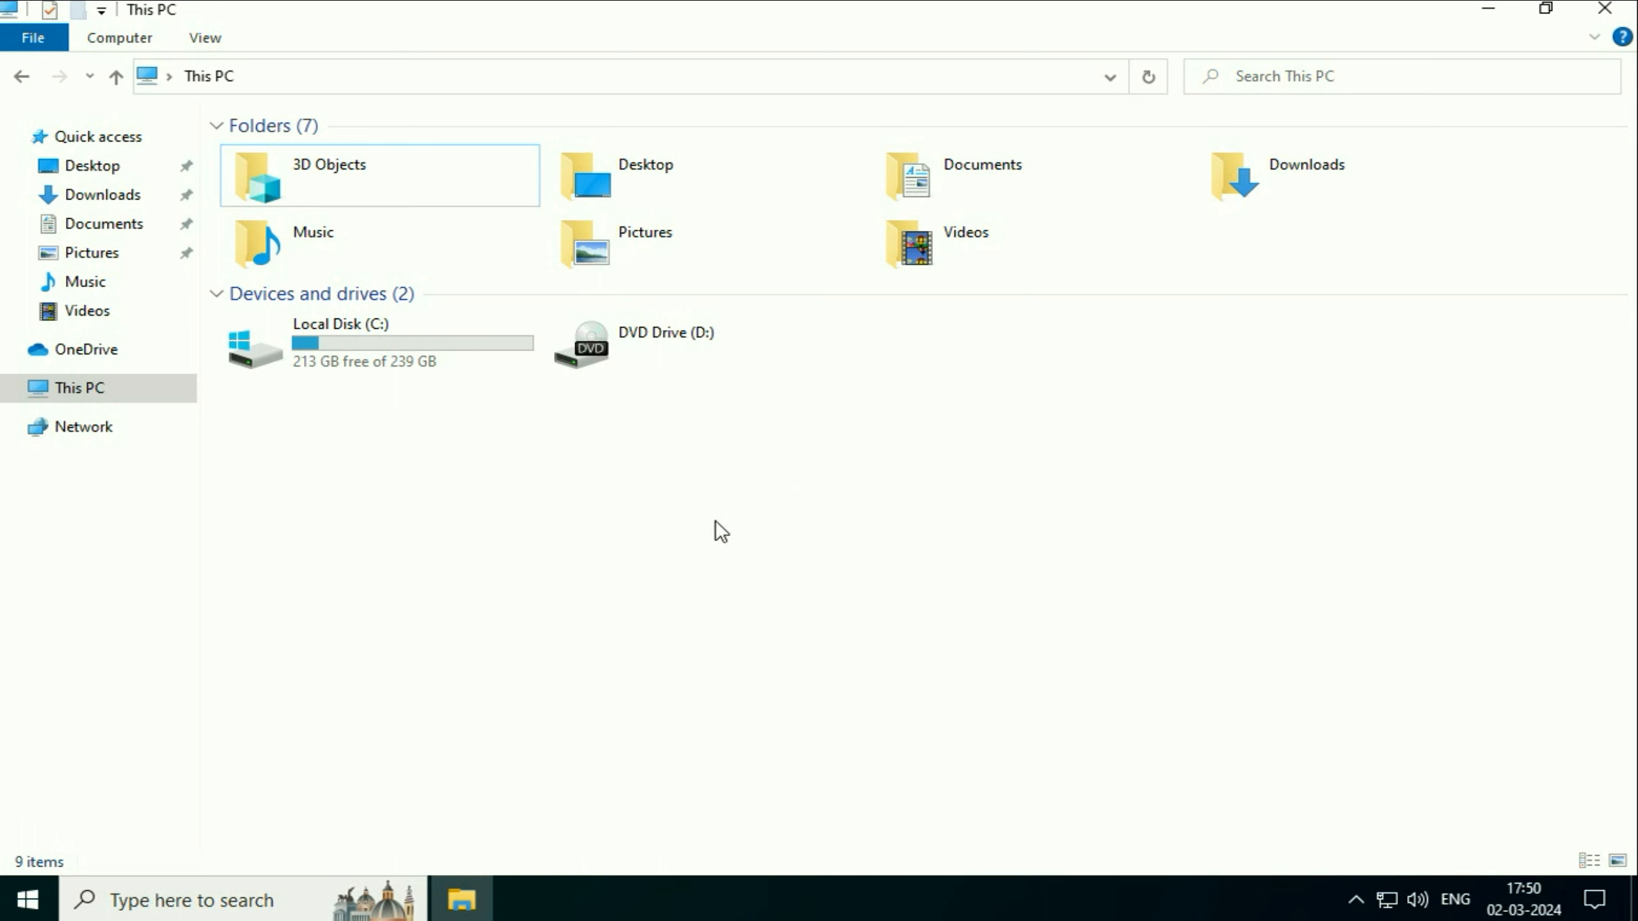
- Launch Disk Management from the Start quick menu and select the 239.37 GB C: partition on Disk 0
{"action": "left_click", "coordinate": [376, 342]}
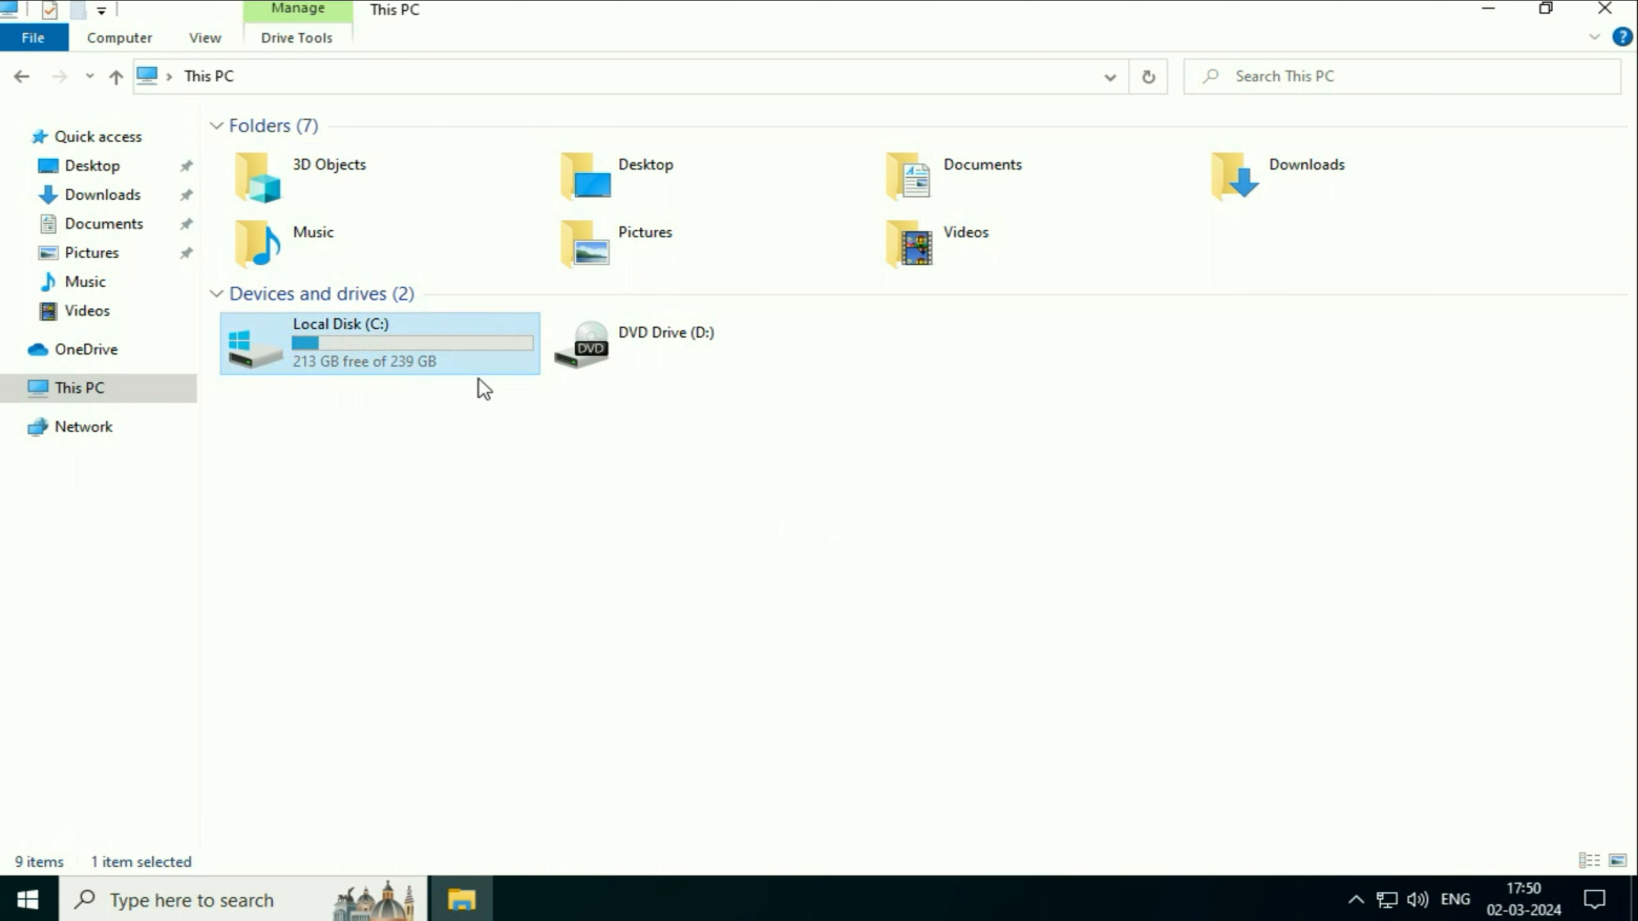
{"action": "mouse_move", "coordinate": [369, 343]}
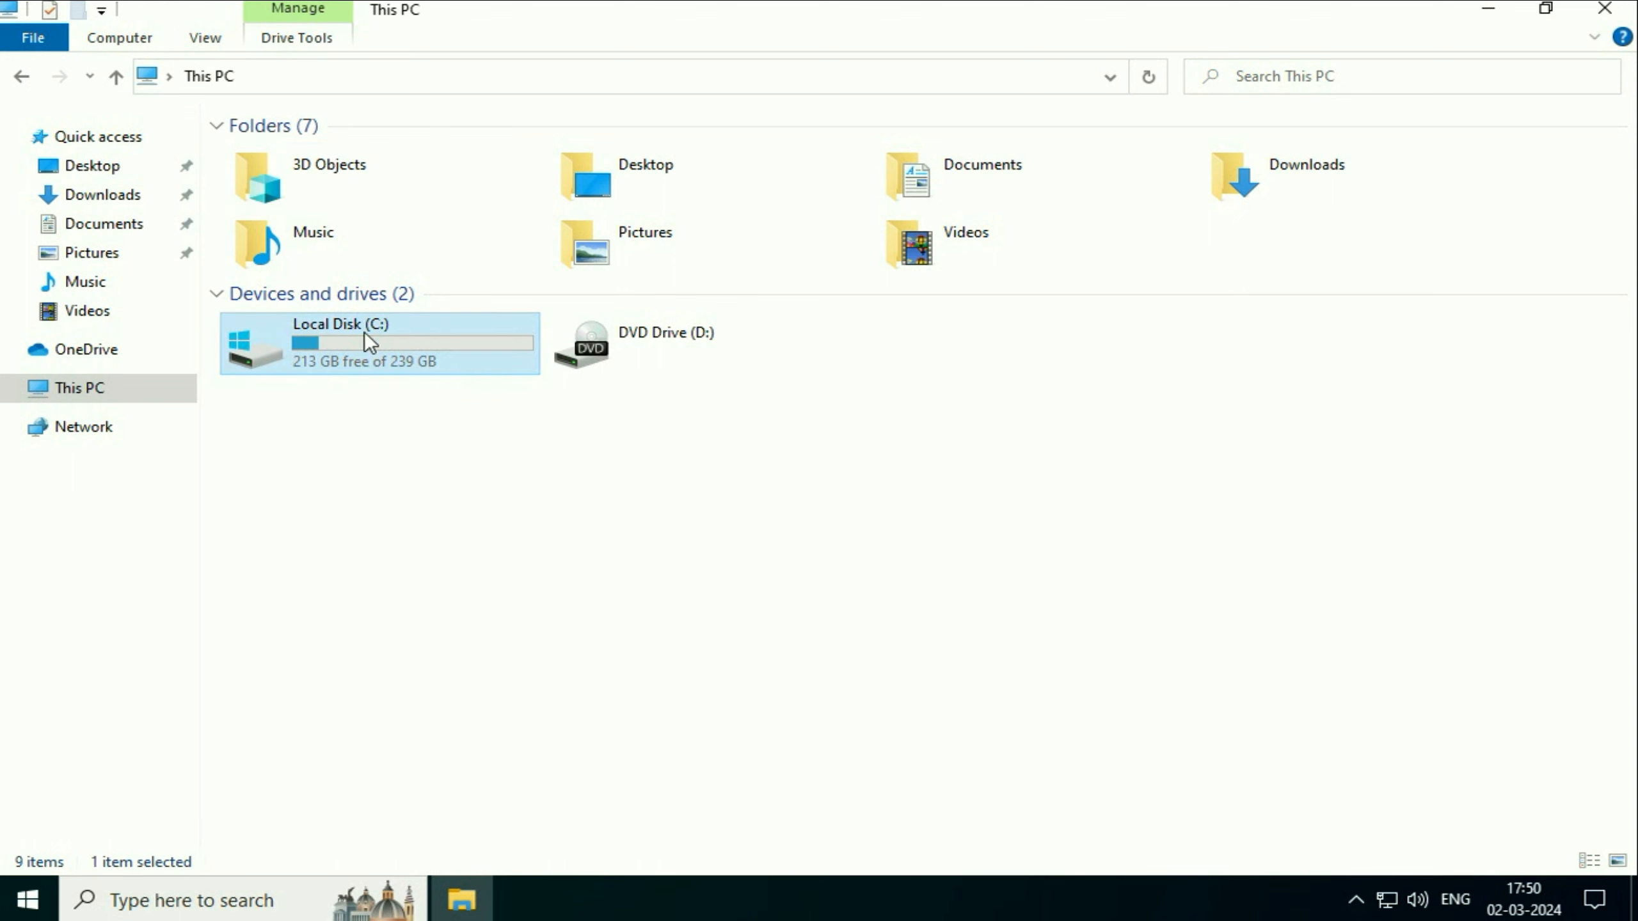
{"action": "mouse_move", "coordinate": [395, 376]}
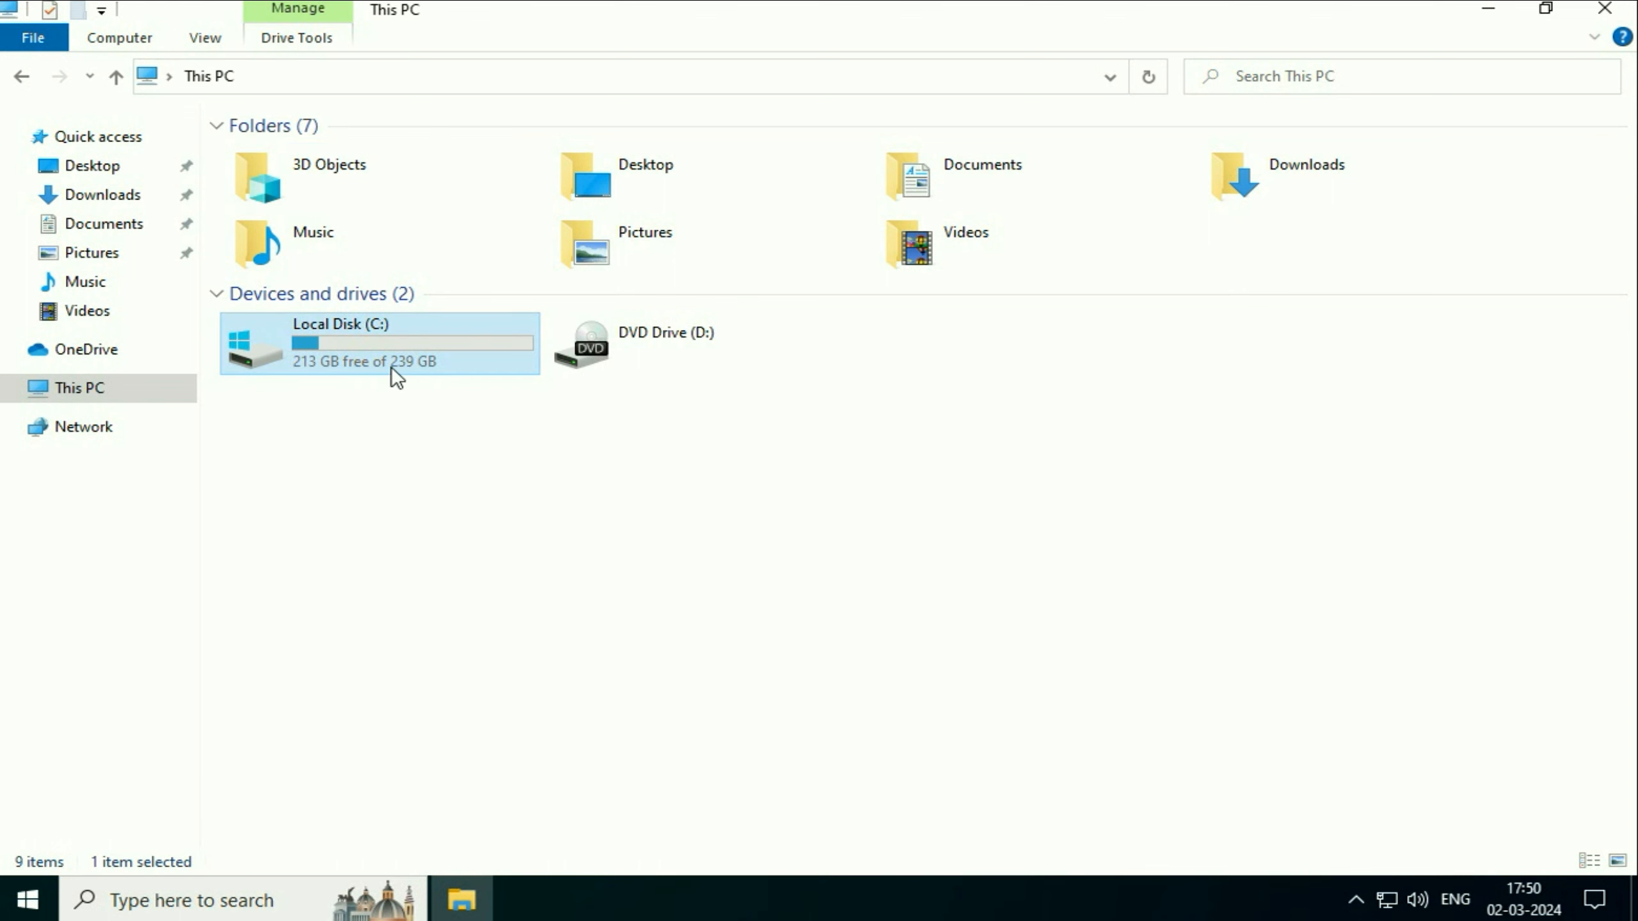
{"action": "mouse_move", "coordinate": [433, 376]}
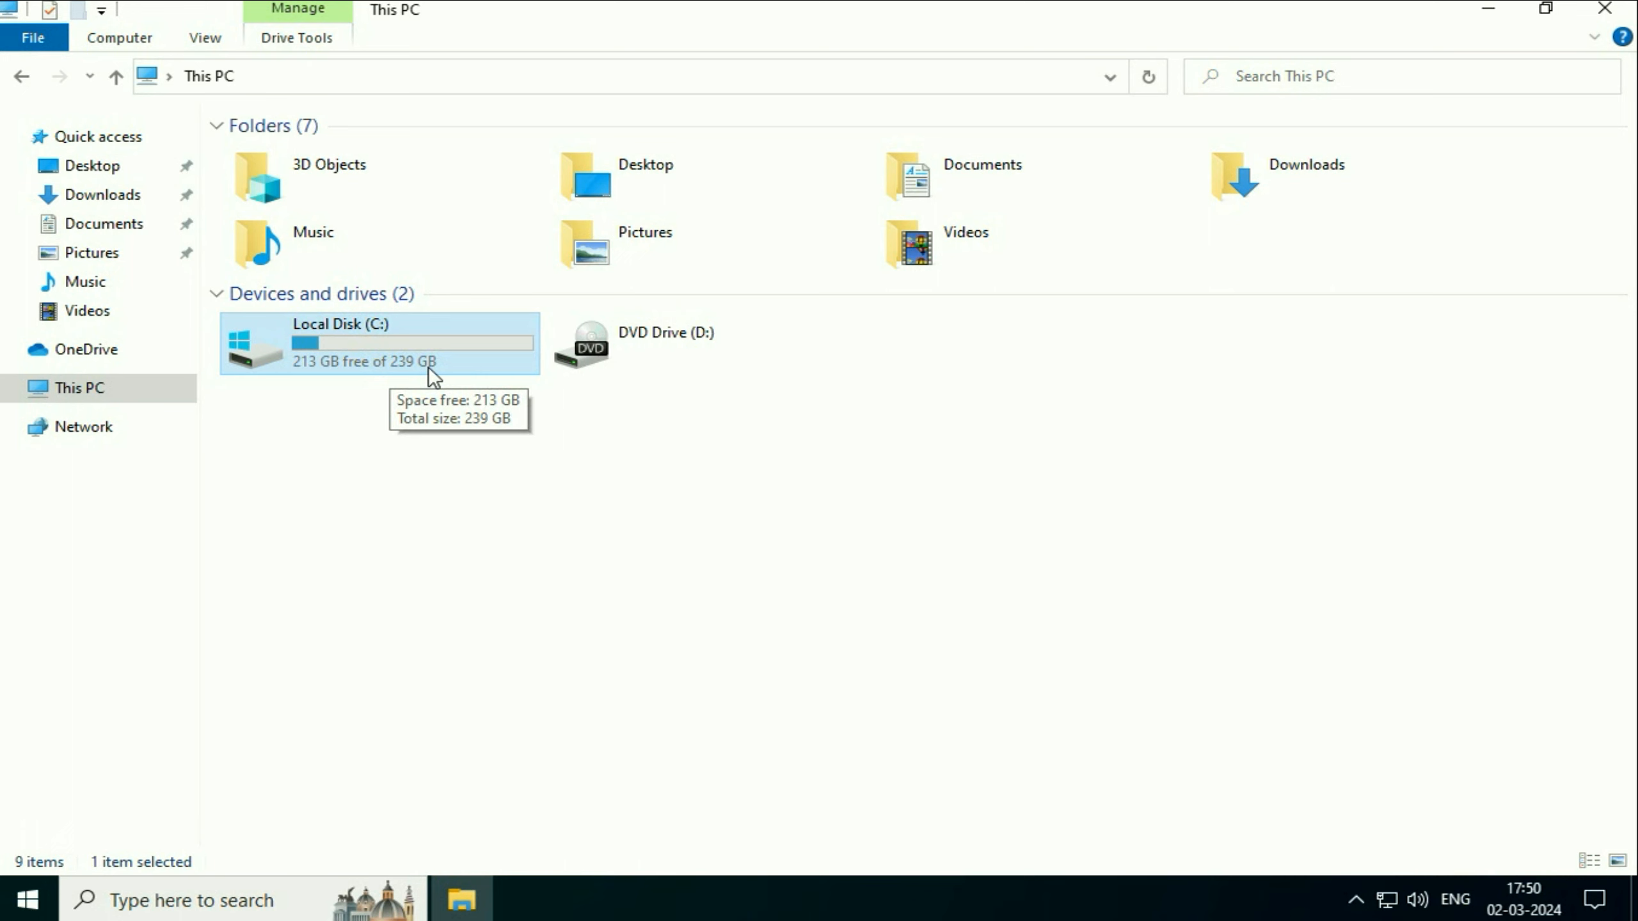
{"action": "mouse_move", "coordinate": [589, 491]}
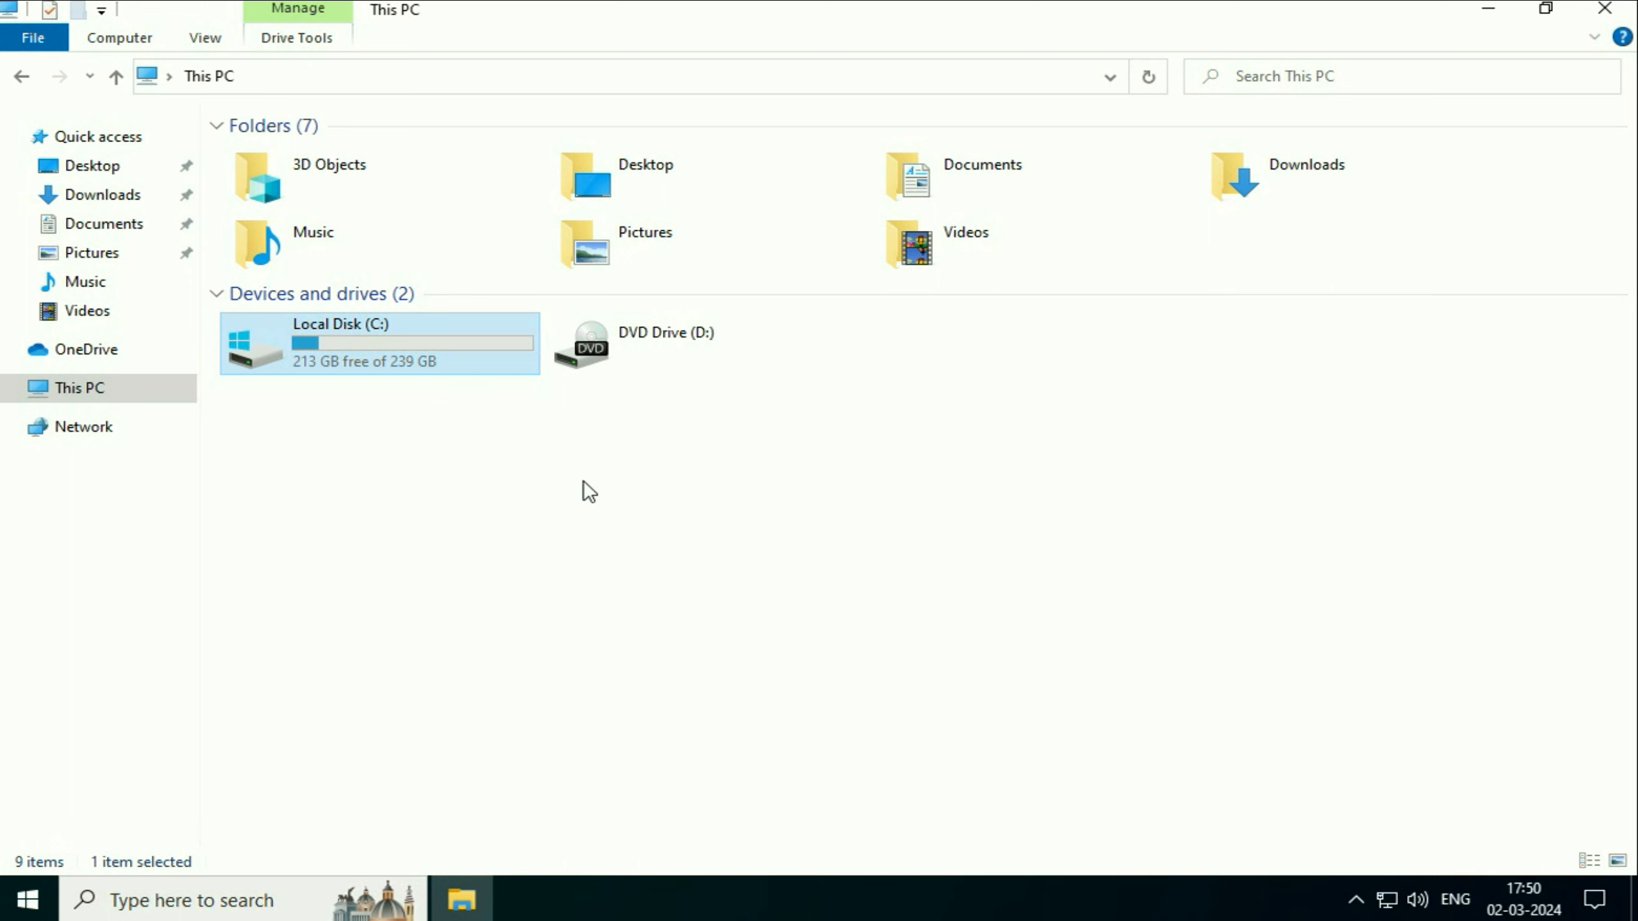
{"action": "mouse_move", "coordinate": [525, 491]}
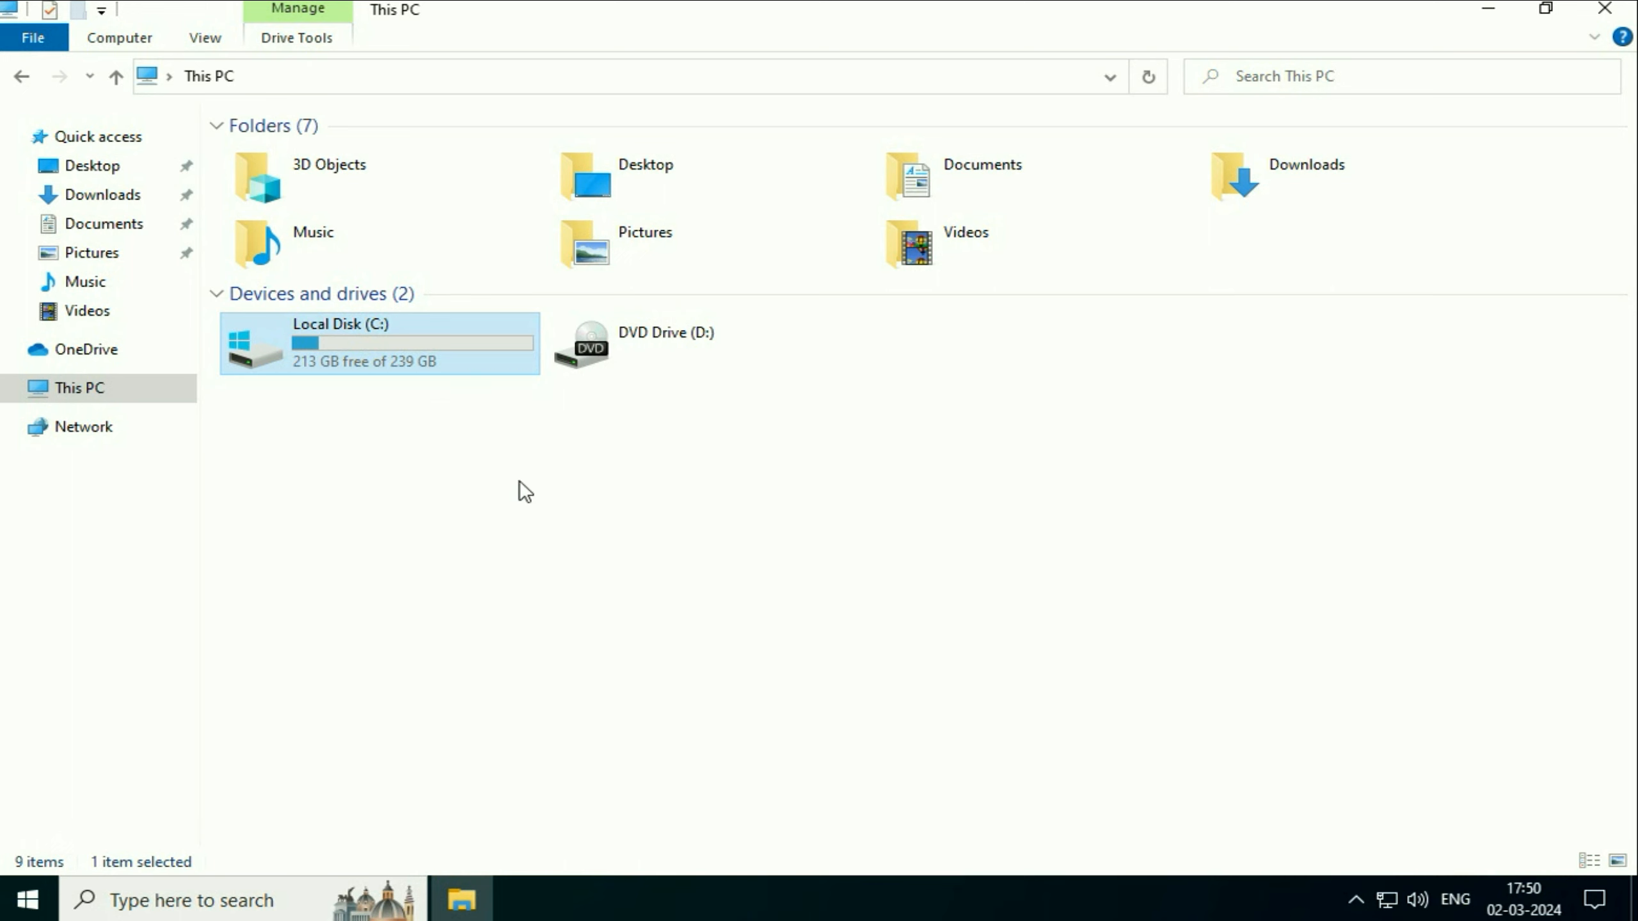
{"action": "mouse_move", "coordinate": [417, 379]}
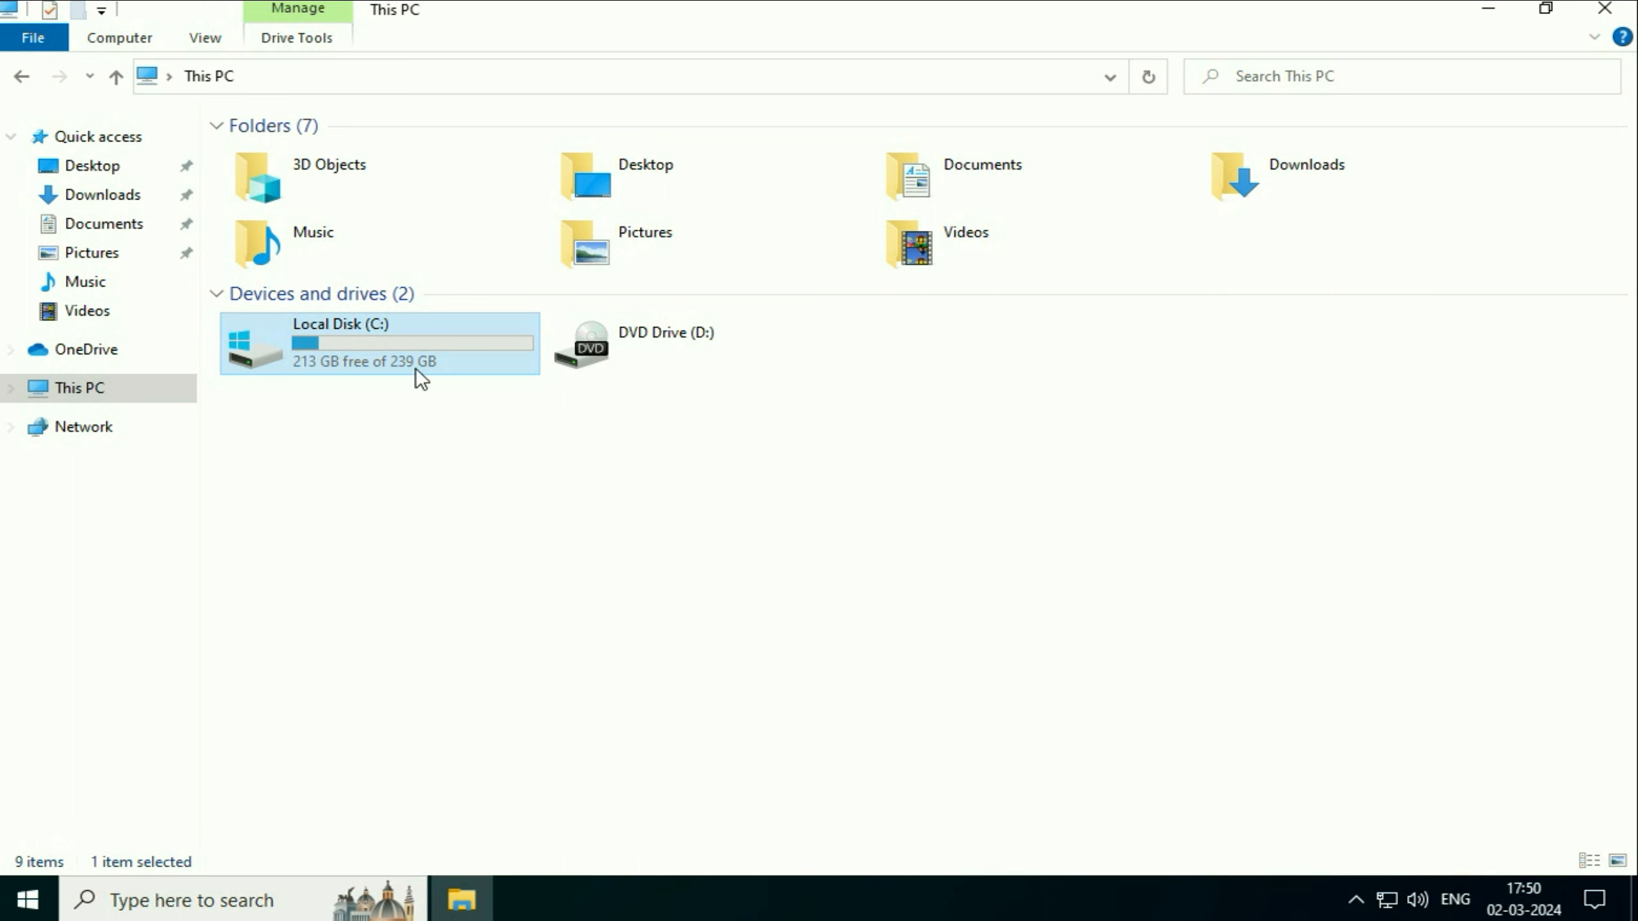
{"action": "mouse_move", "coordinate": [640, 483]}
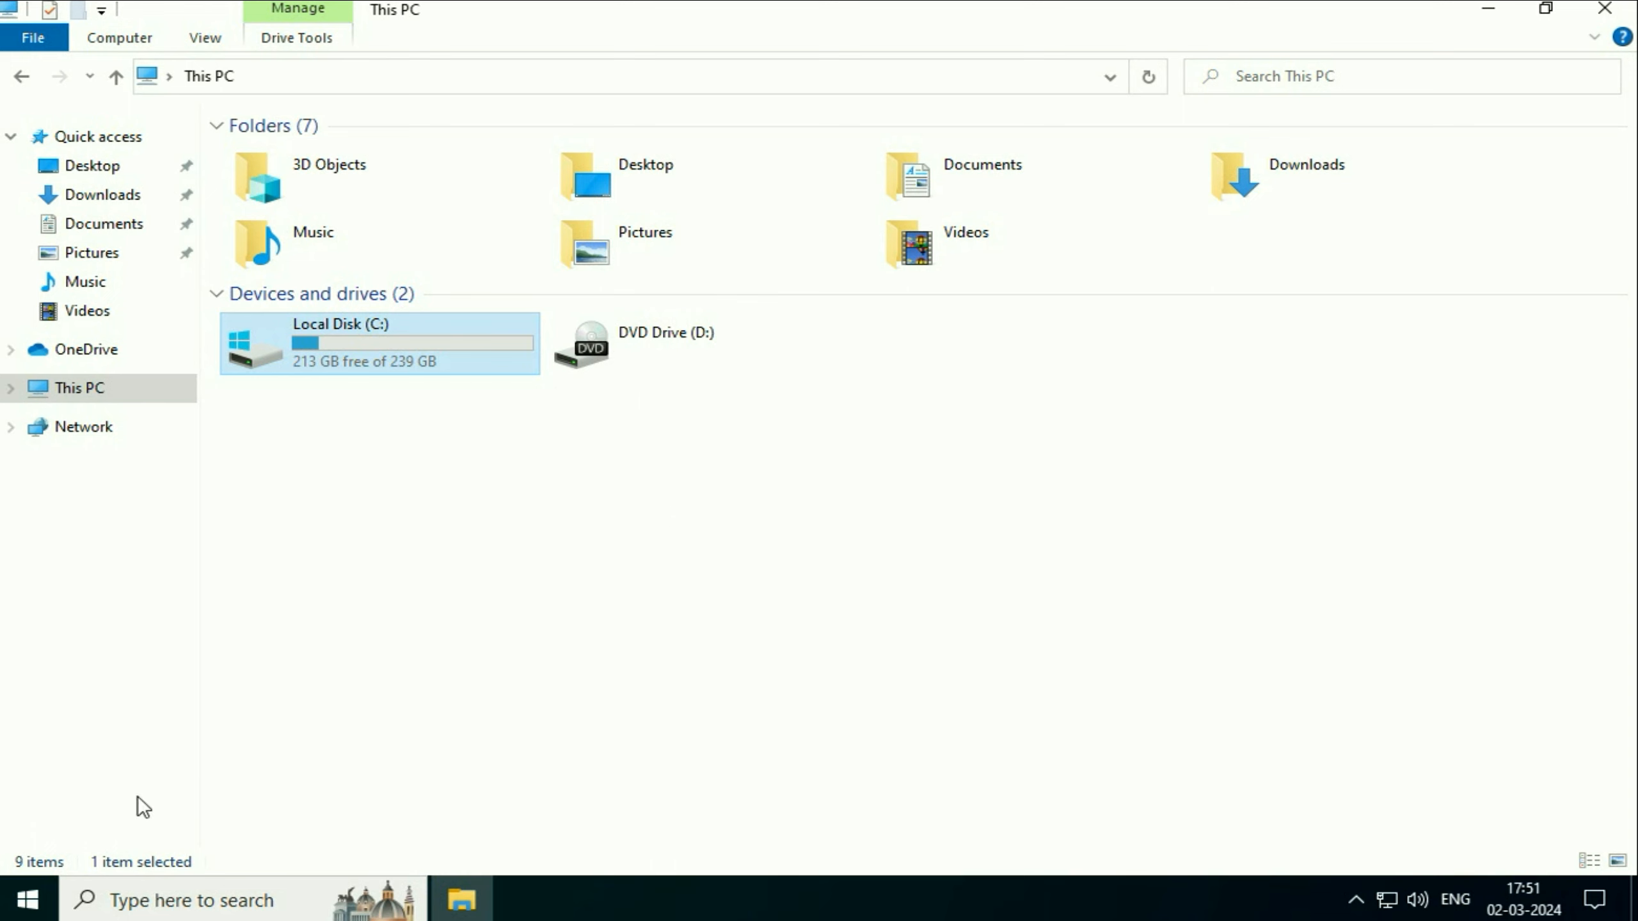
{"action": "right_click", "coordinate": [20, 900]}
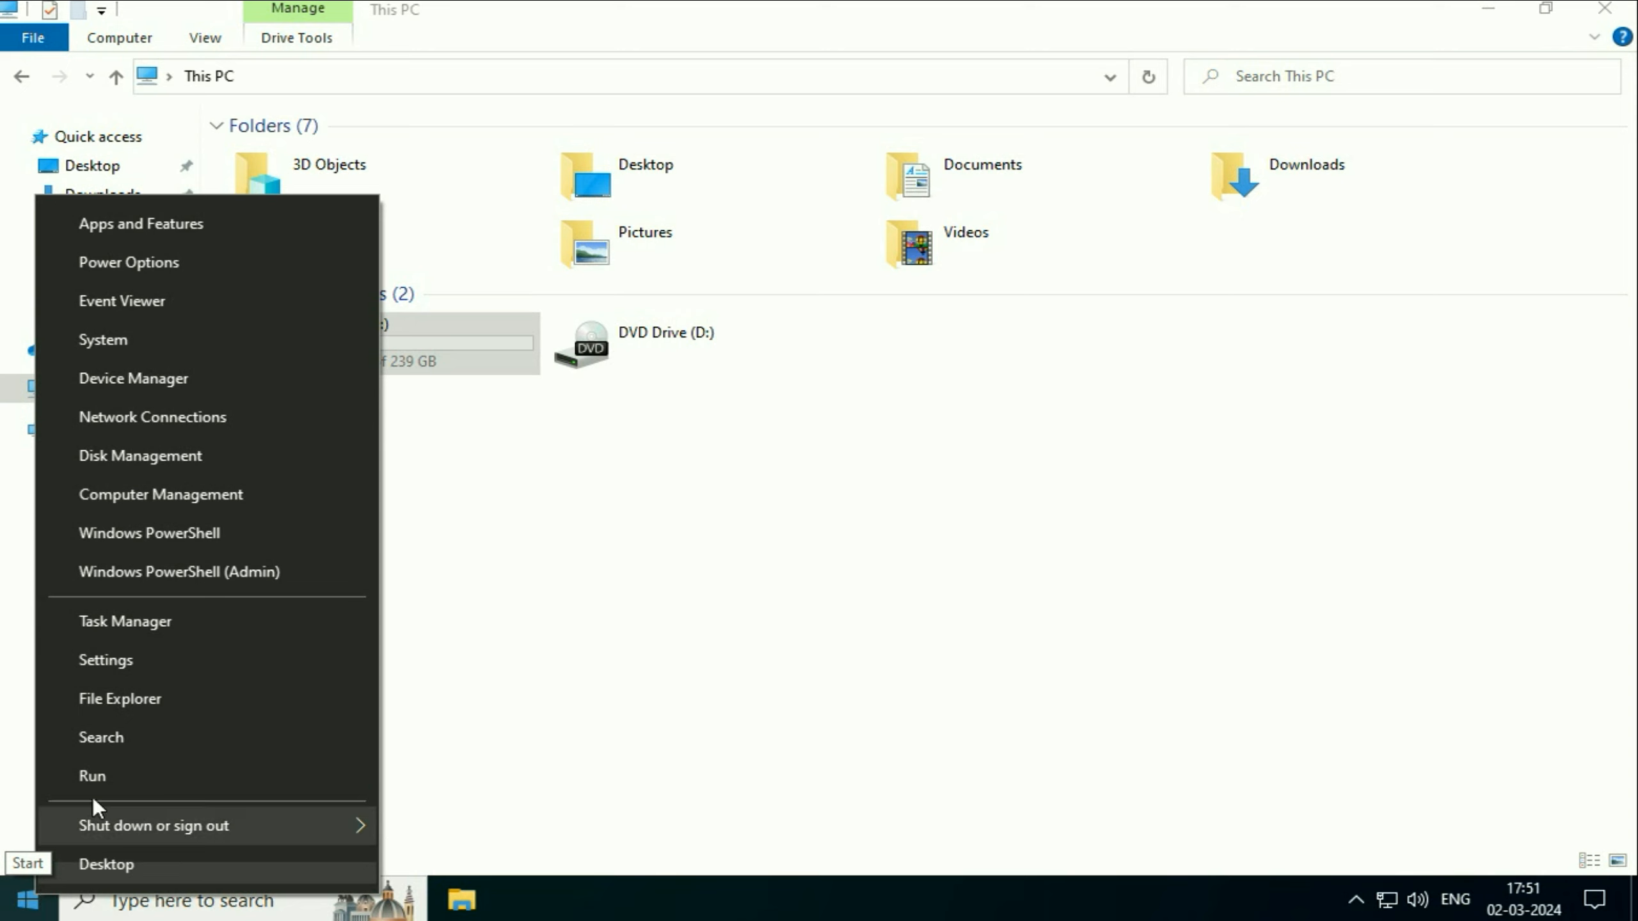
{"action": "mouse_move", "coordinate": [122, 465]}
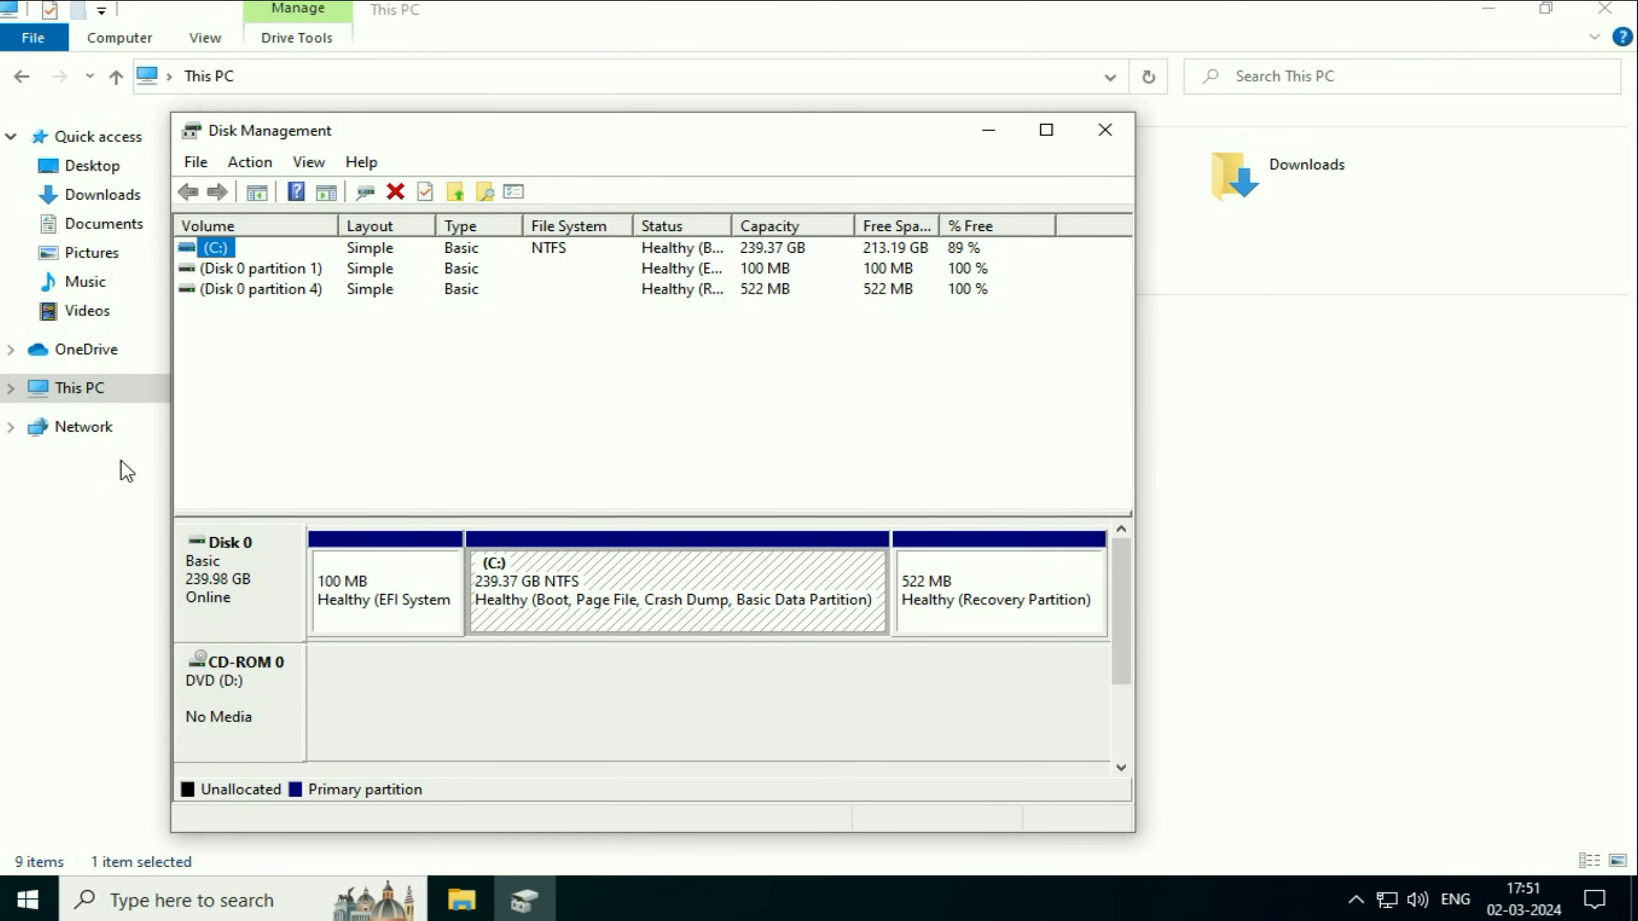
{"action": "mouse_move", "coordinate": [754, 142]}
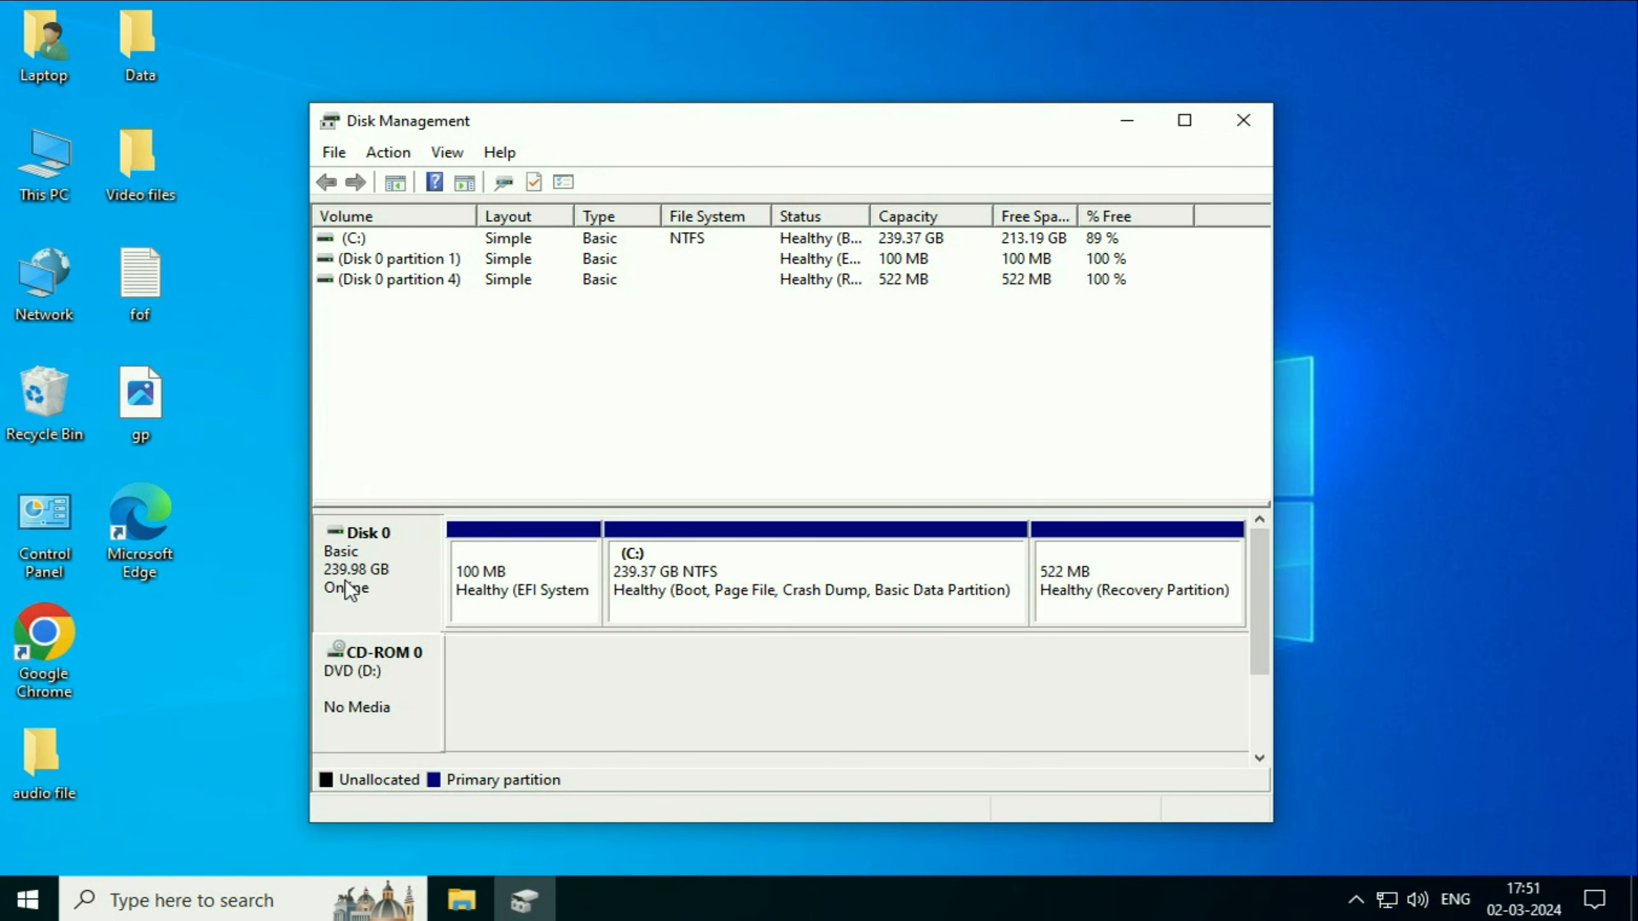
{"action": "left_click", "coordinate": [815, 580]}
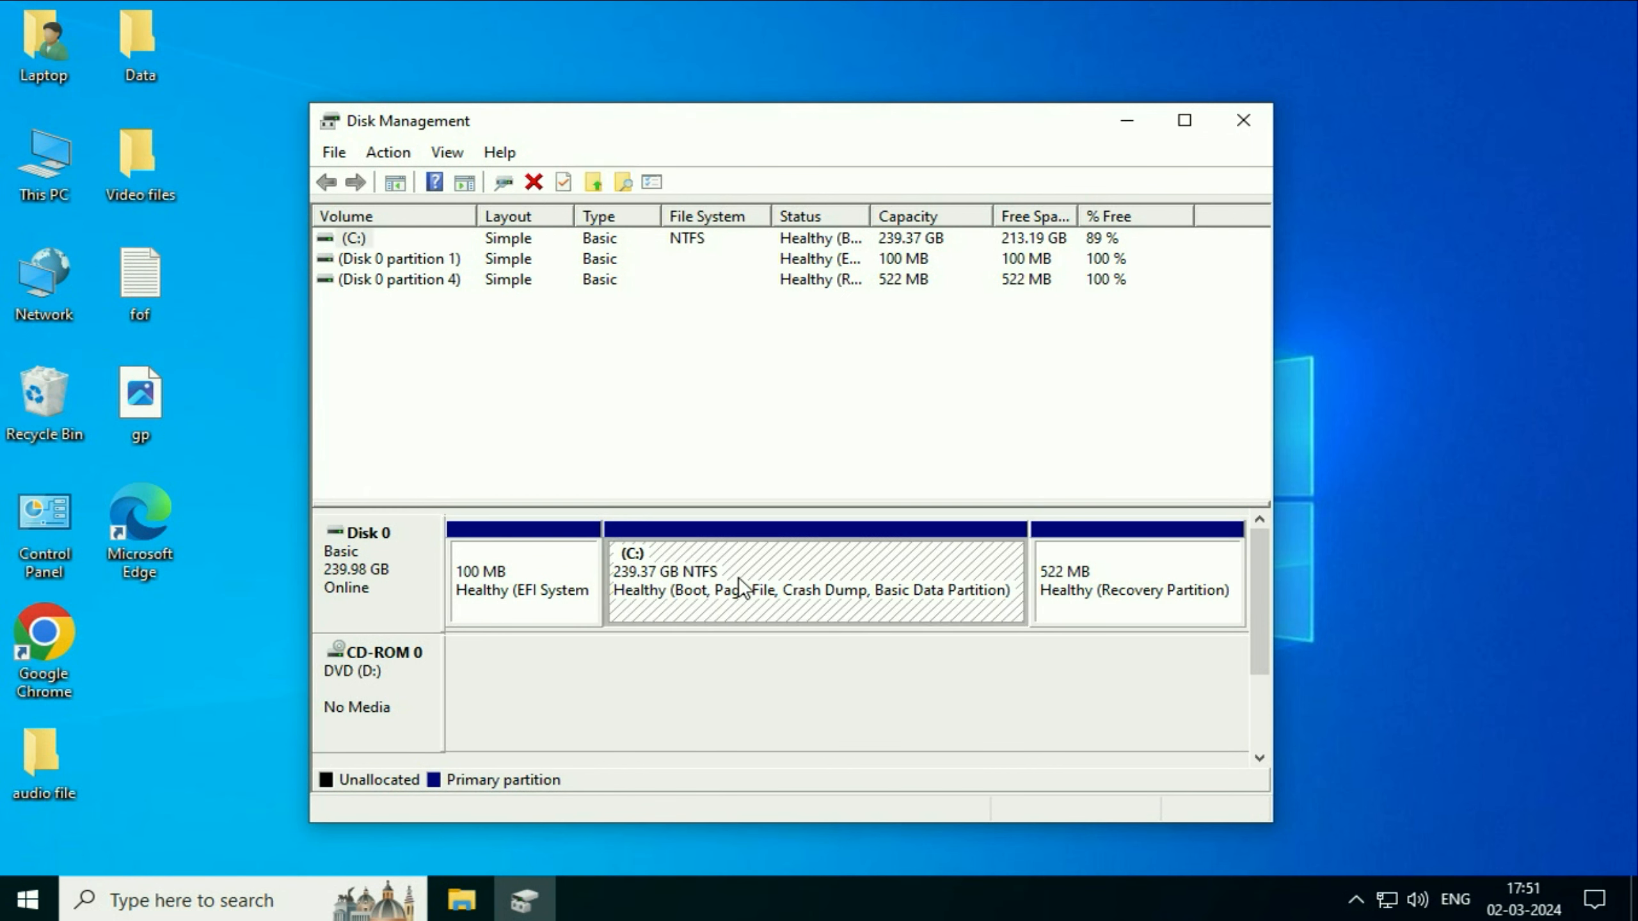
{"action": "mouse_move", "coordinate": [675, 591]}
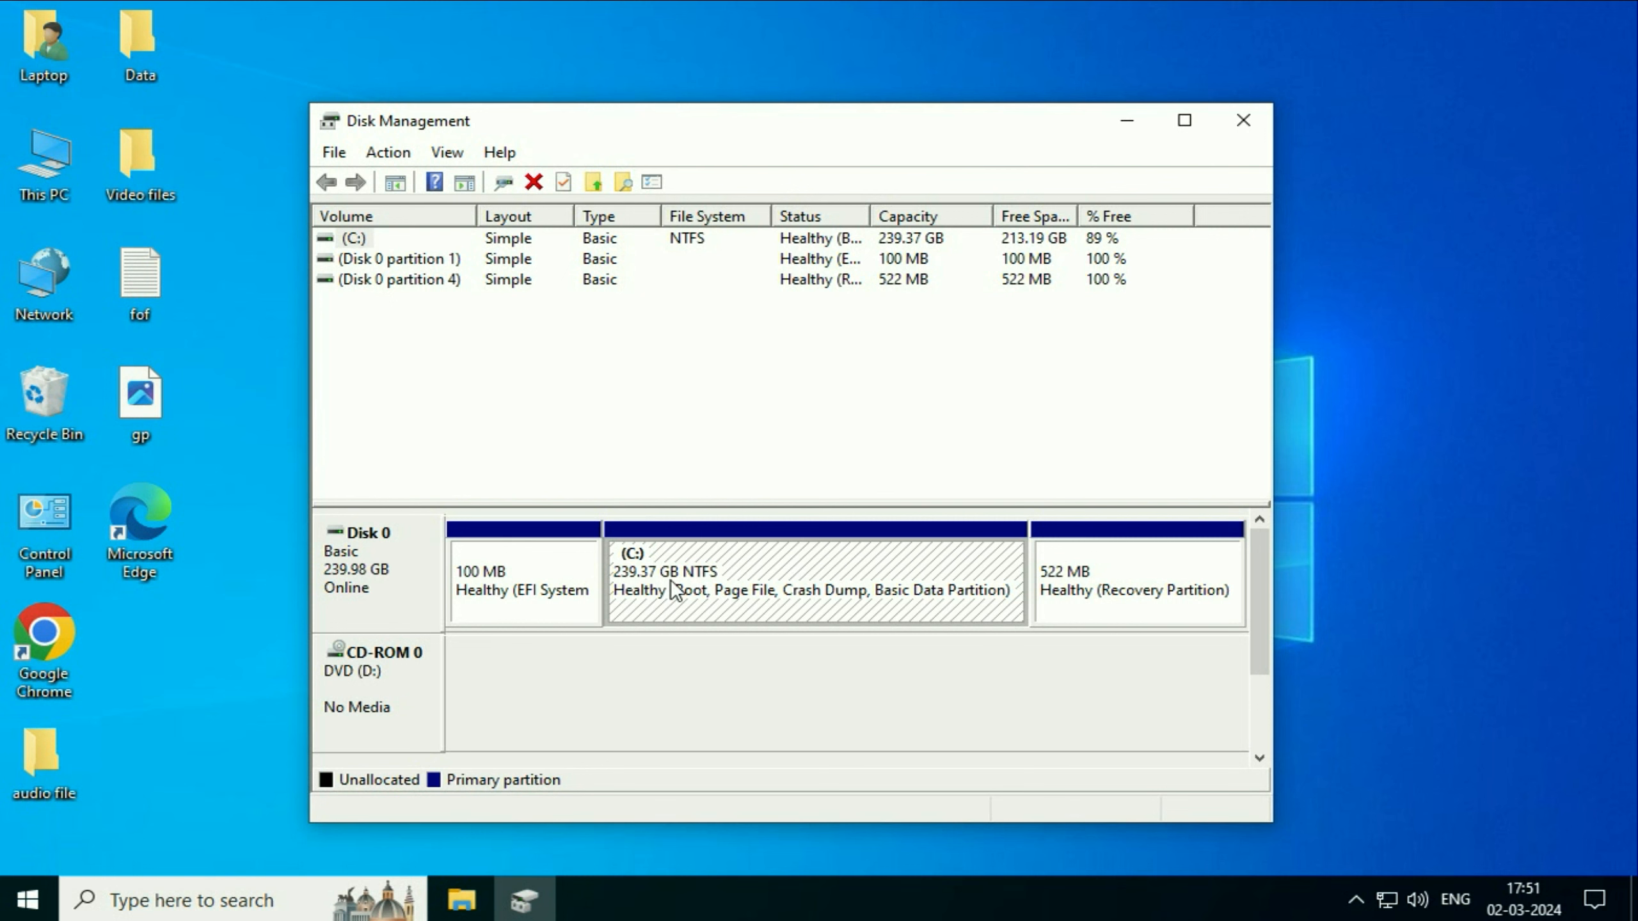
{"action": "mouse_move", "coordinate": [648, 576]}
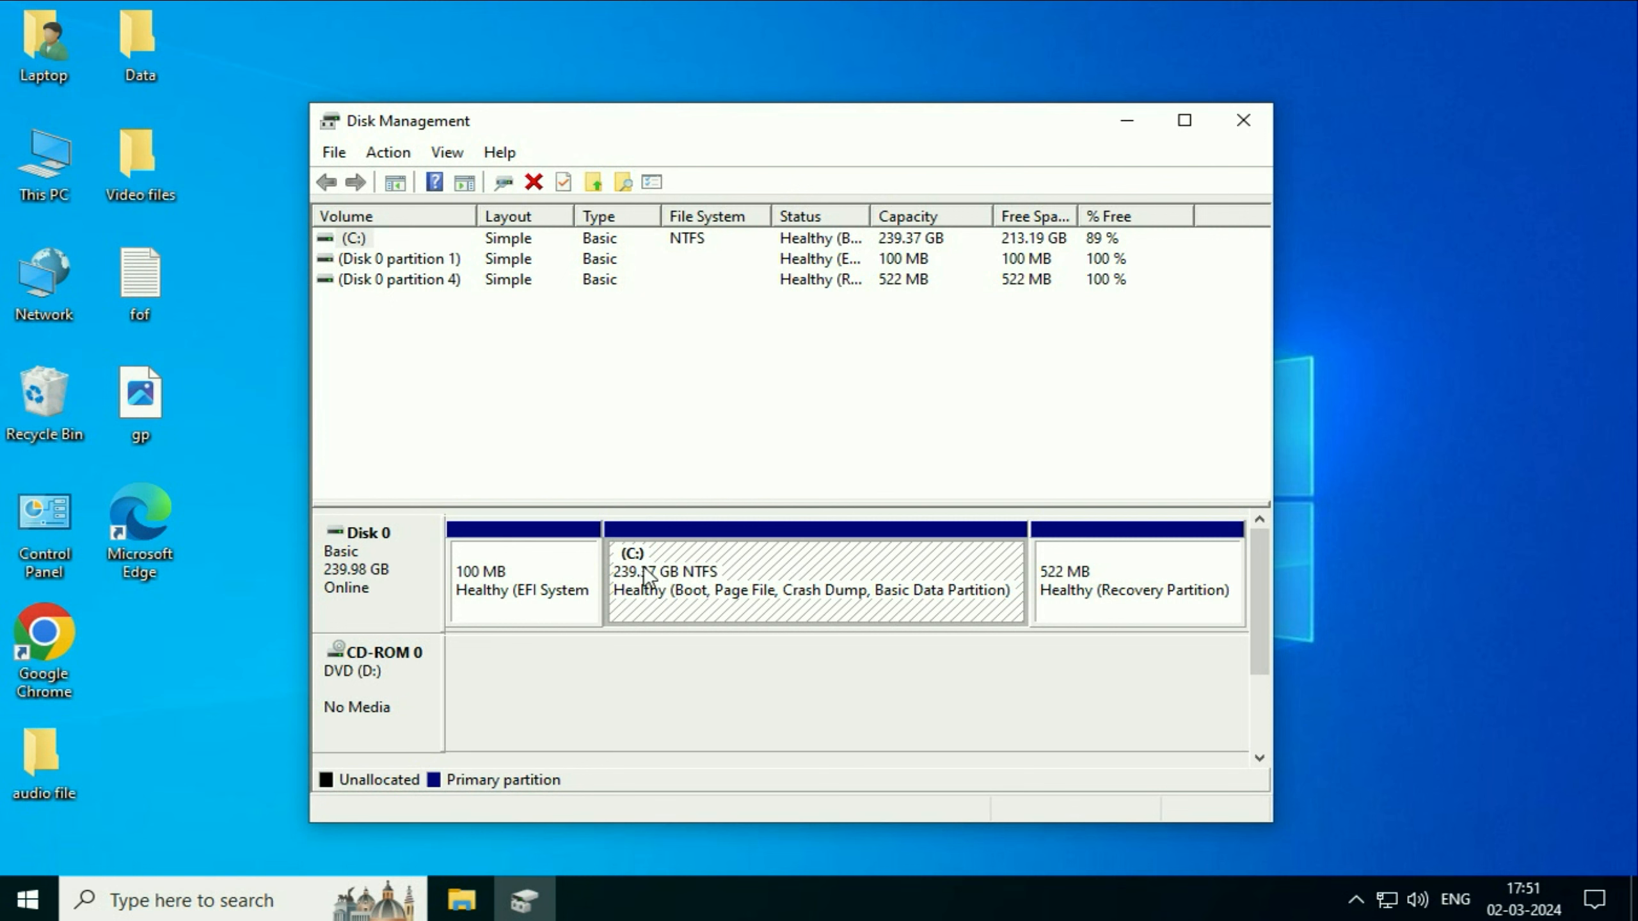
{"action": "mouse_move", "coordinate": [791, 577]}
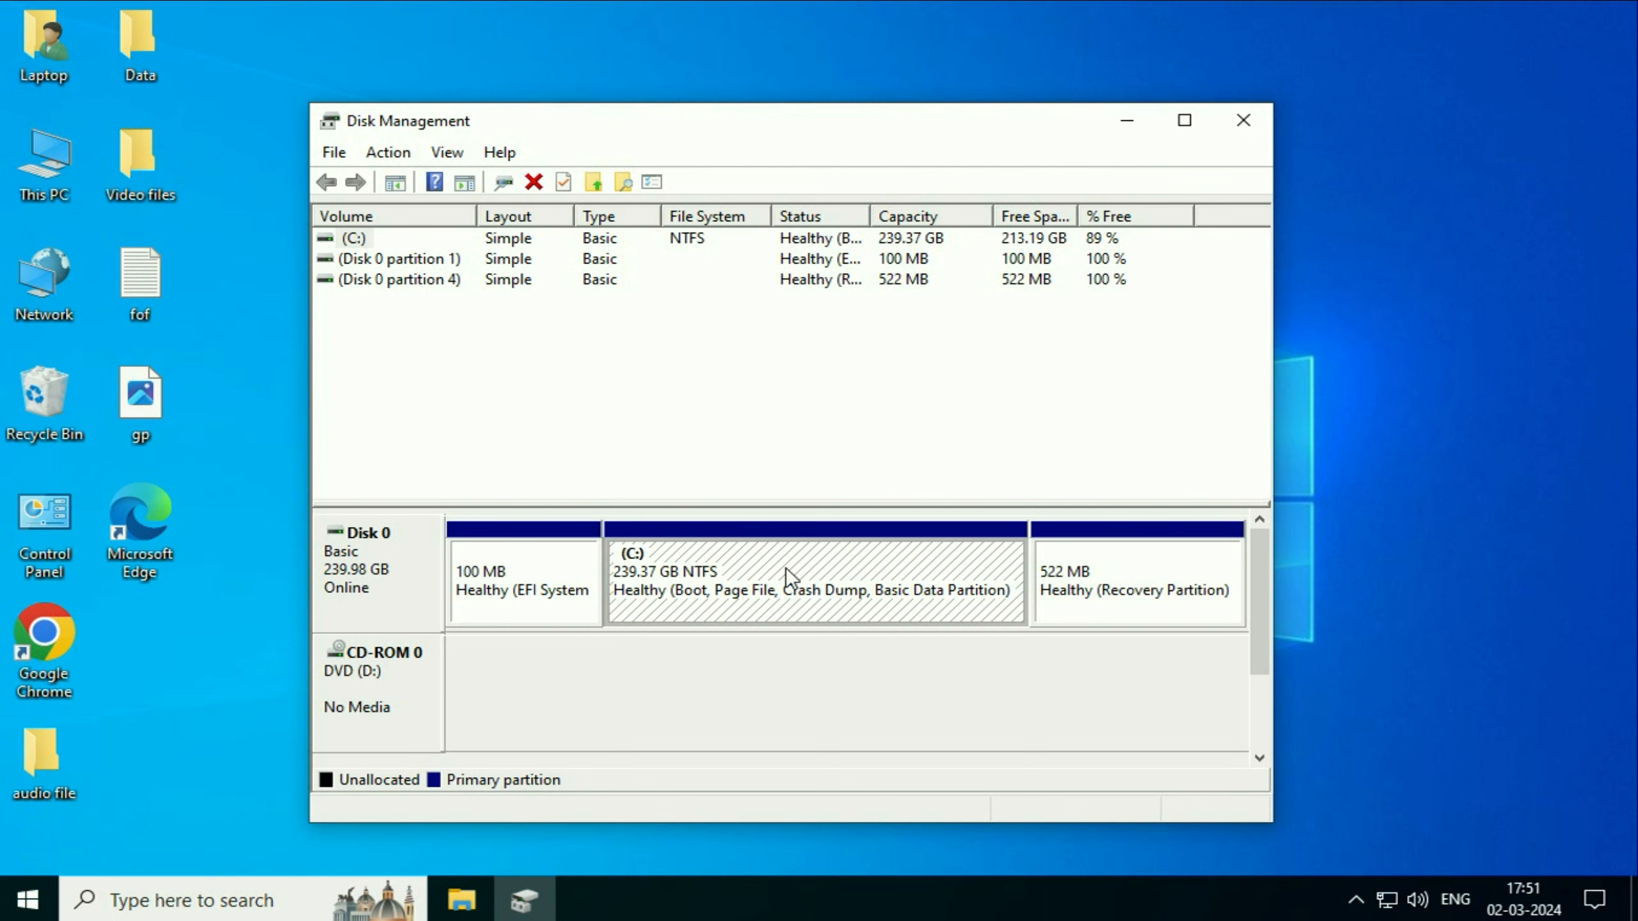
- Start Shrink Volume on C: and enter 90000 MB as the shrink amount, leaving 155118 MB
{"action": "right_click", "coordinate": [816, 574]}
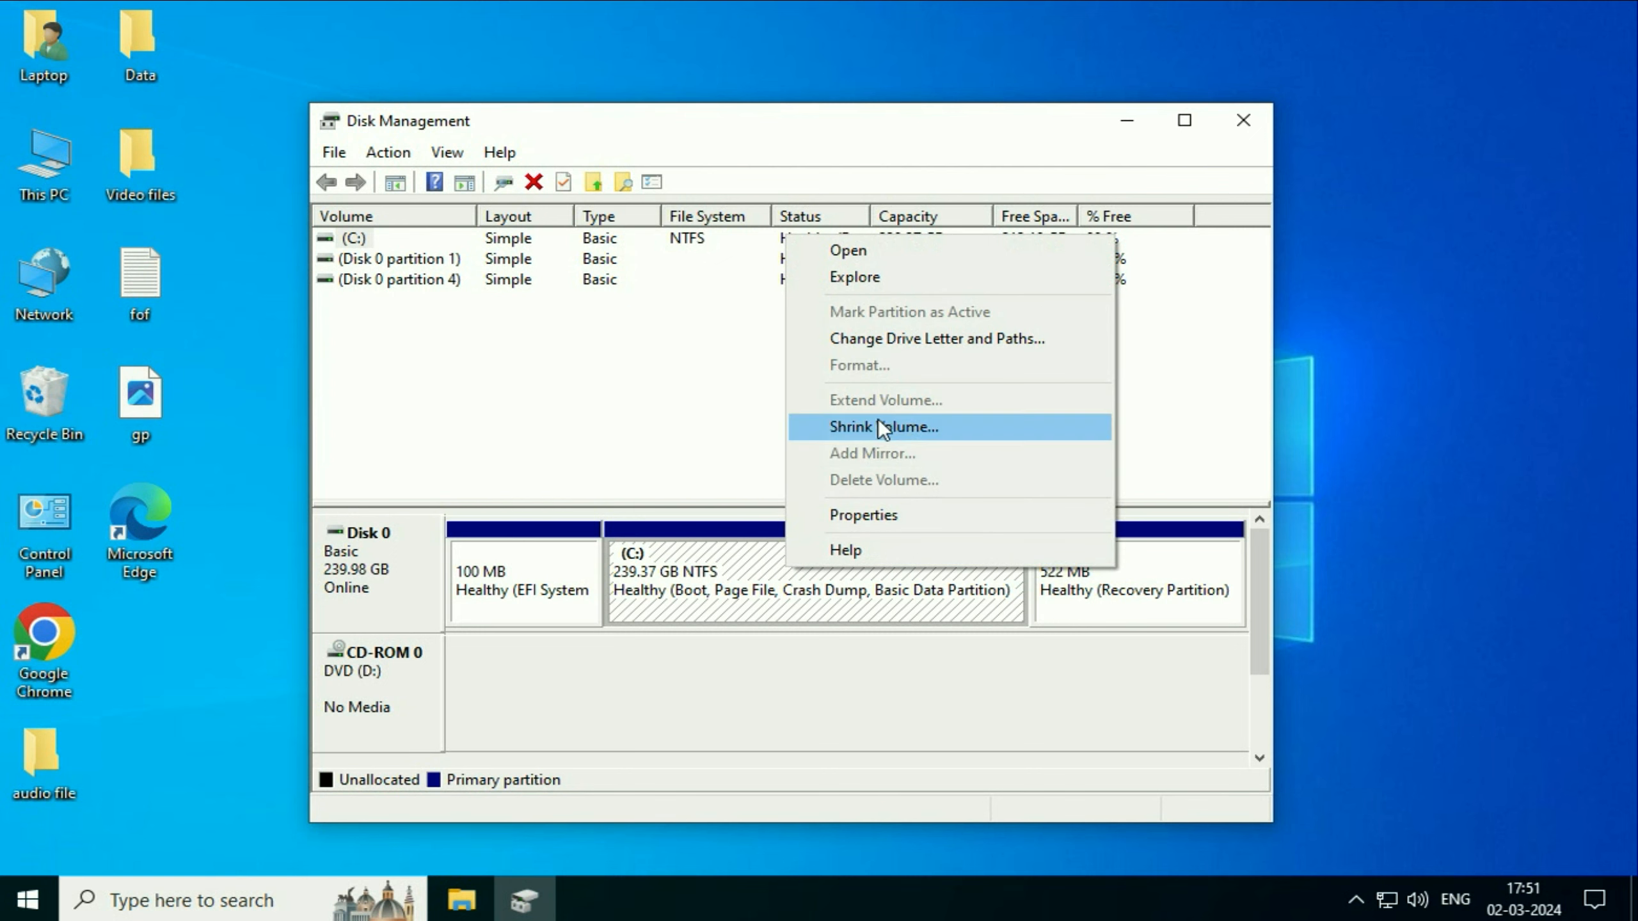
{"action": "left_click", "coordinate": [884, 426]}
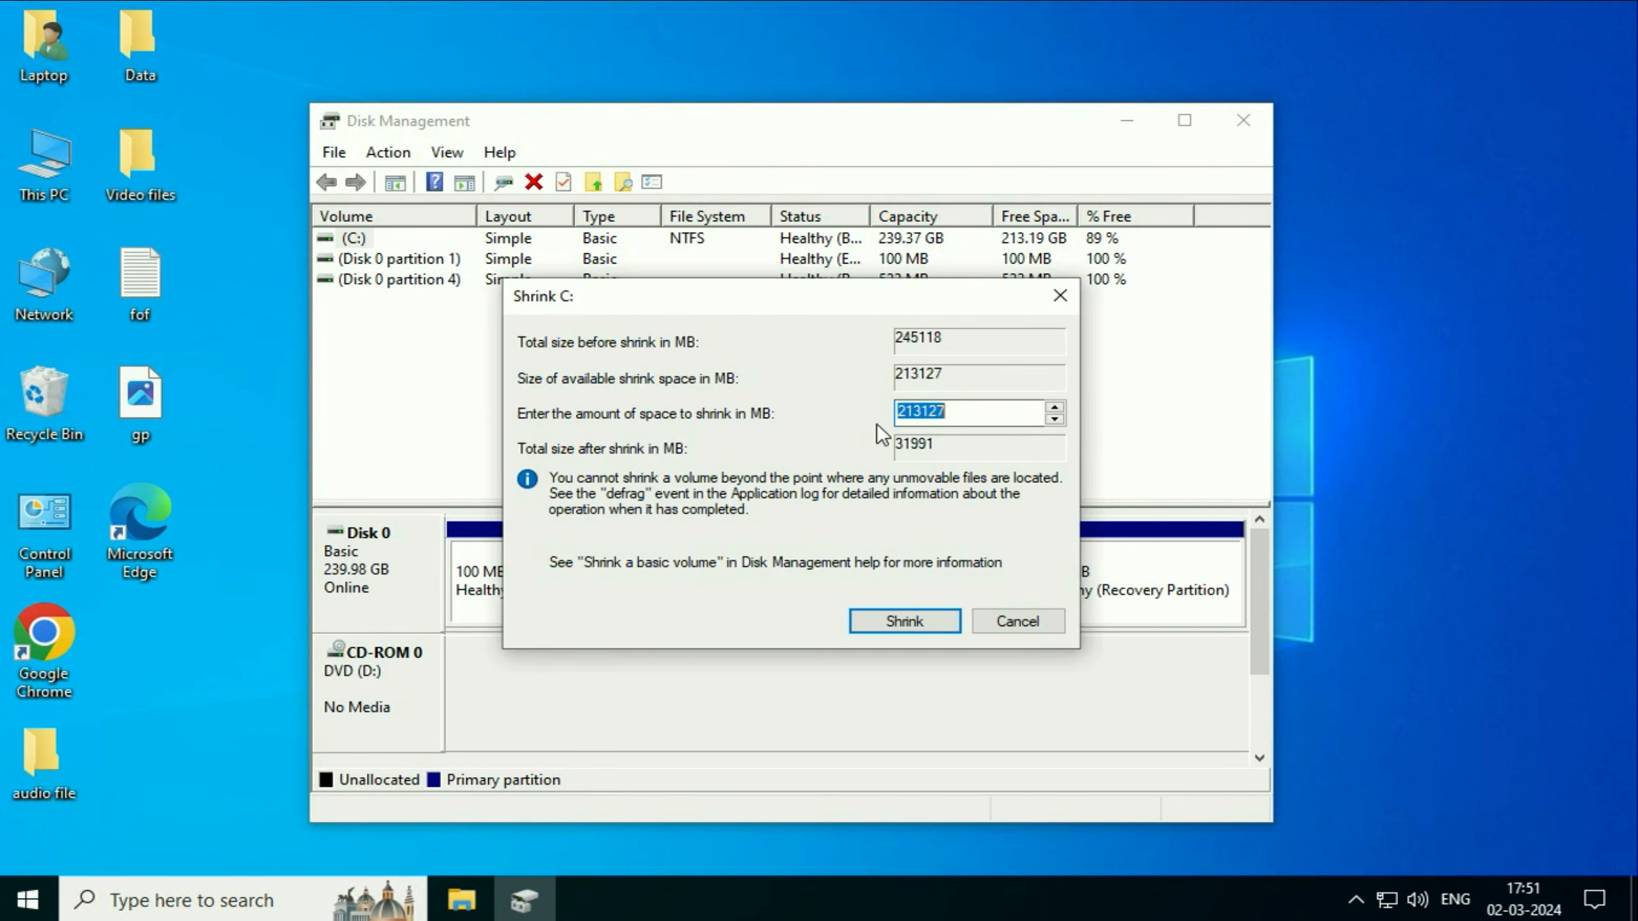
{"action": "mouse_move", "coordinate": [695, 436]}
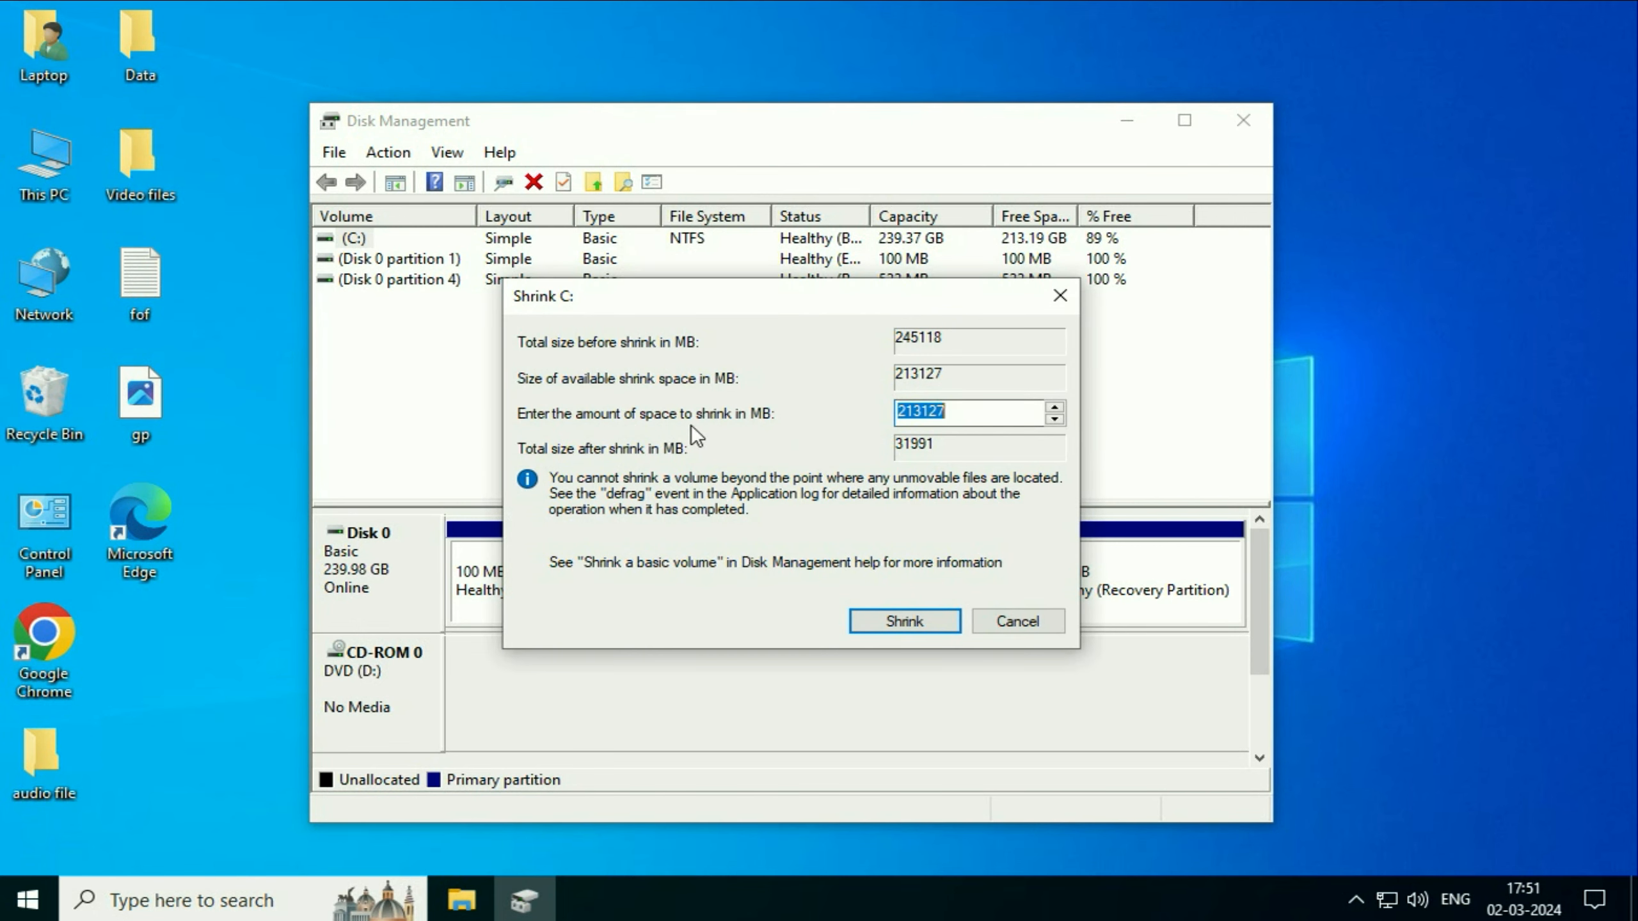
{"action": "mouse_move", "coordinate": [552, 430]}
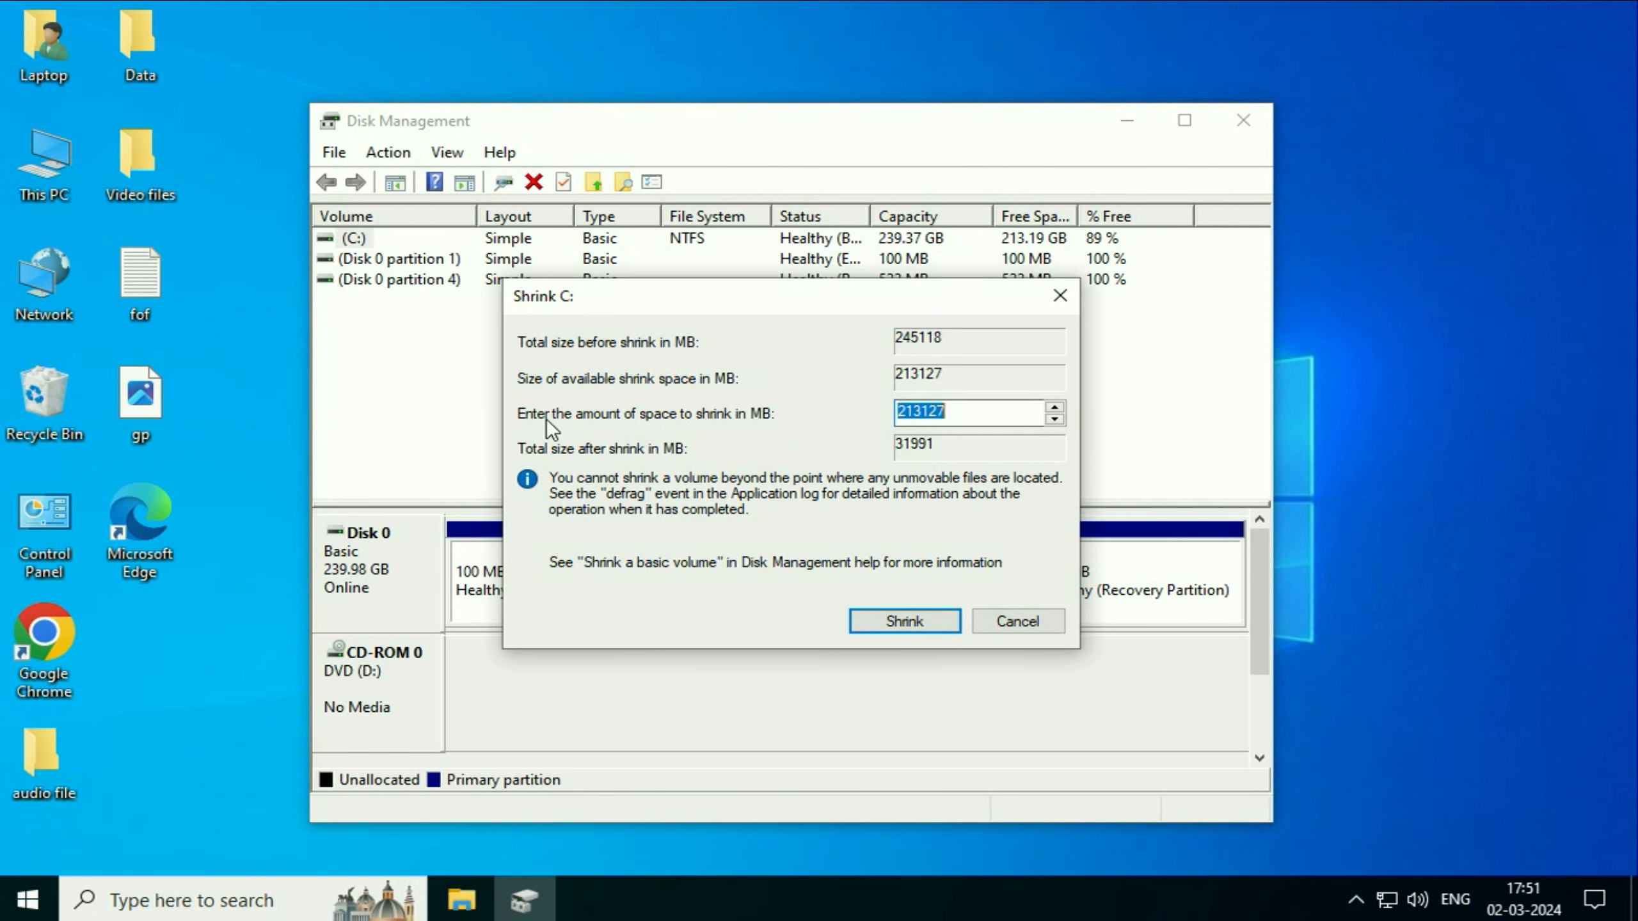
{"action": "mouse_move", "coordinate": [742, 429]}
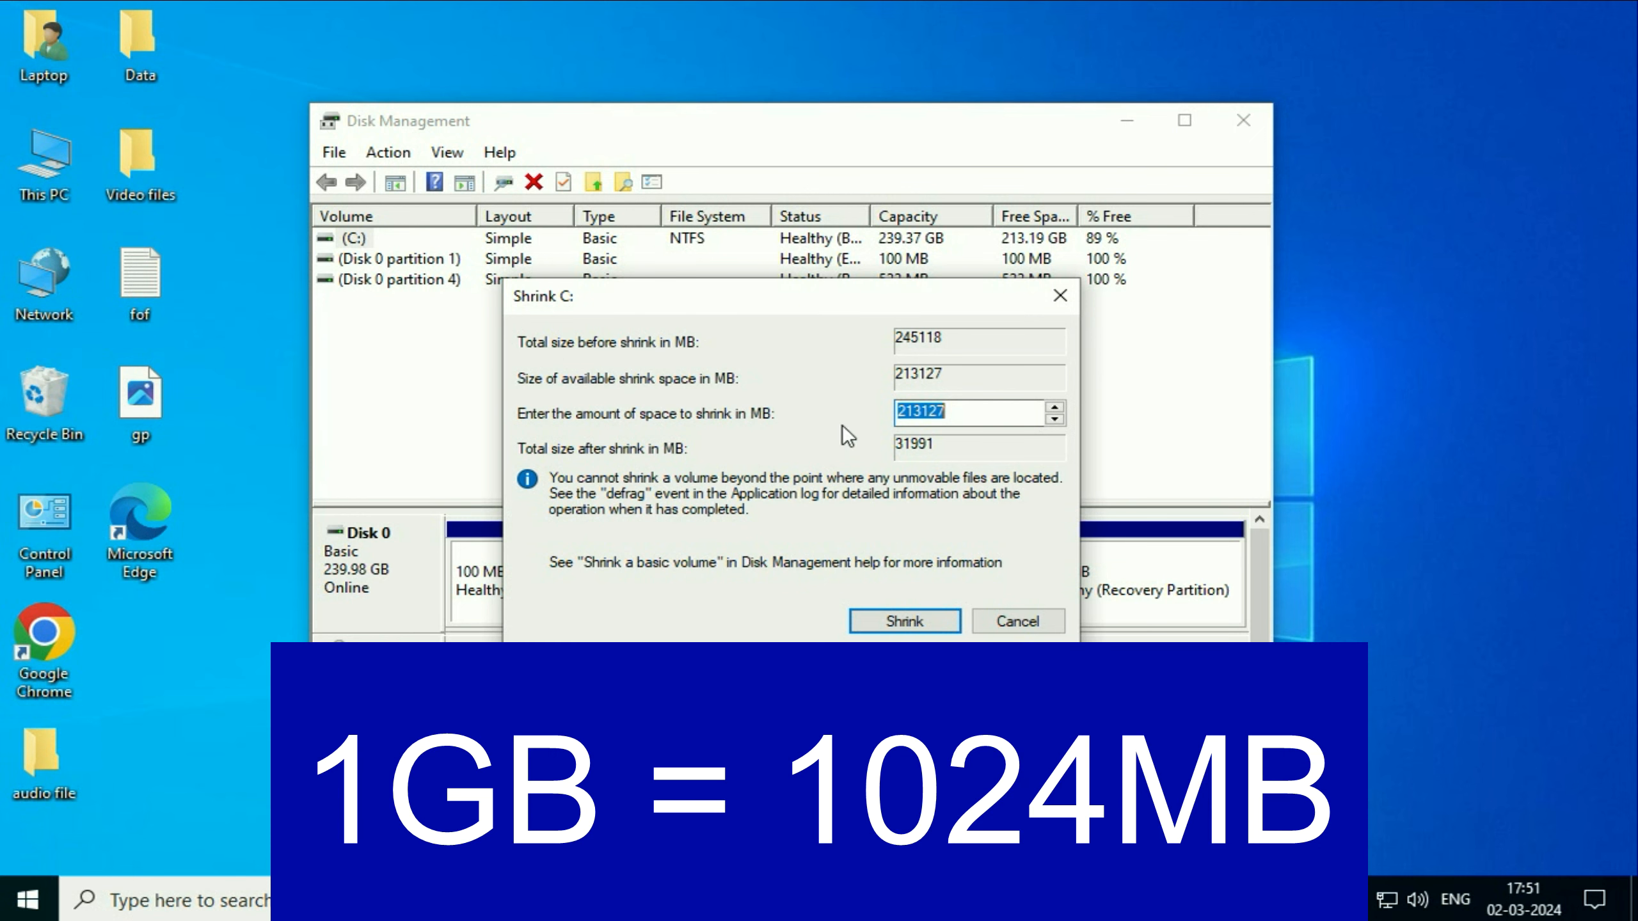
{"action": "mouse_move", "coordinate": [765, 435]}
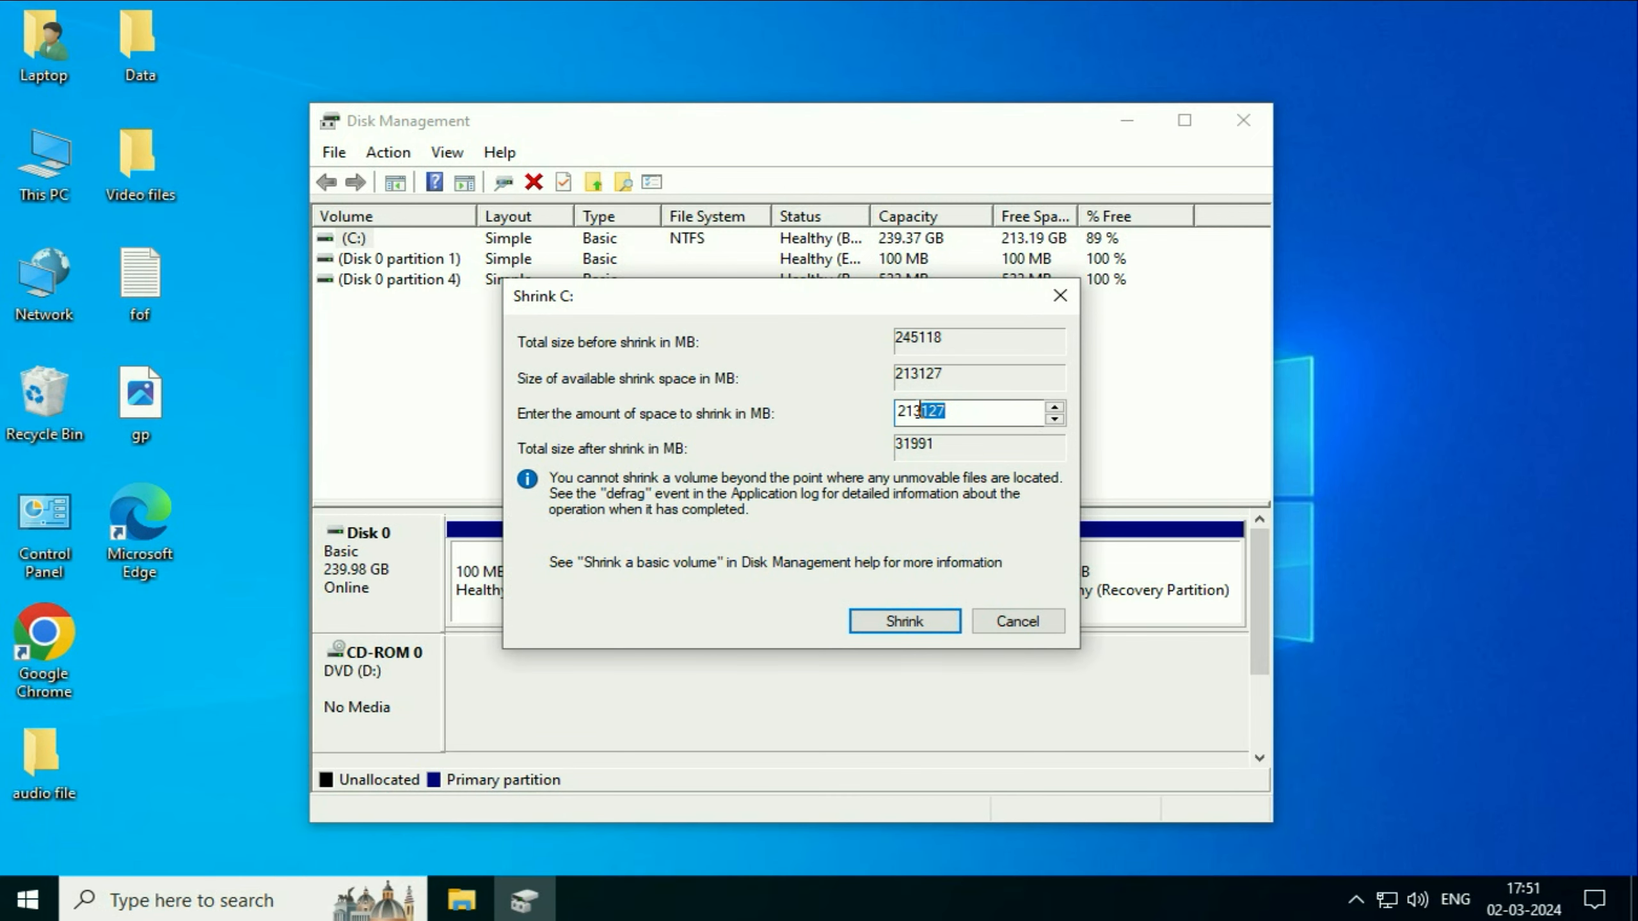
{"action": "triple_click", "coordinate": [976, 411]}
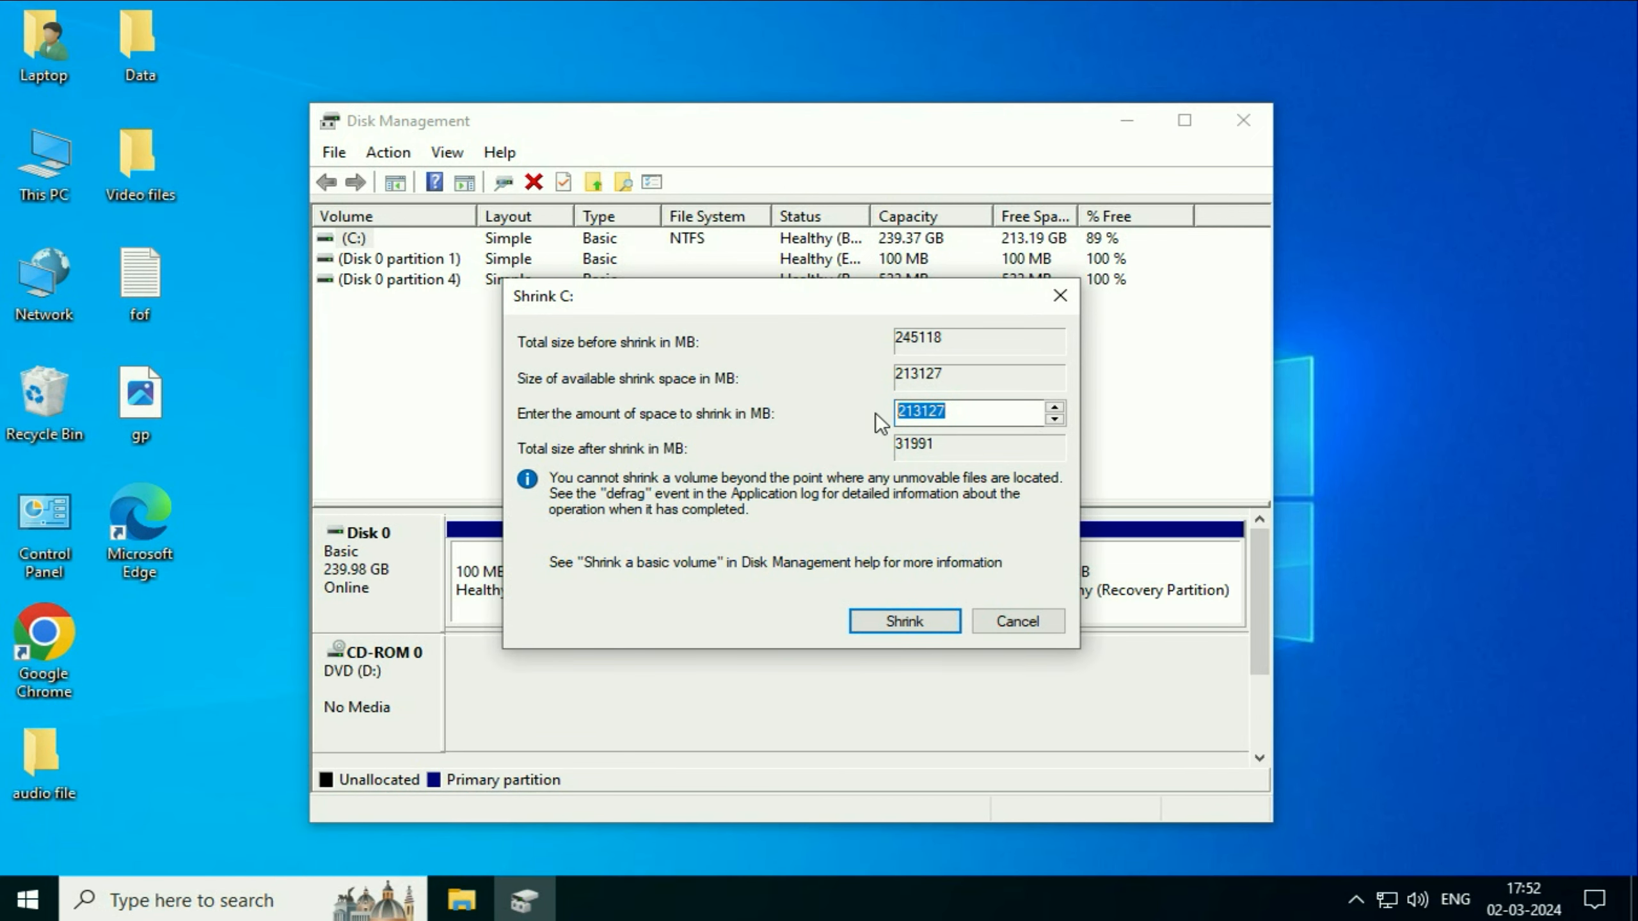
{"action": "type", "text": "5"}
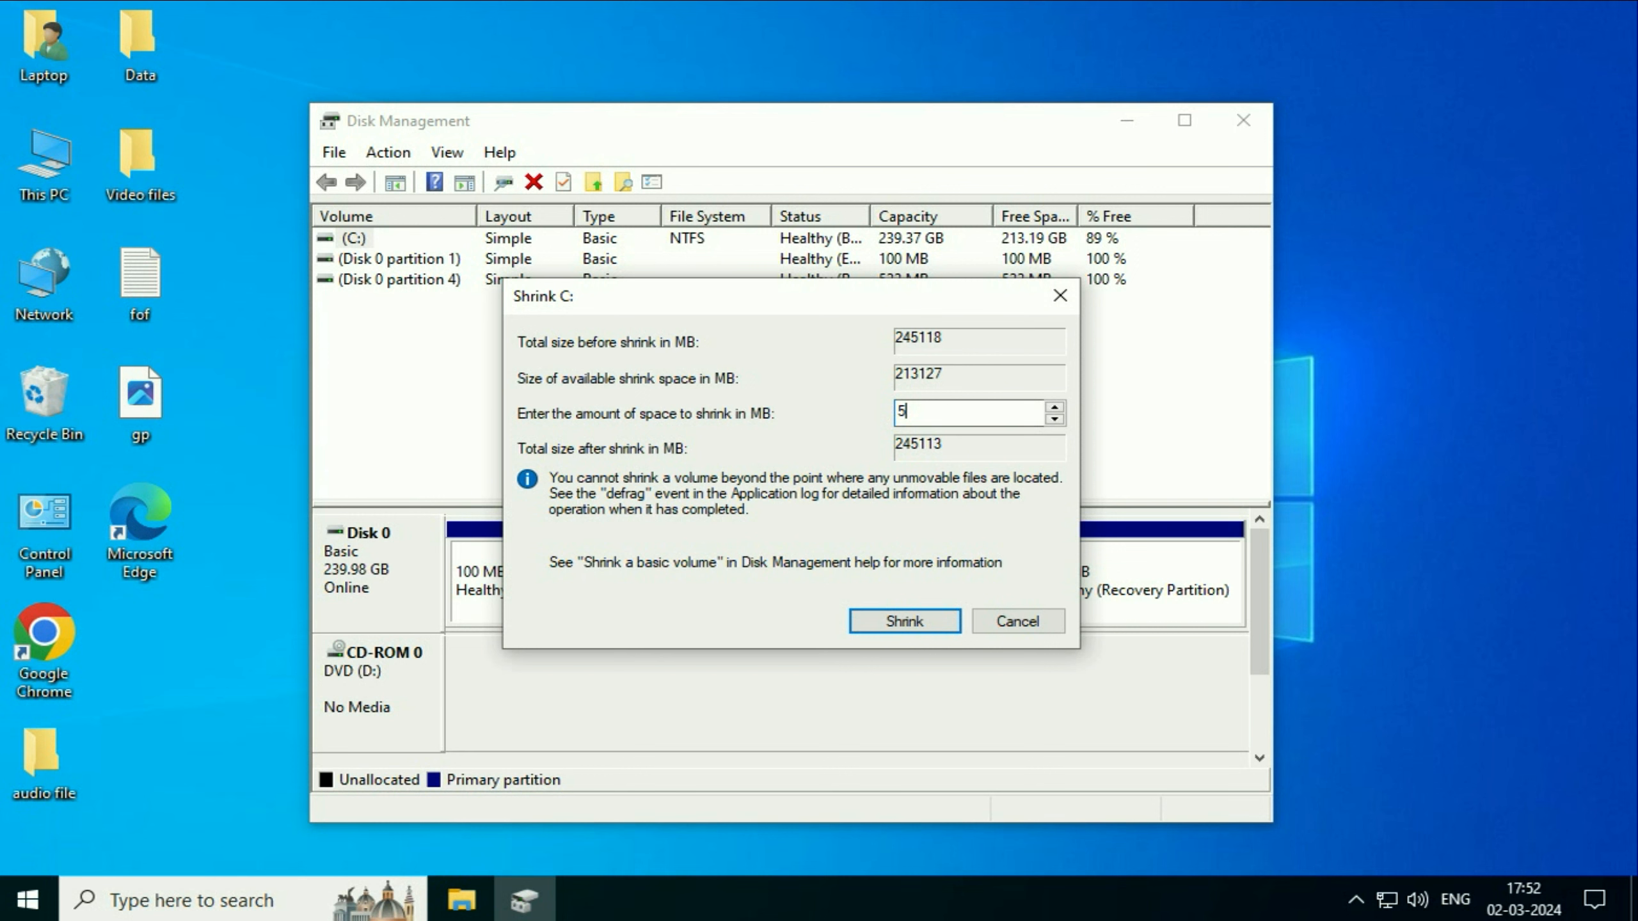
{"action": "type", "text": "0000"}
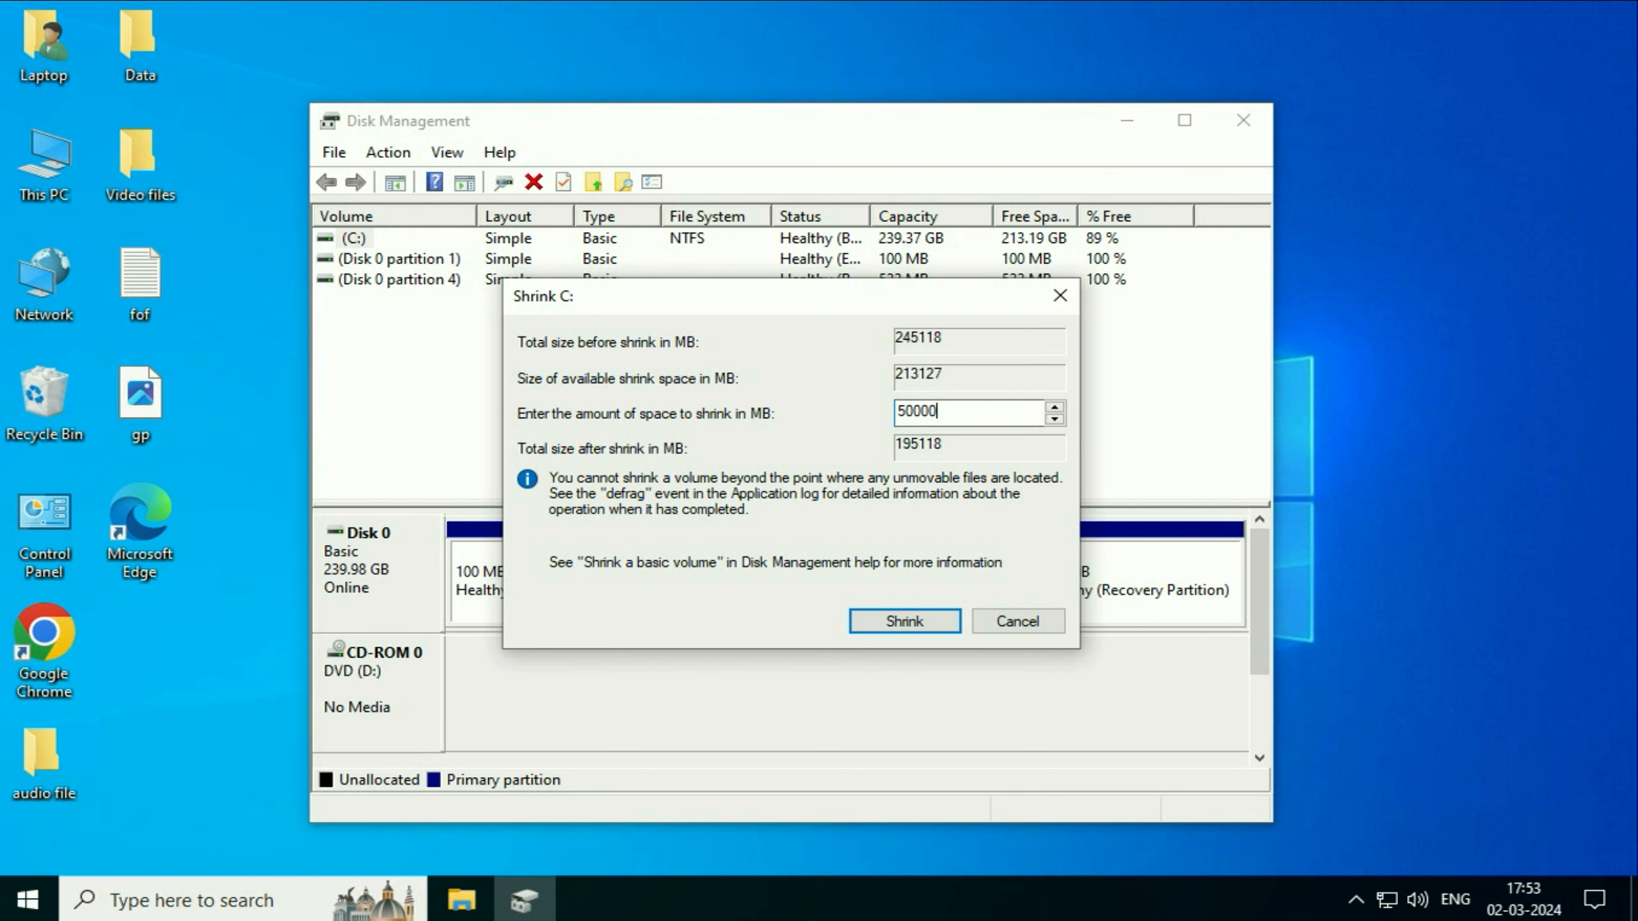
{"action": "key", "text": "BackSpace"}
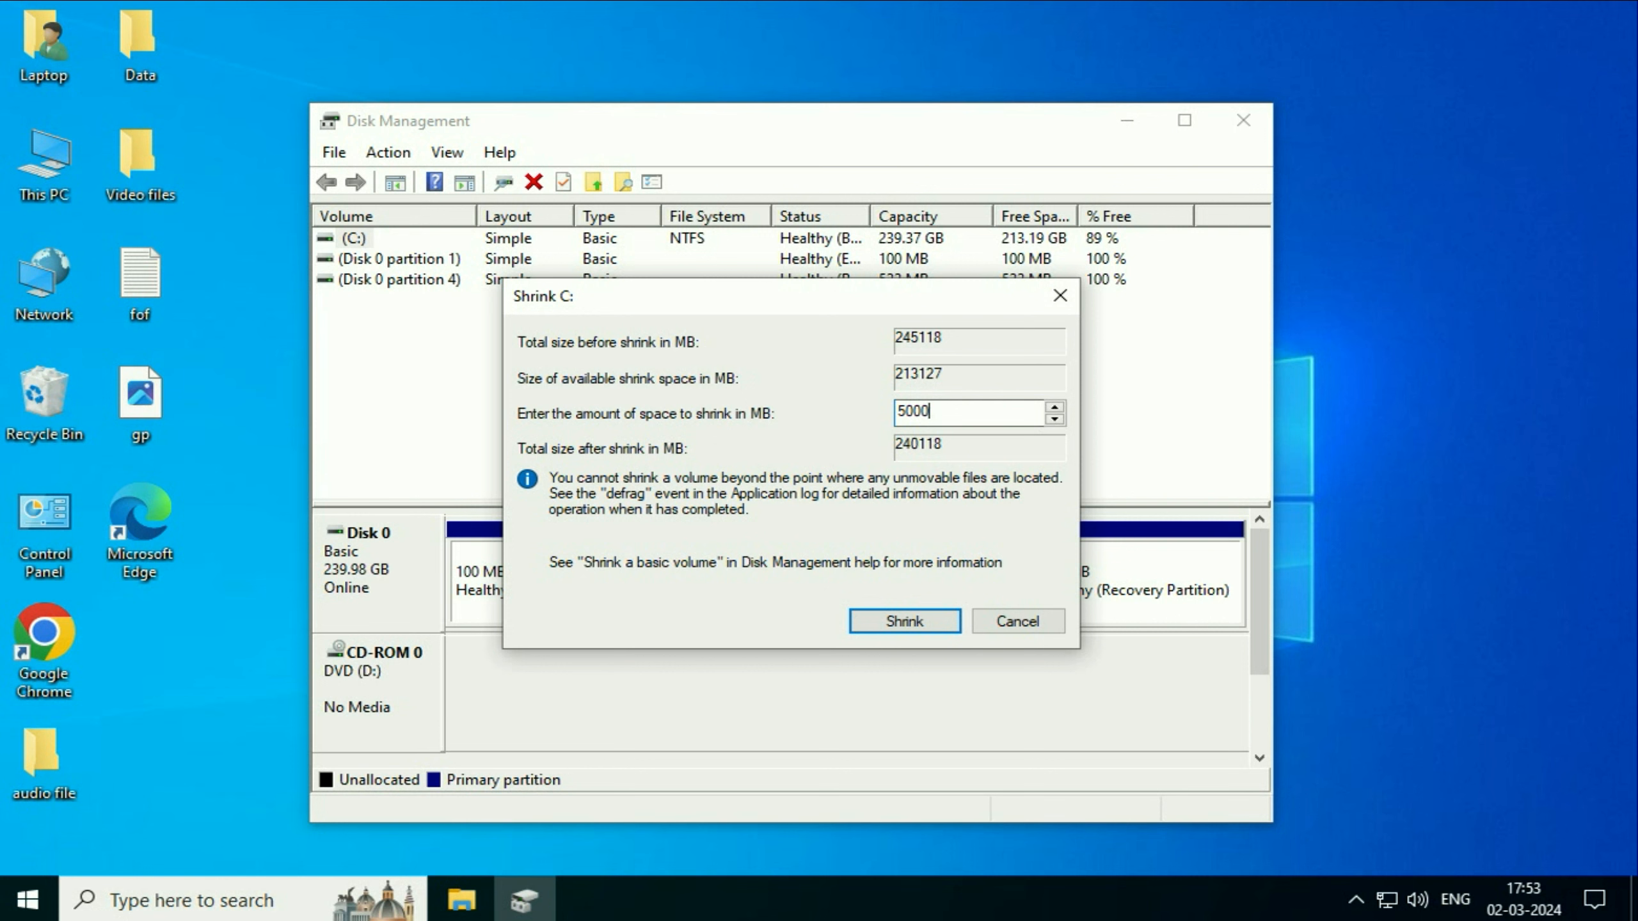
{"action": "type", "text": "90"}
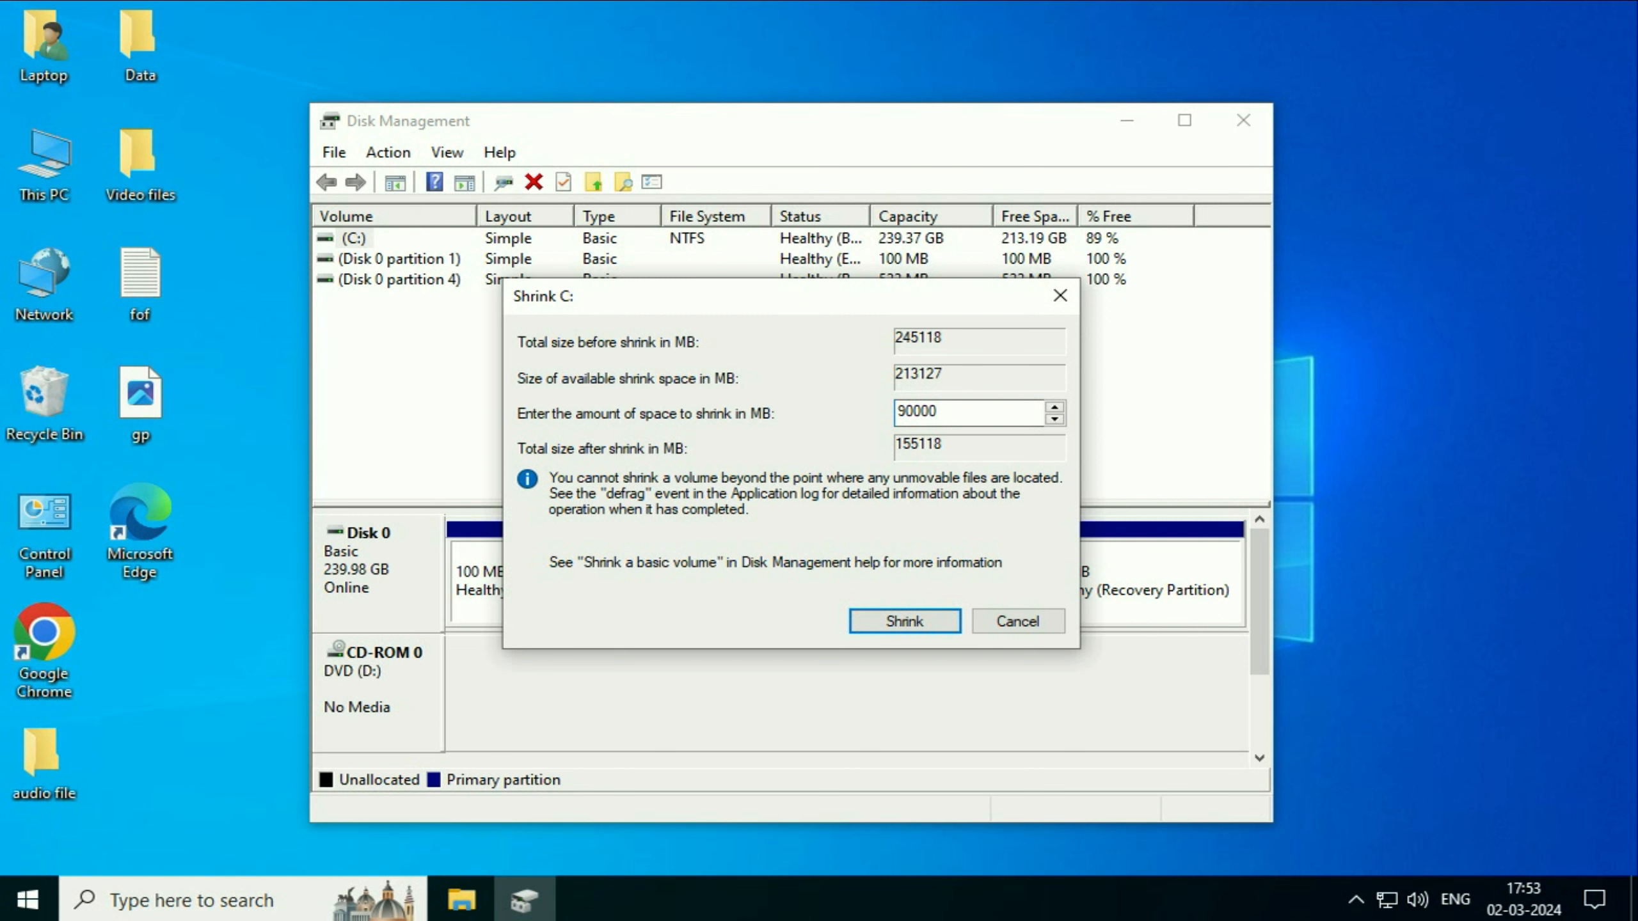
{"action": "mouse_move", "coordinate": [674, 434]}
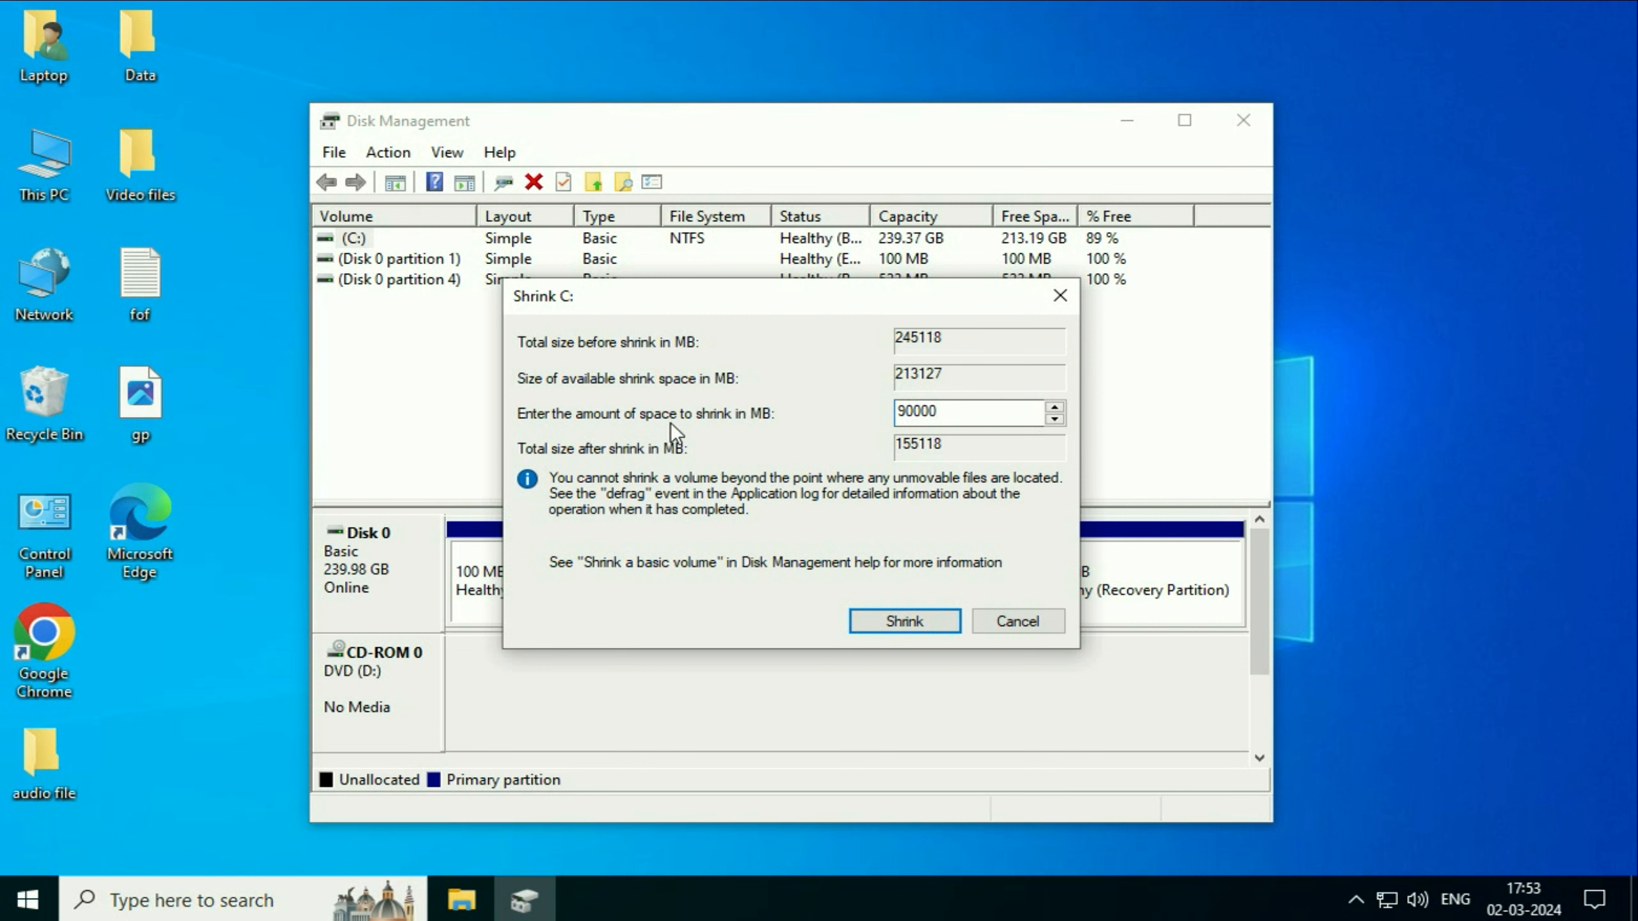
{"action": "mouse_move", "coordinate": [851, 429]}
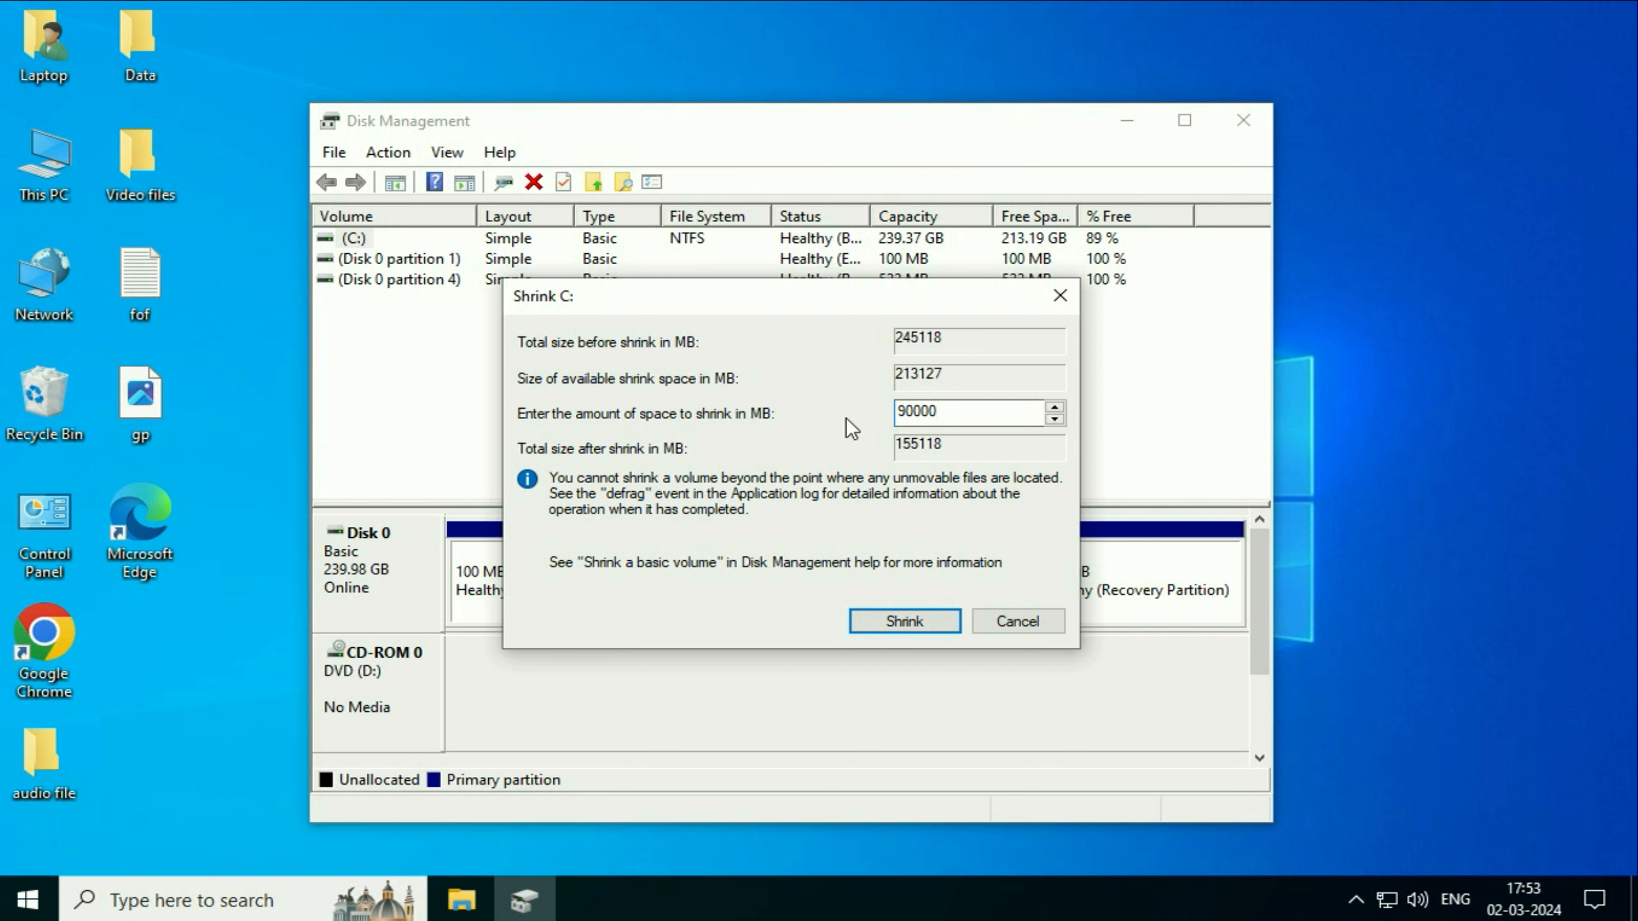
{"action": "mouse_move", "coordinate": [947, 590]}
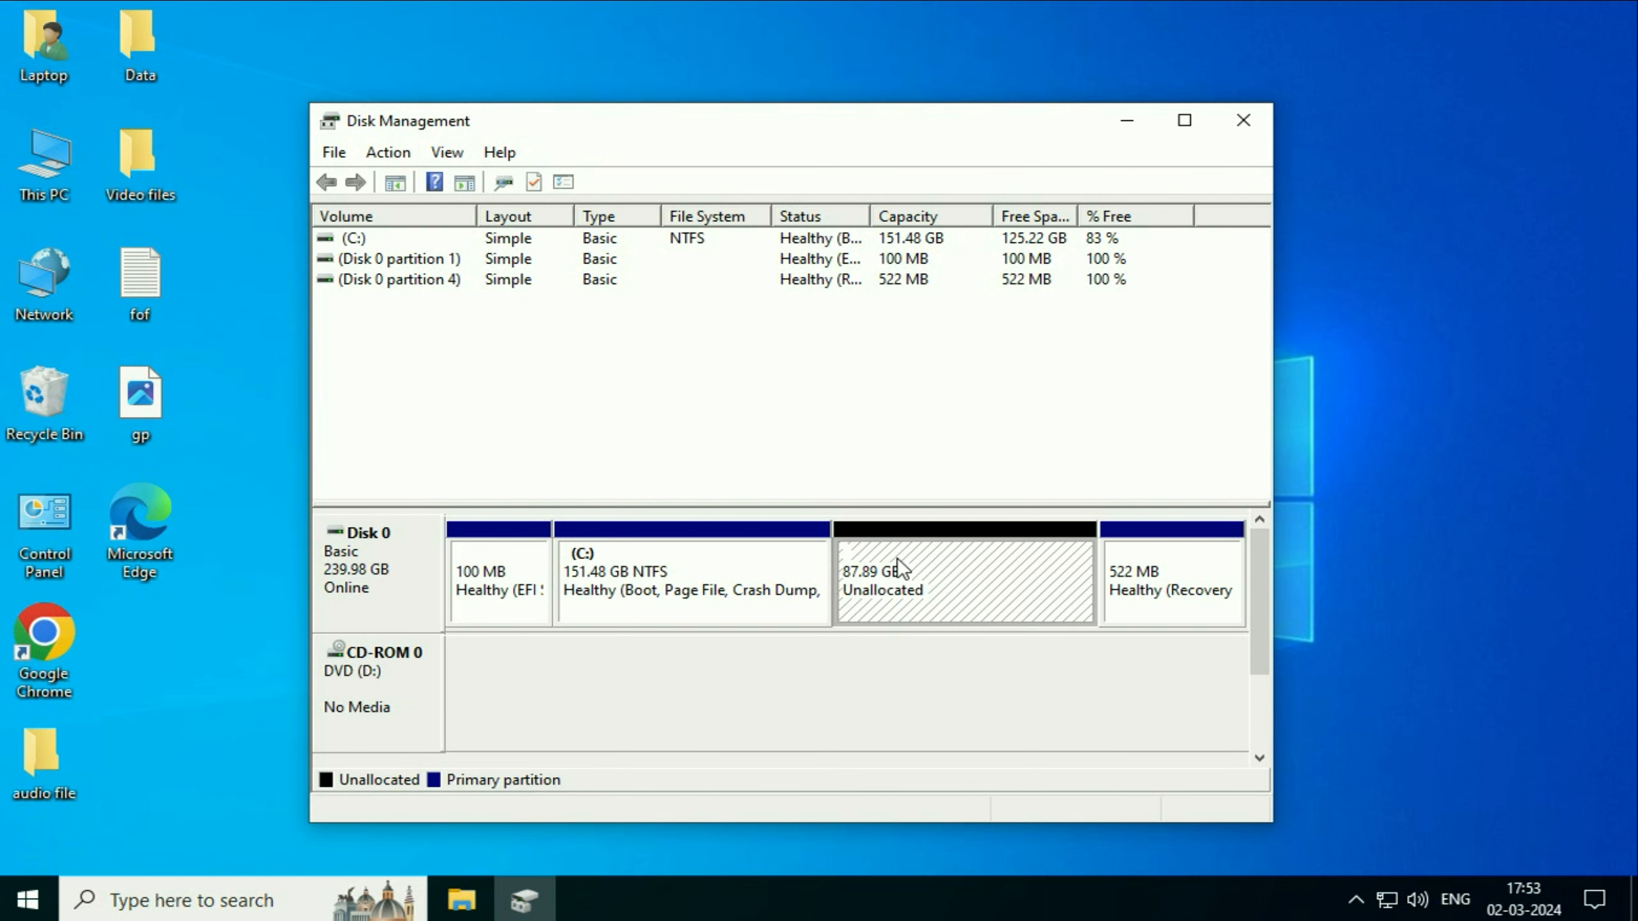
{"action": "mouse_move", "coordinate": [939, 586]}
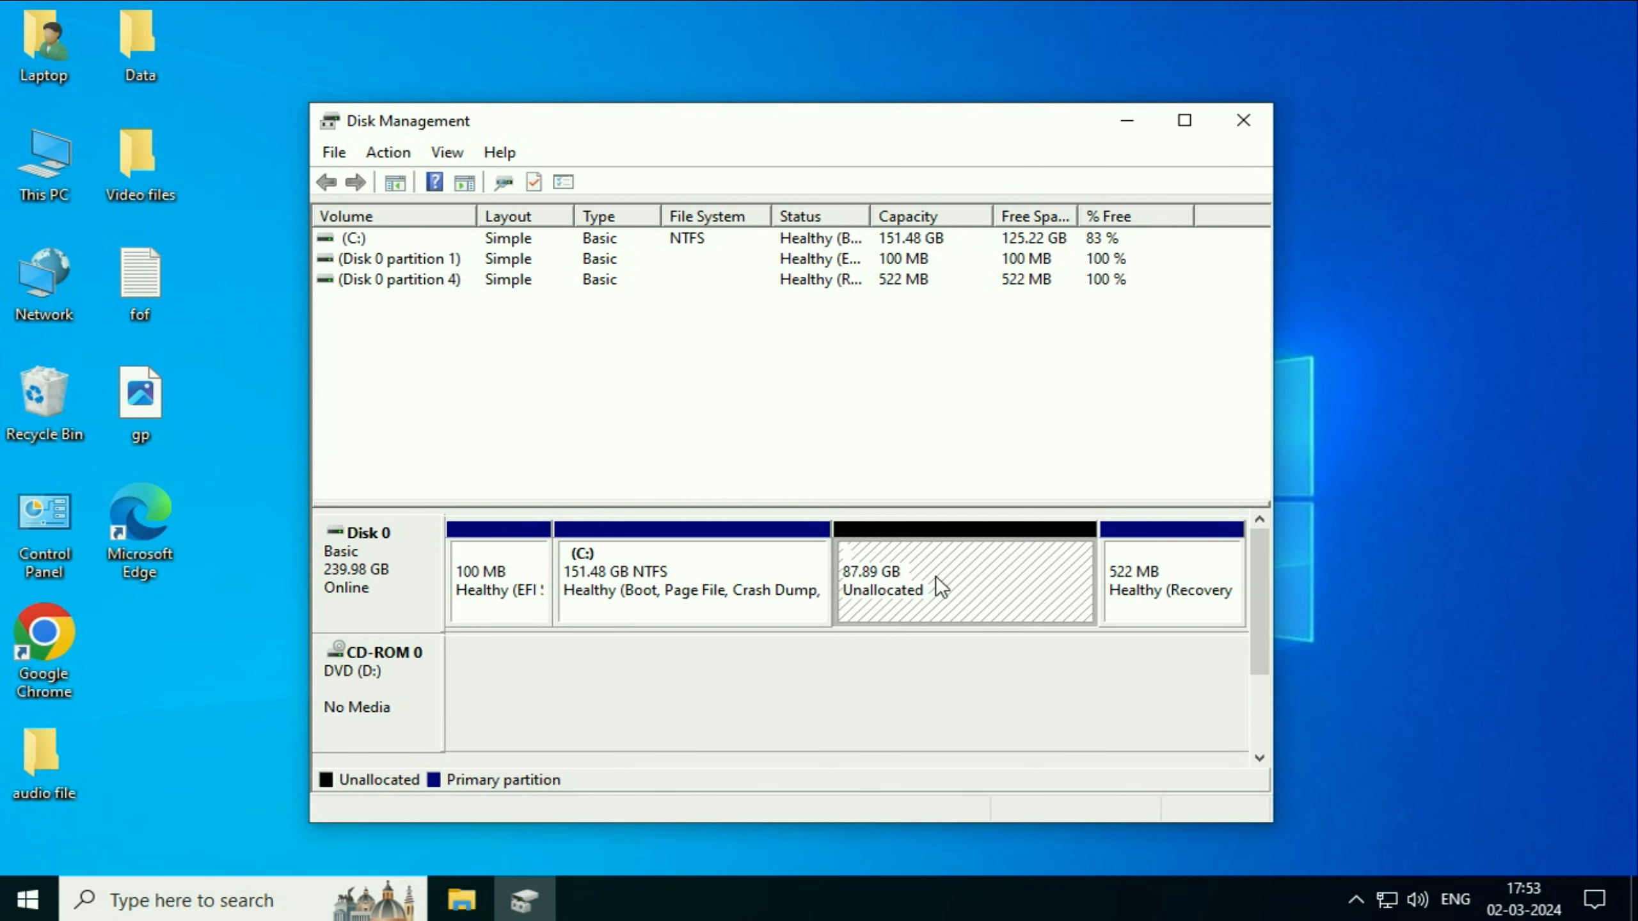
{"action": "mouse_move", "coordinate": [938, 572]}
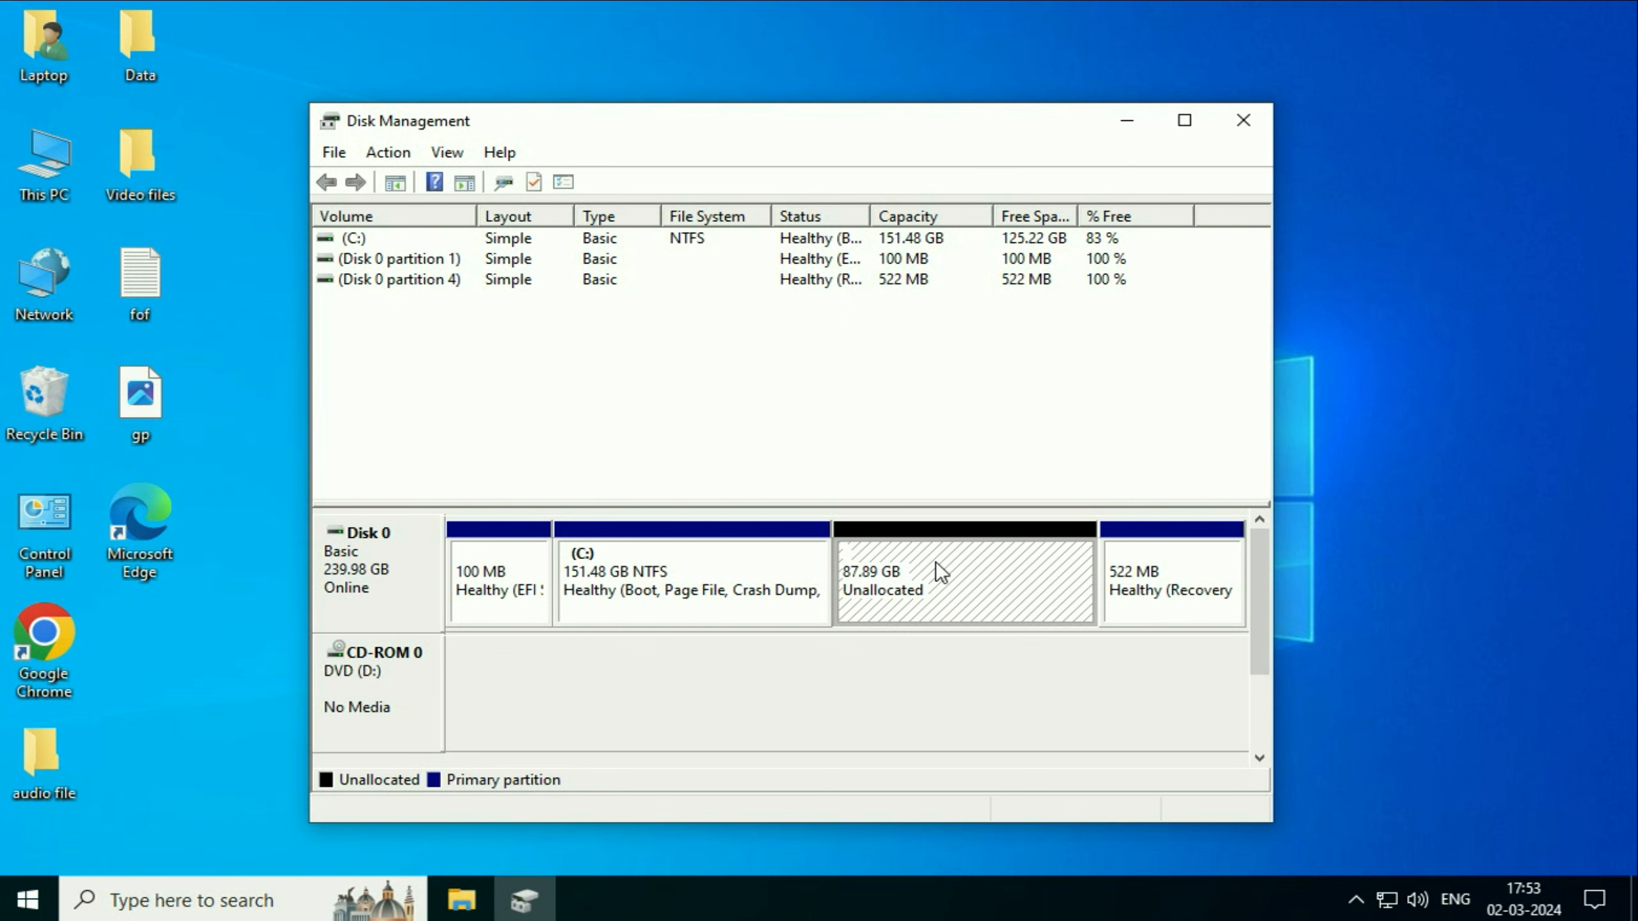
{"action": "mouse_move", "coordinate": [998, 589]}
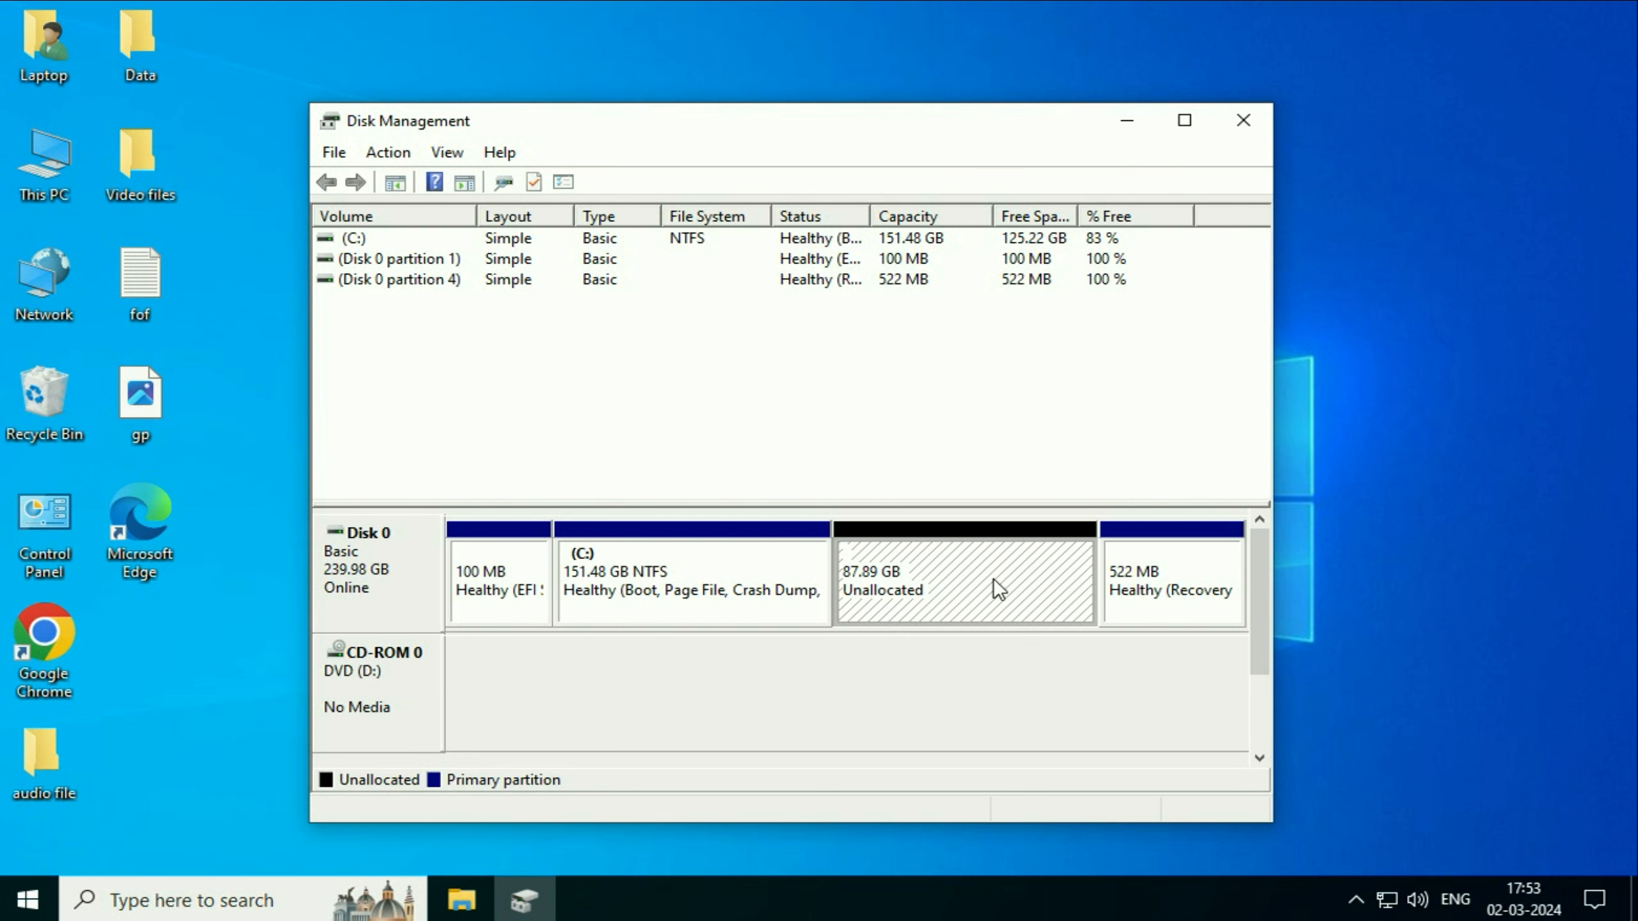
- Bring up the options for the 87.89 GB unallocated block next to the 151.48 GB C: drive
{"action": "right_click", "coordinate": [962, 582]}
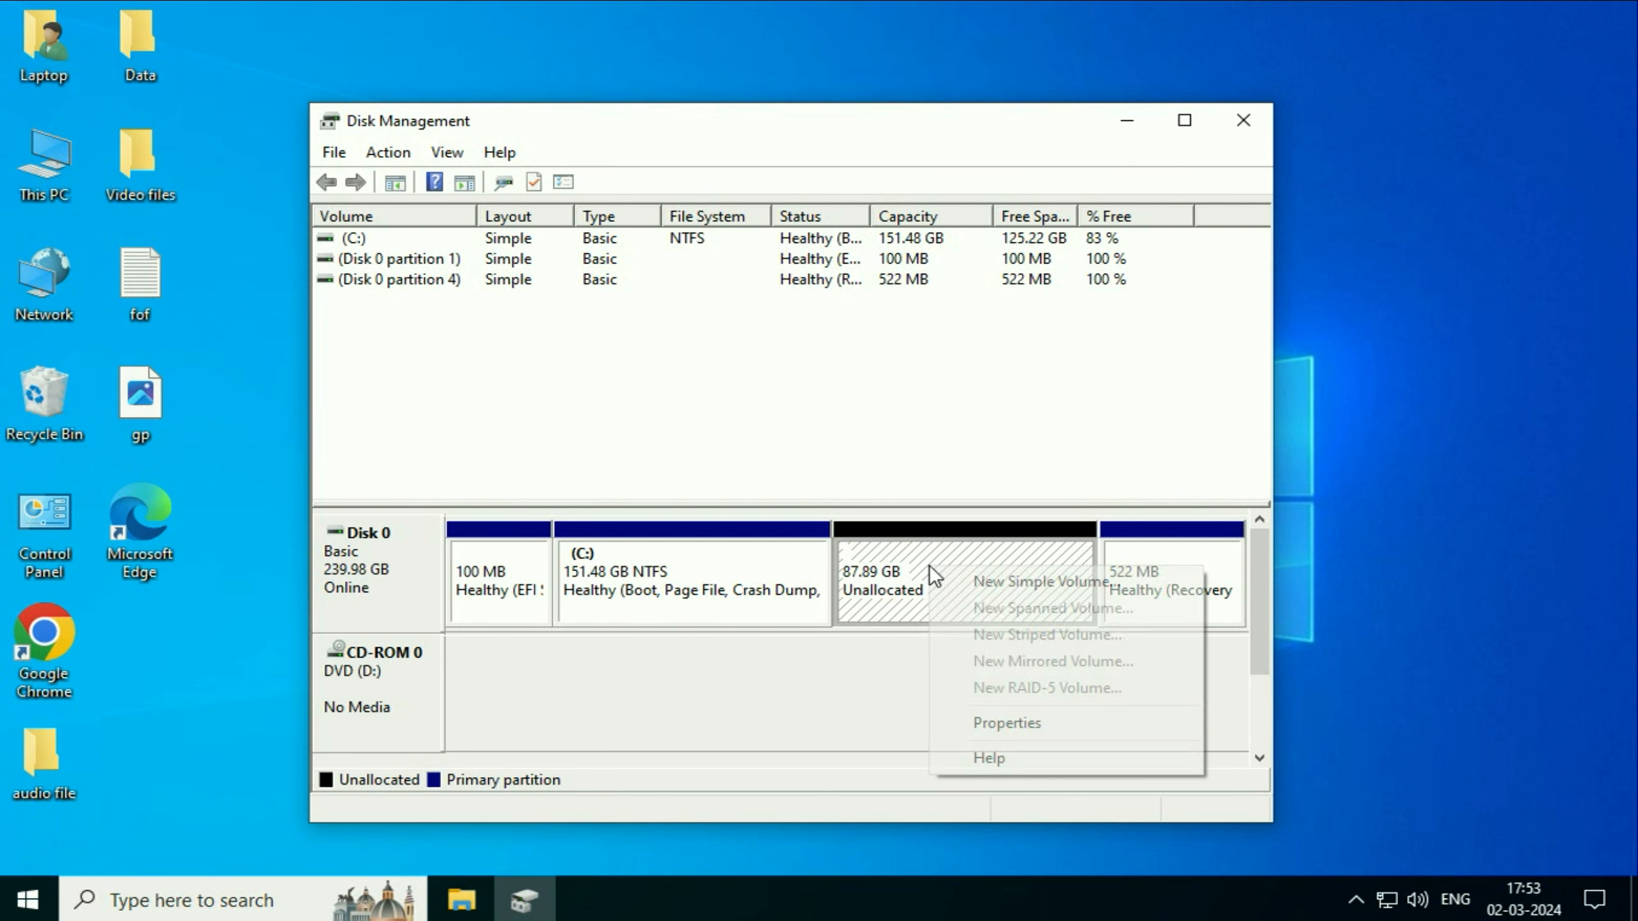
{"action": "mouse_move", "coordinate": [1044, 581]}
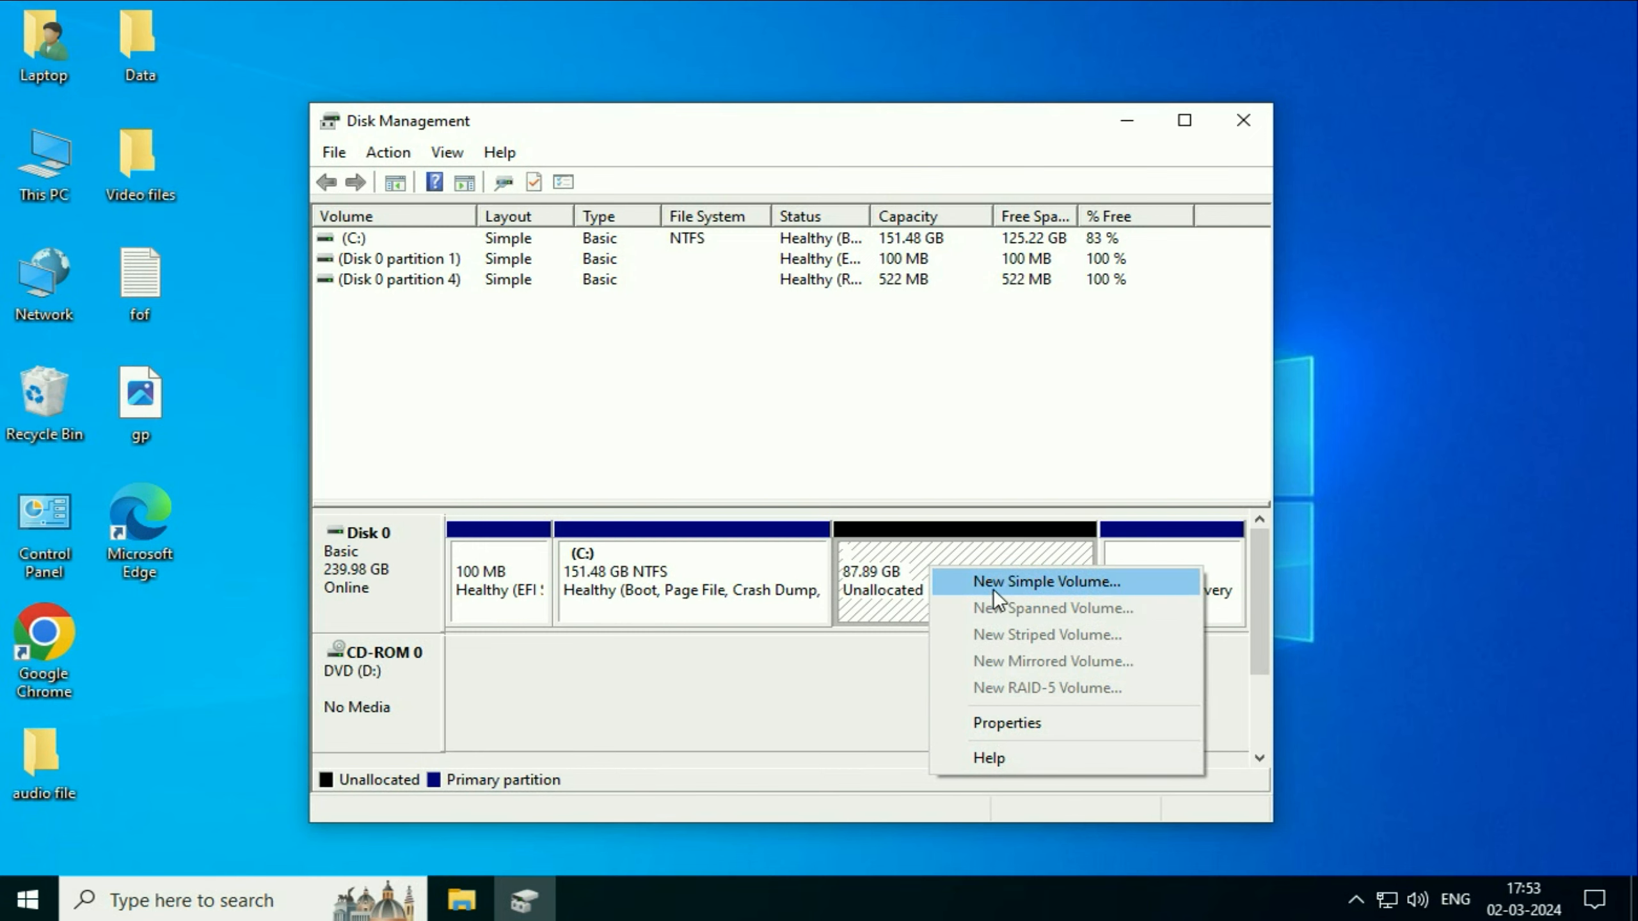
- Create a New Simple Volume of 89999 MB, drive letter E, NTFS quick format labelled New Volume
{"action": "left_click", "coordinate": [1046, 581]}
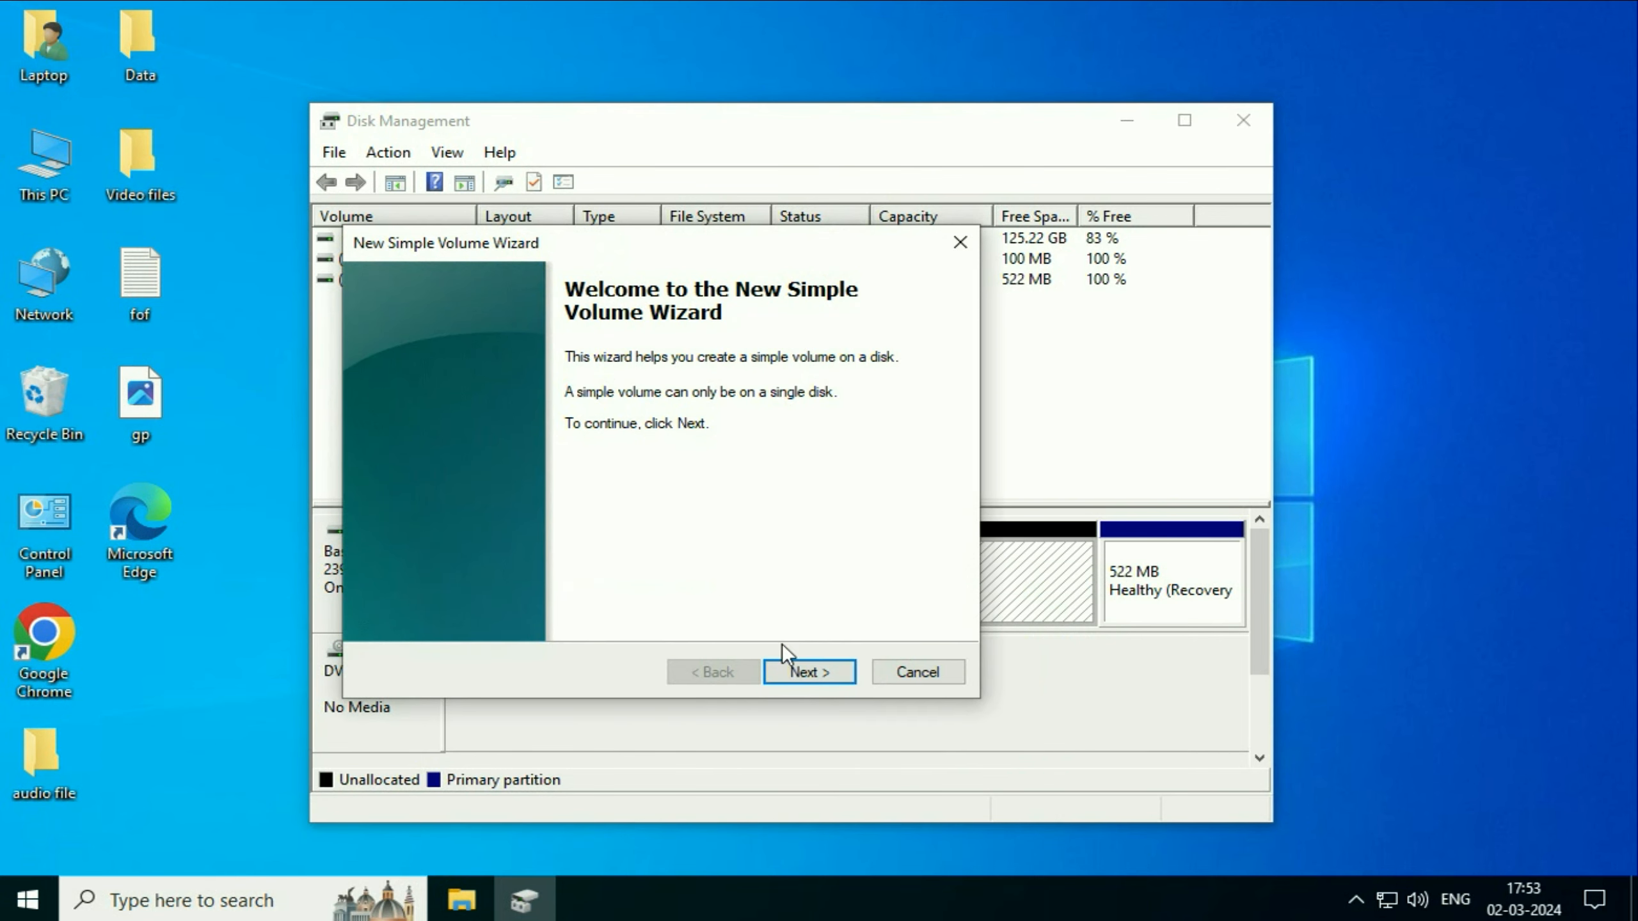
{"action": "left_click", "coordinate": [808, 672]}
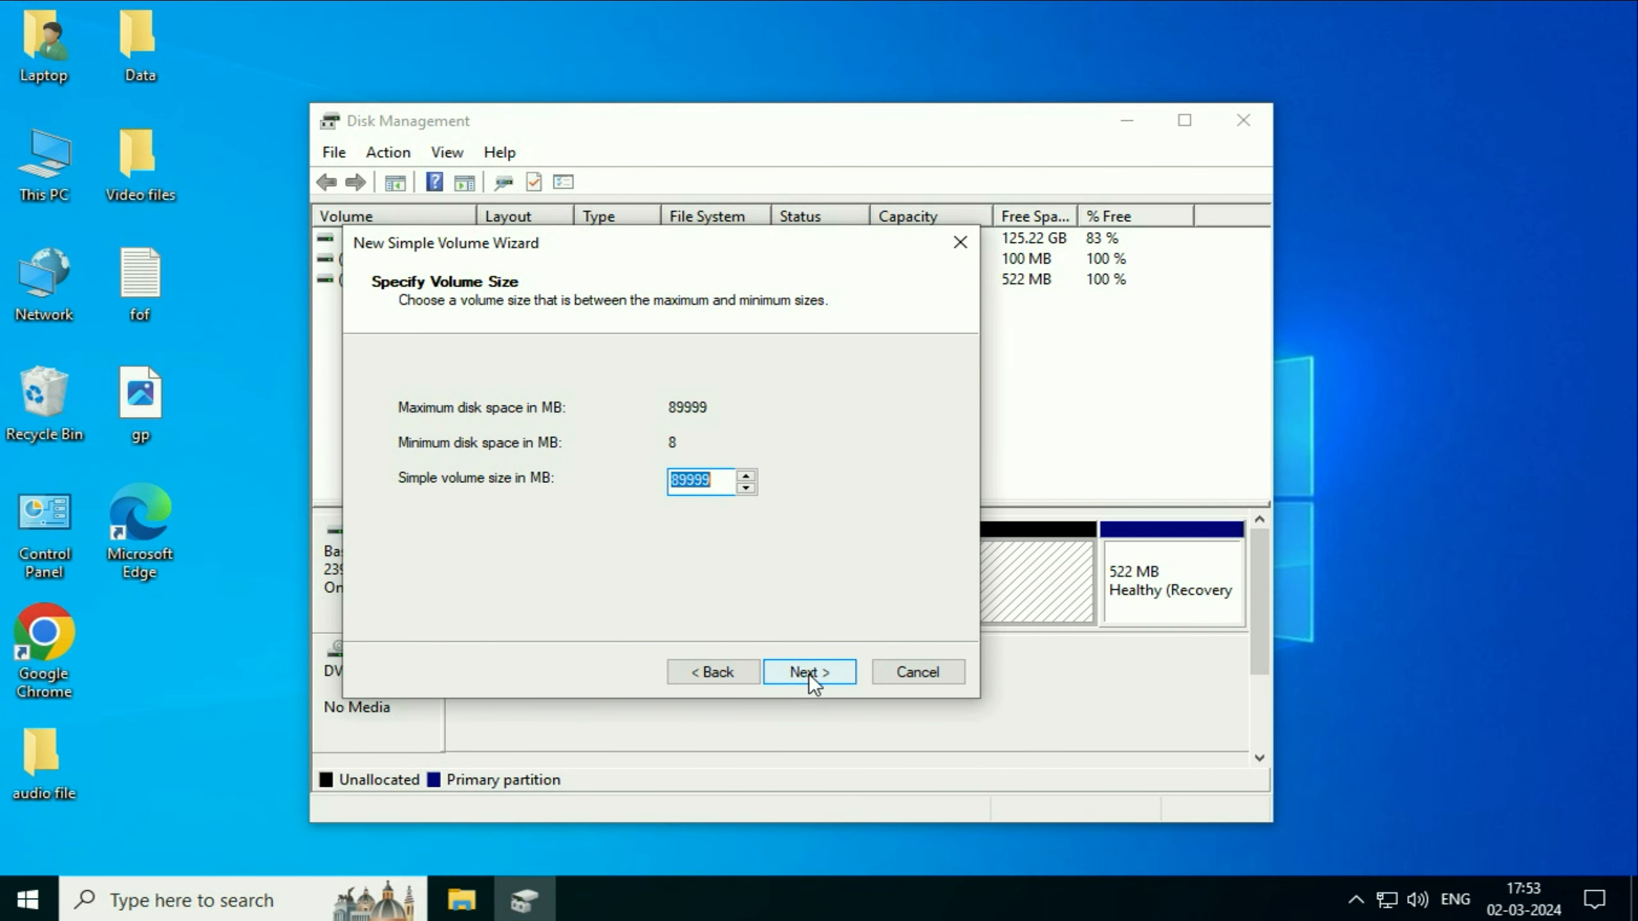
{"action": "left_click", "coordinate": [807, 672]}
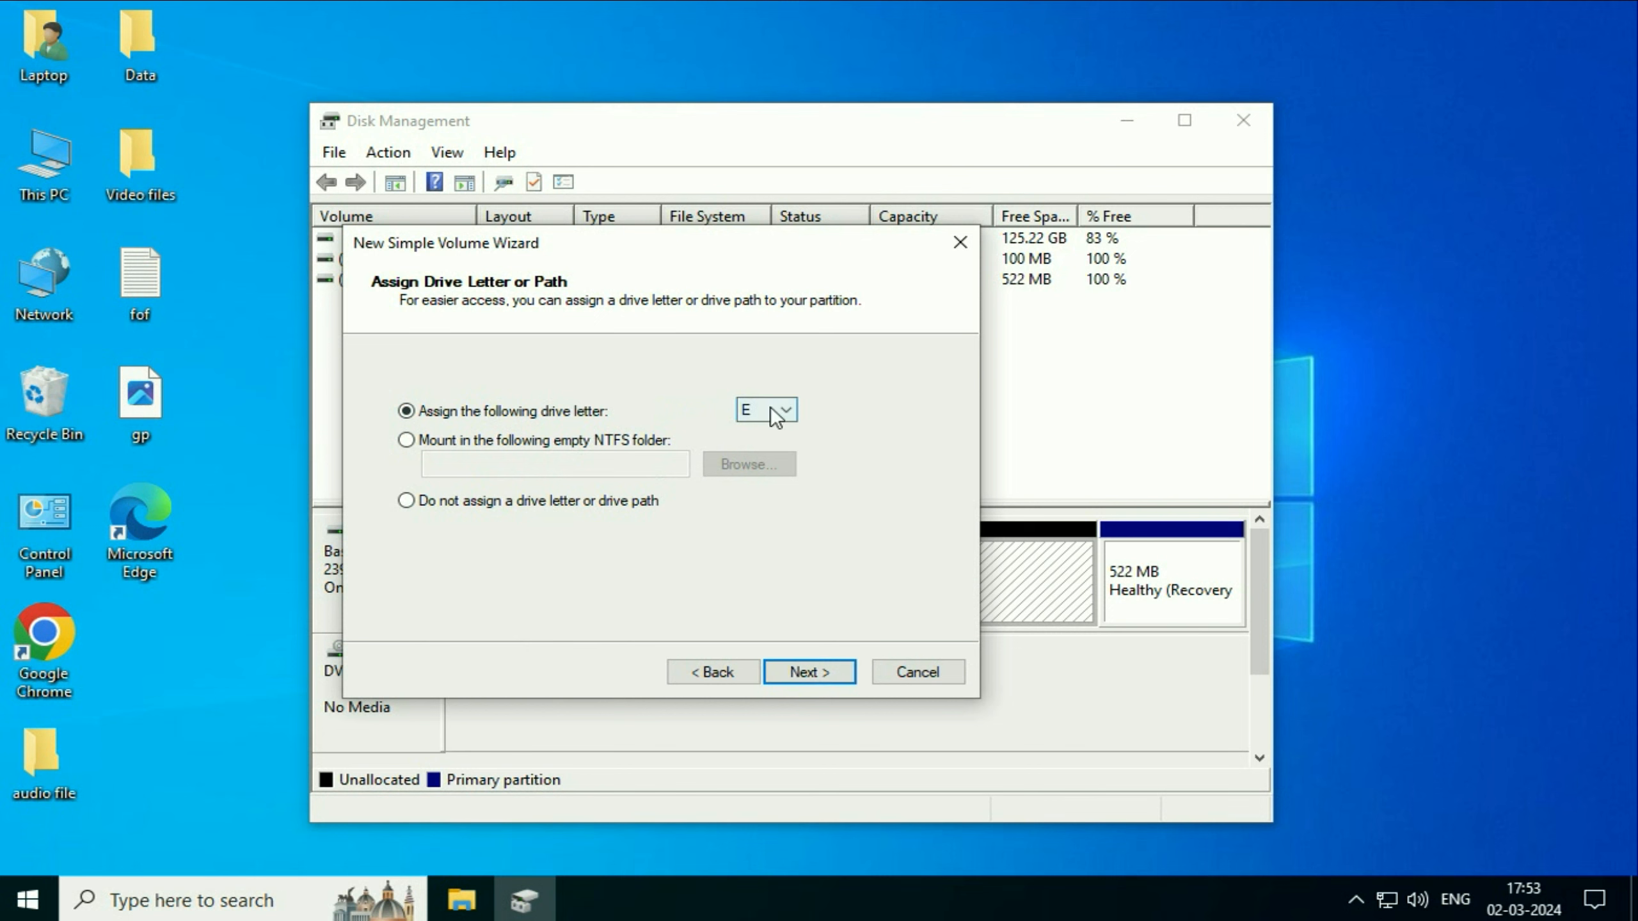
{"action": "left_click", "coordinate": [784, 408]}
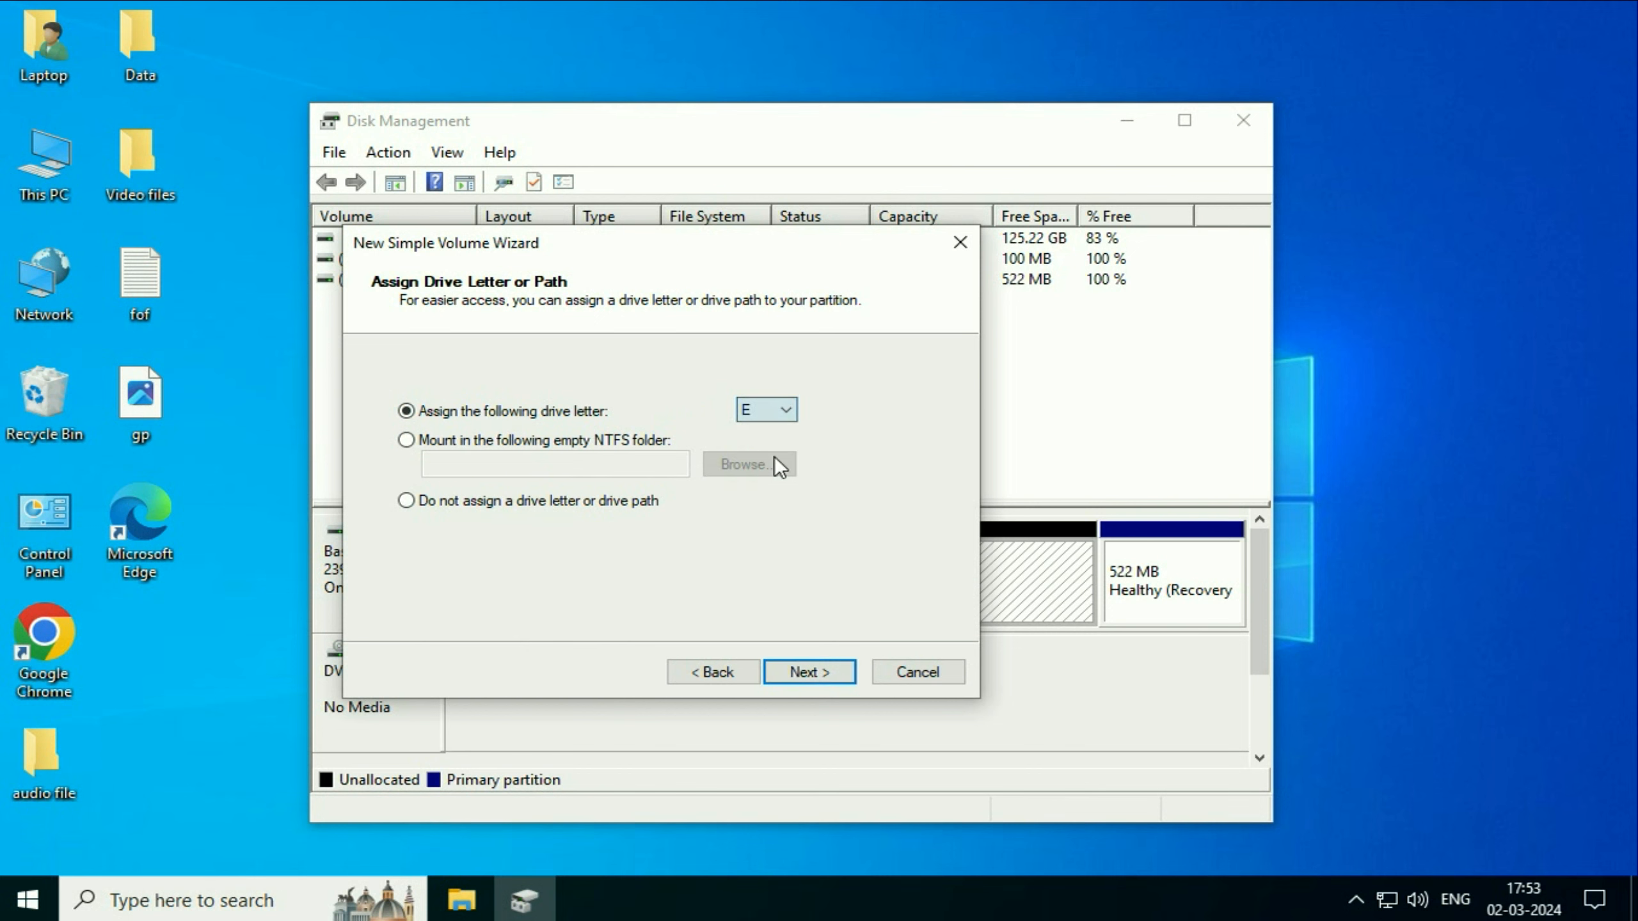
{"action": "left_click", "coordinate": [808, 672]}
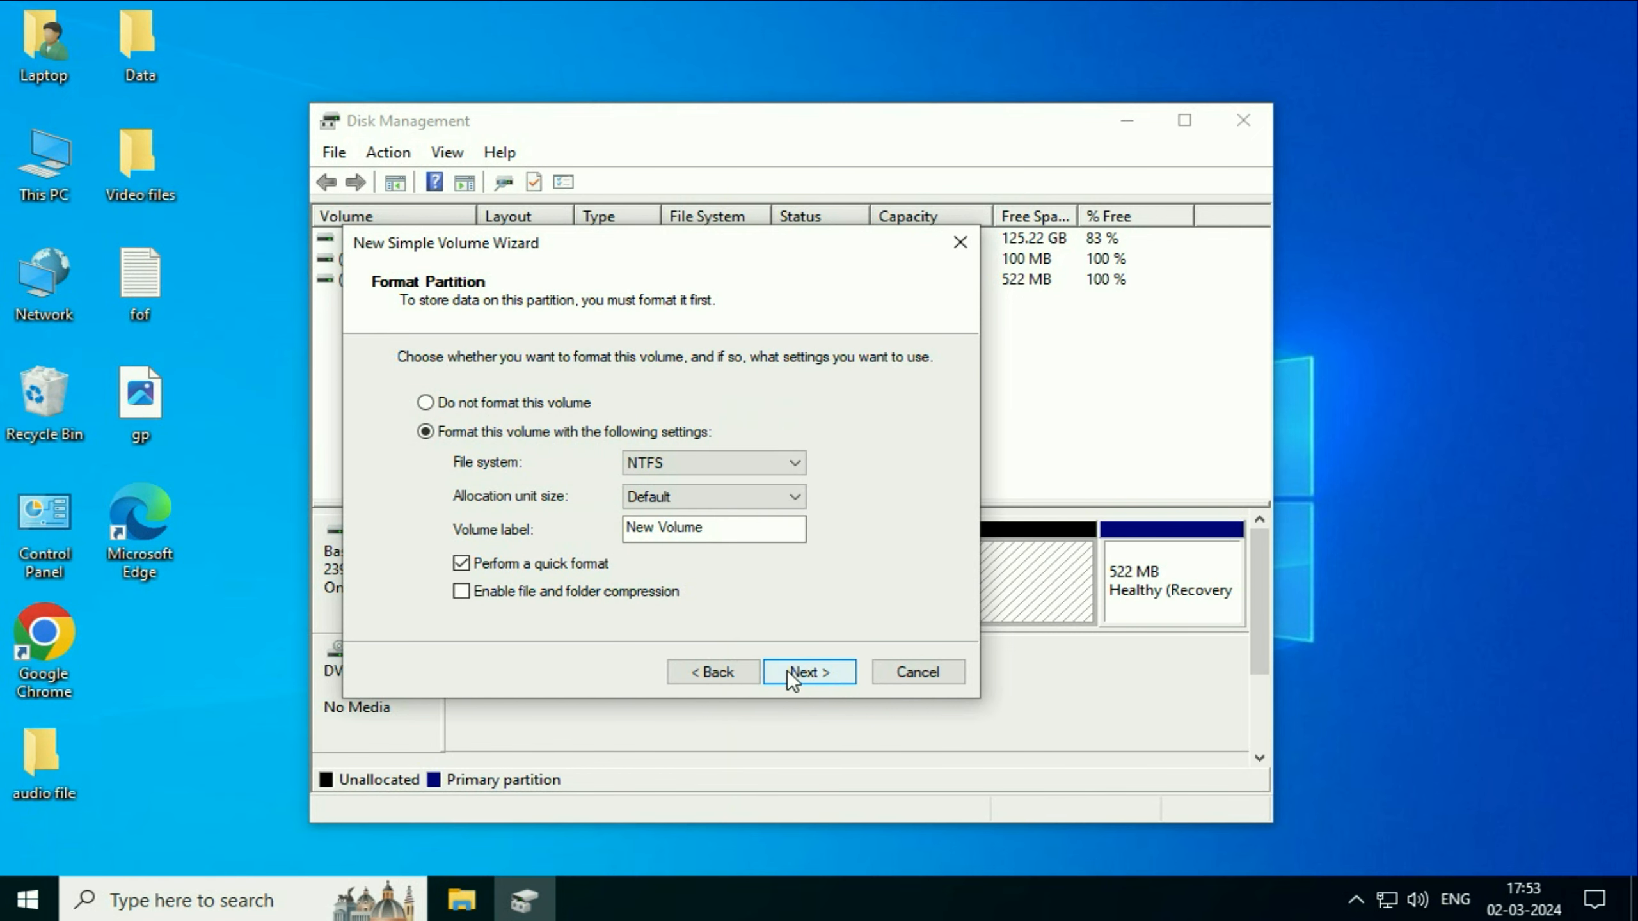
{"action": "left_click", "coordinate": [808, 672]}
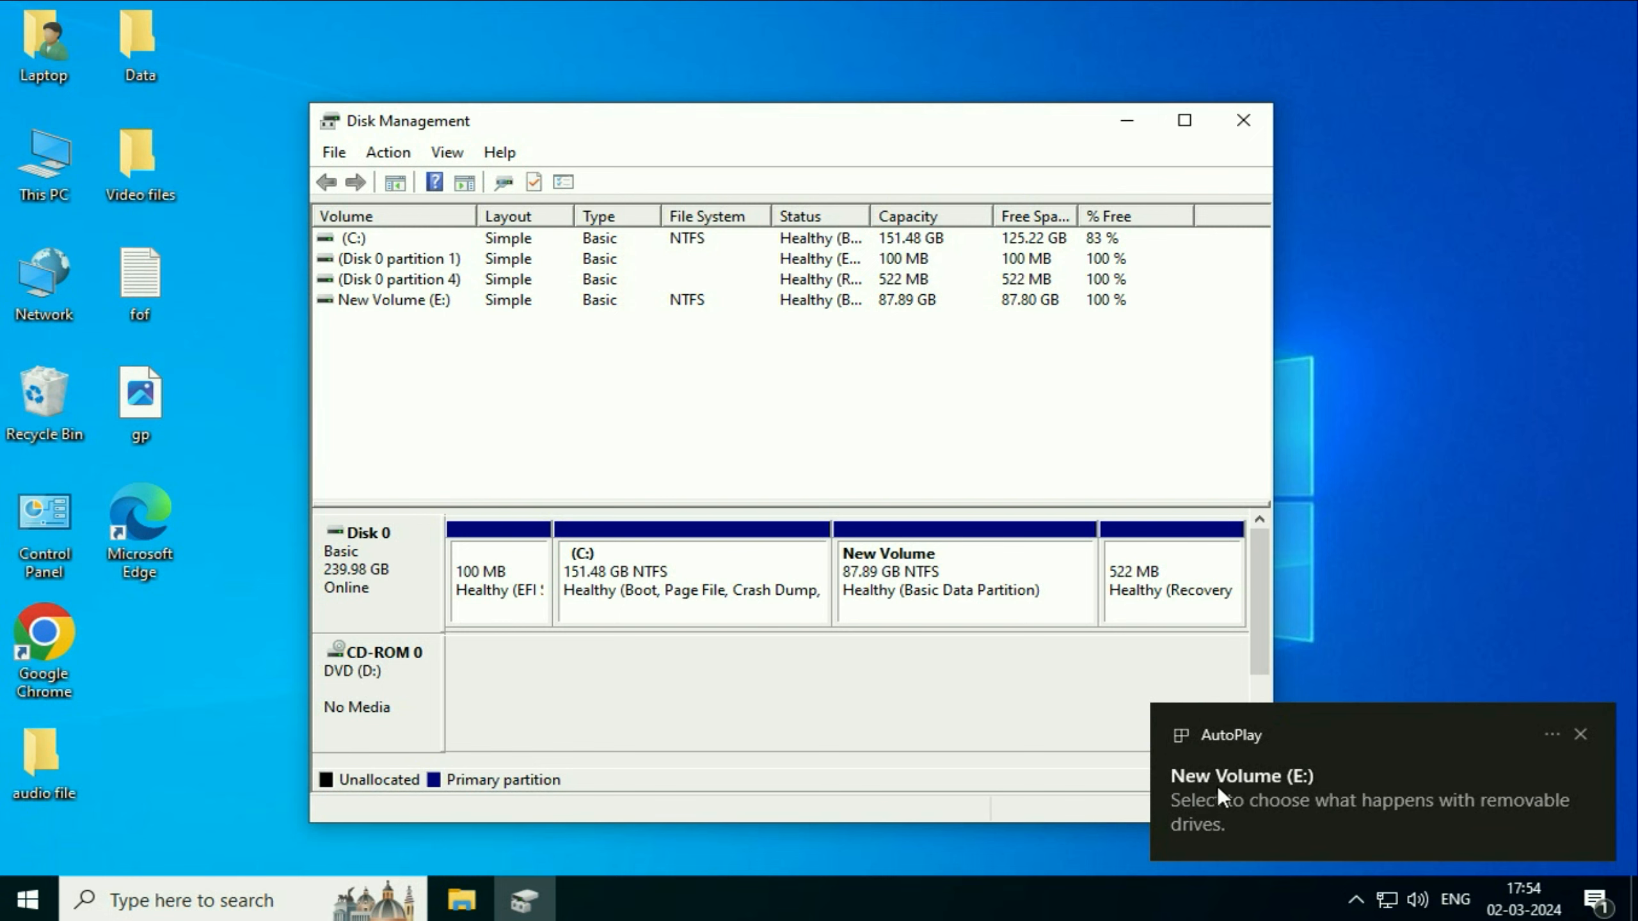
{"action": "mouse_move", "coordinate": [1573, 731]}
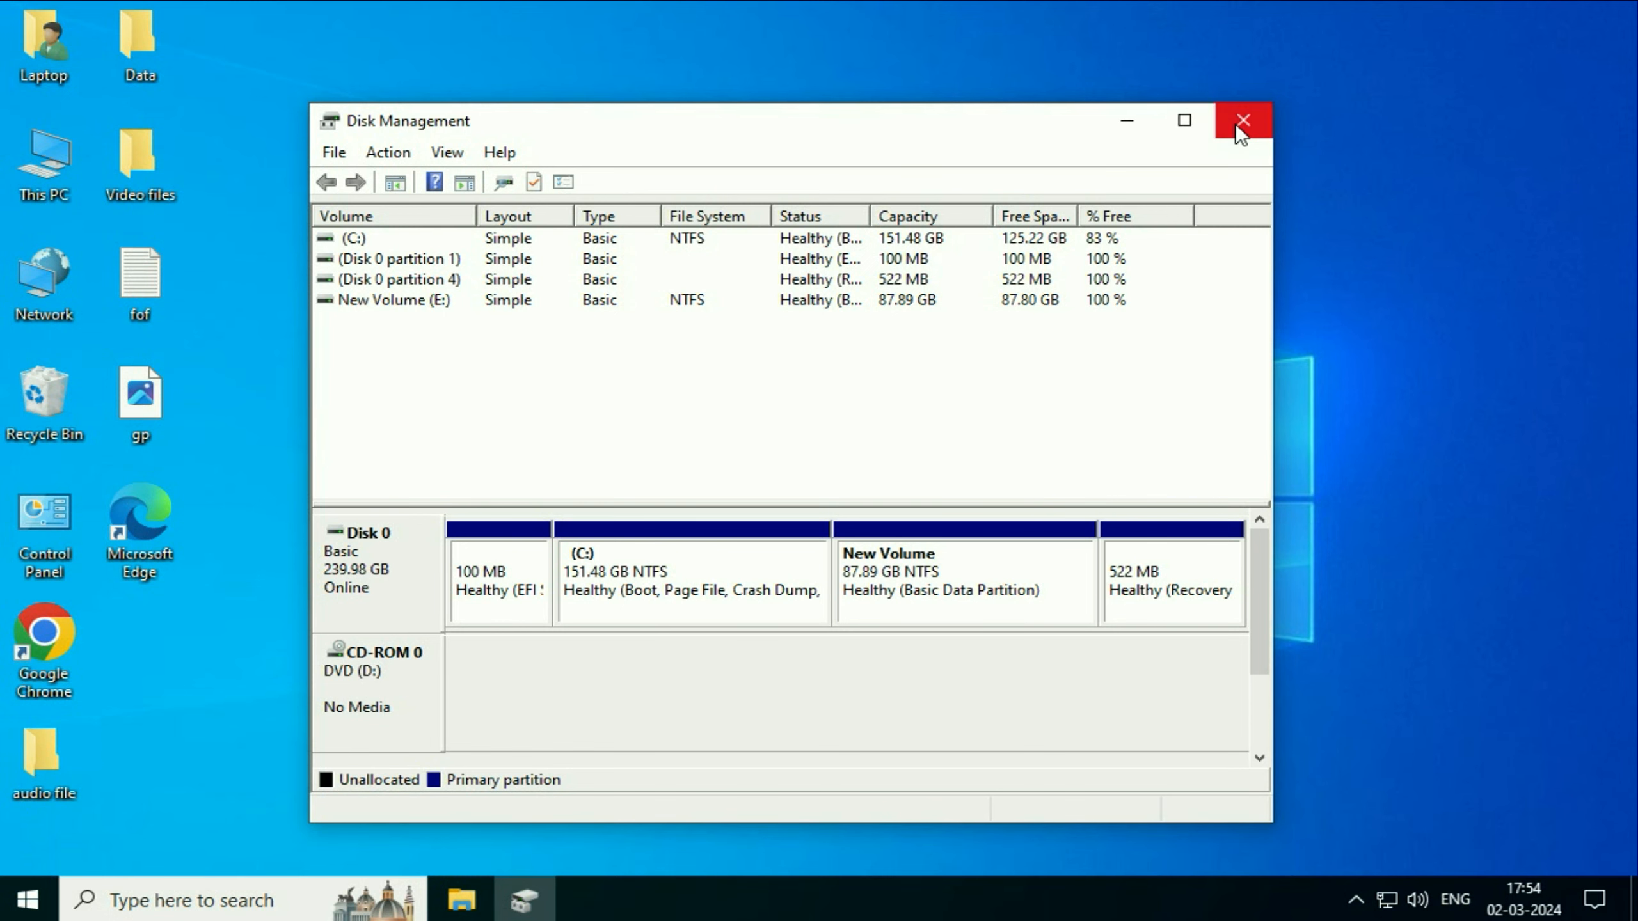
- Close Disk Management and open the empty New Volume (E:) from This PC, showing 87.7 GB free
{"action": "left_click", "coordinate": [1242, 120]}
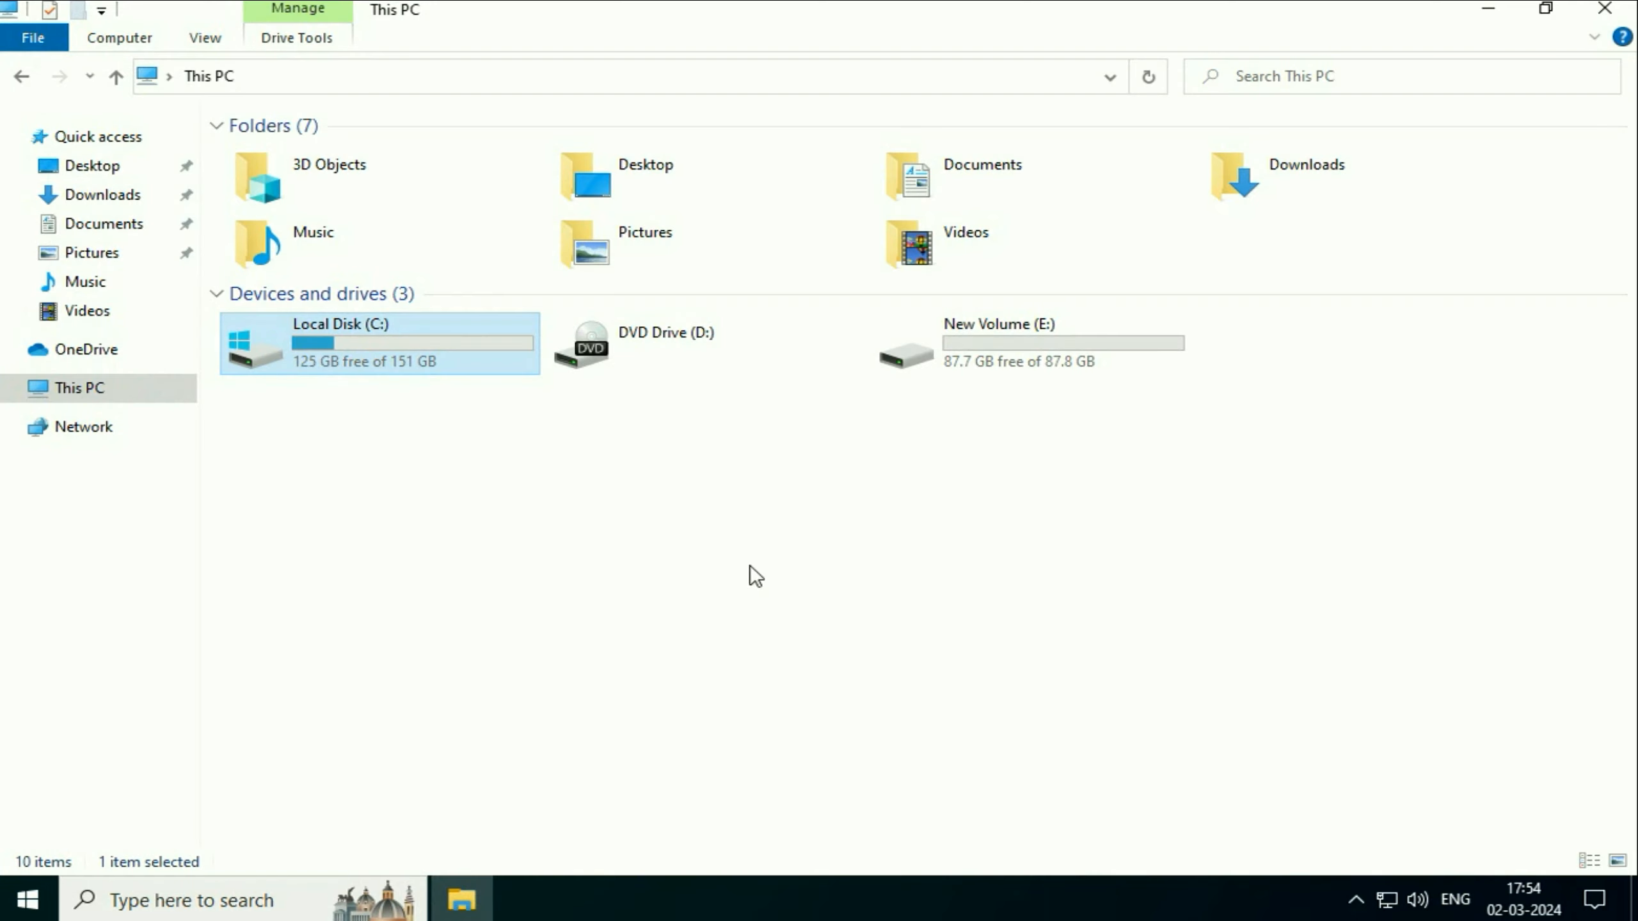
{"action": "left_click", "coordinate": [1029, 343]}
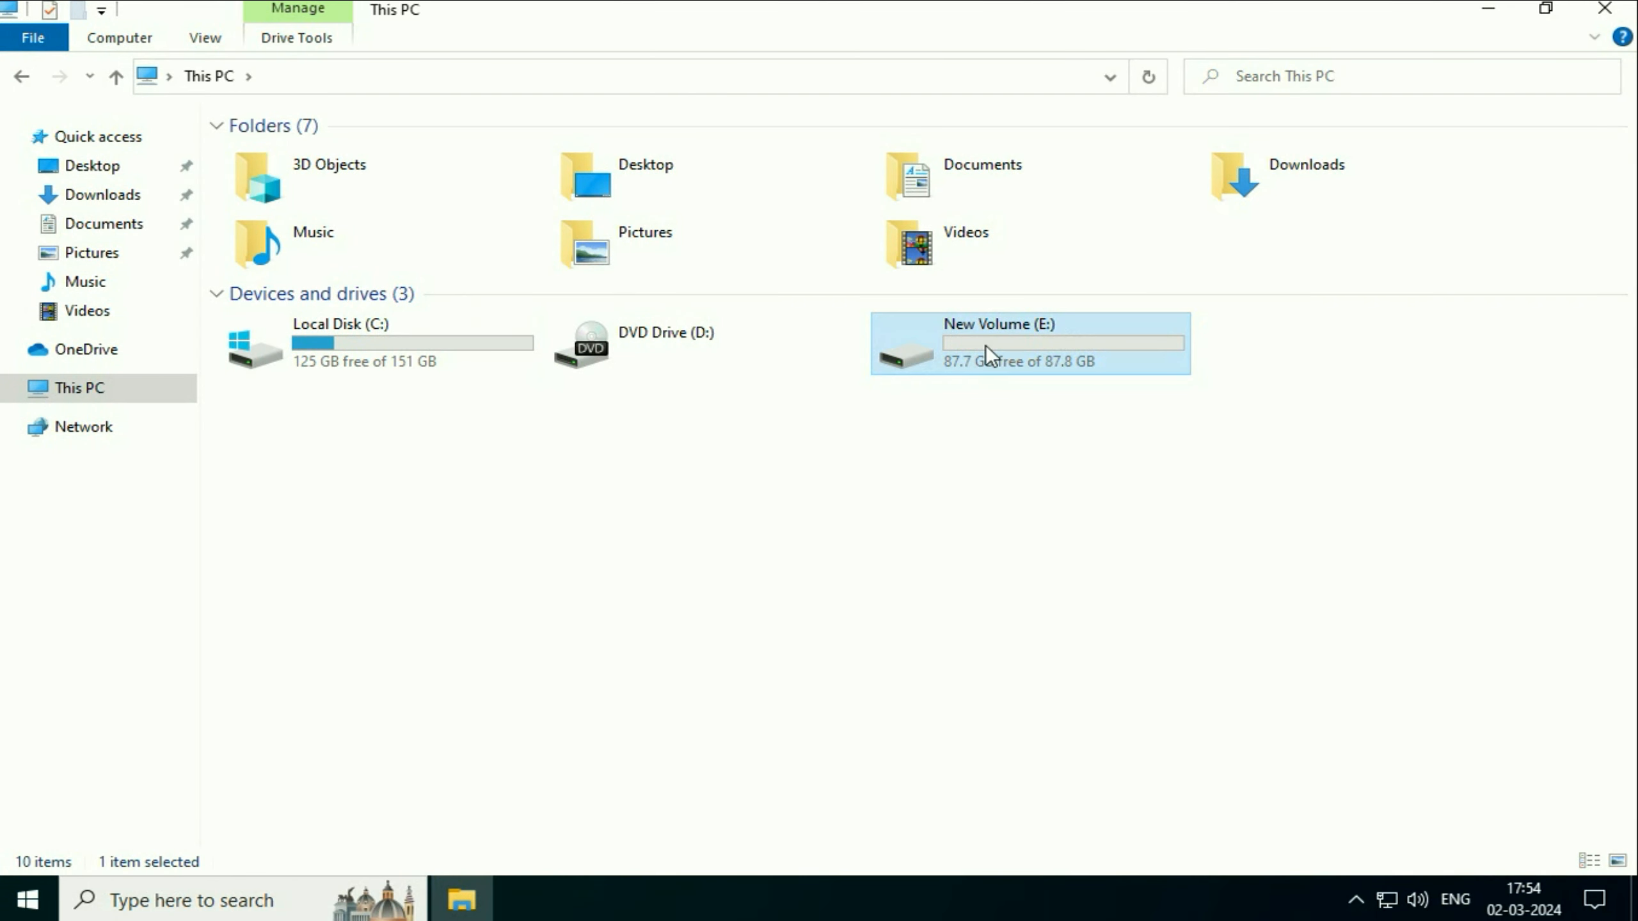
{"action": "double_click", "coordinate": [1029, 343]}
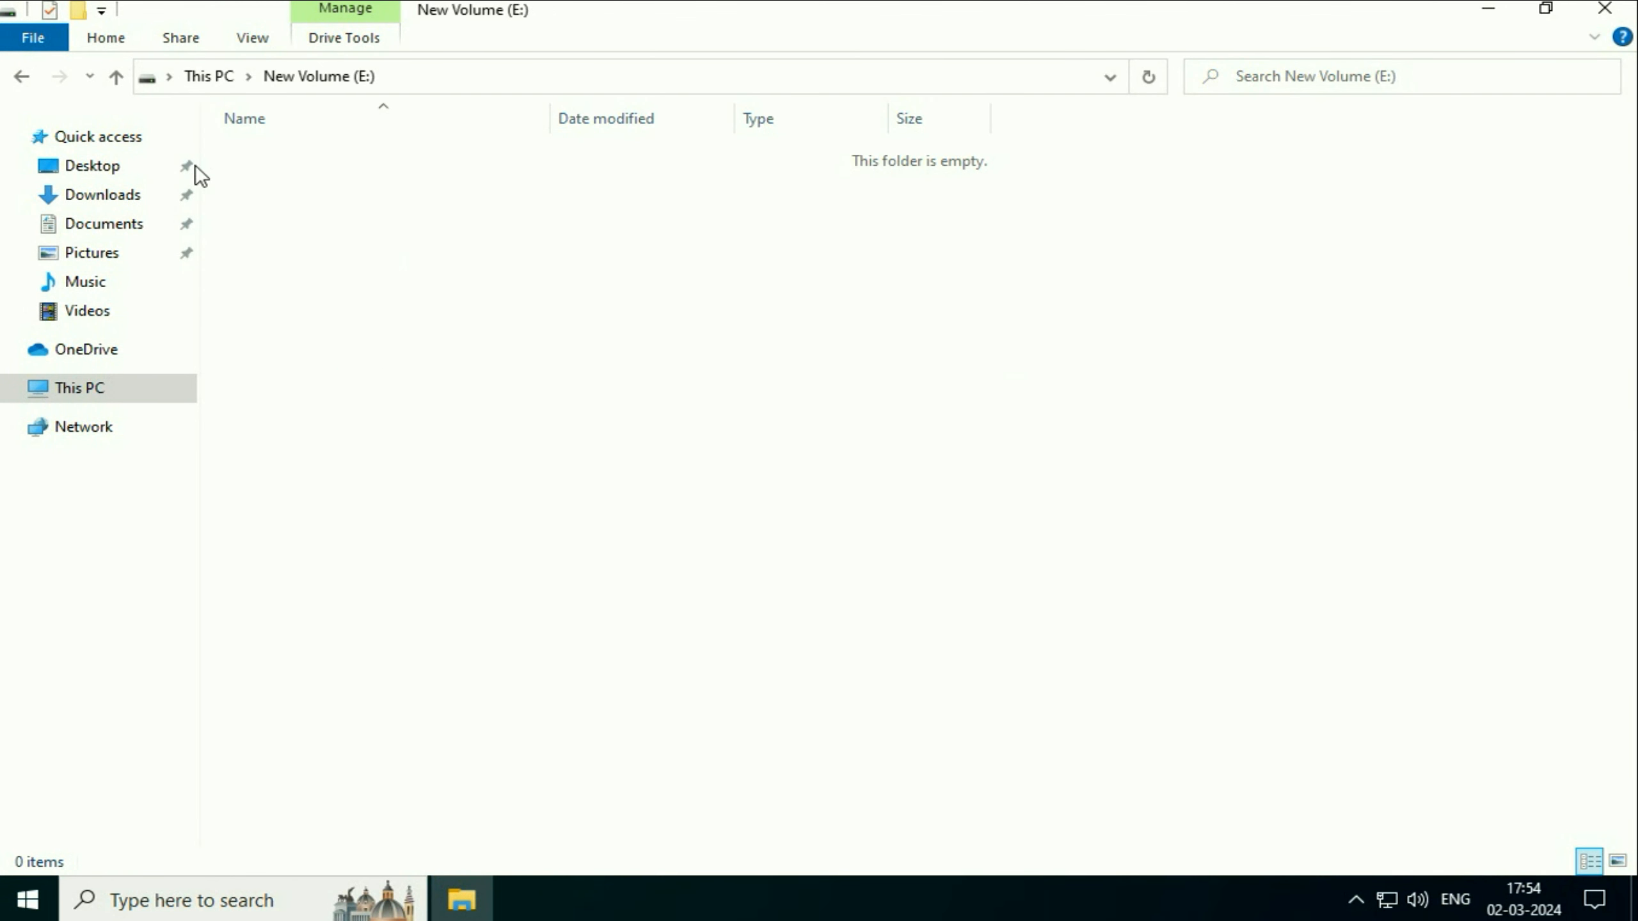